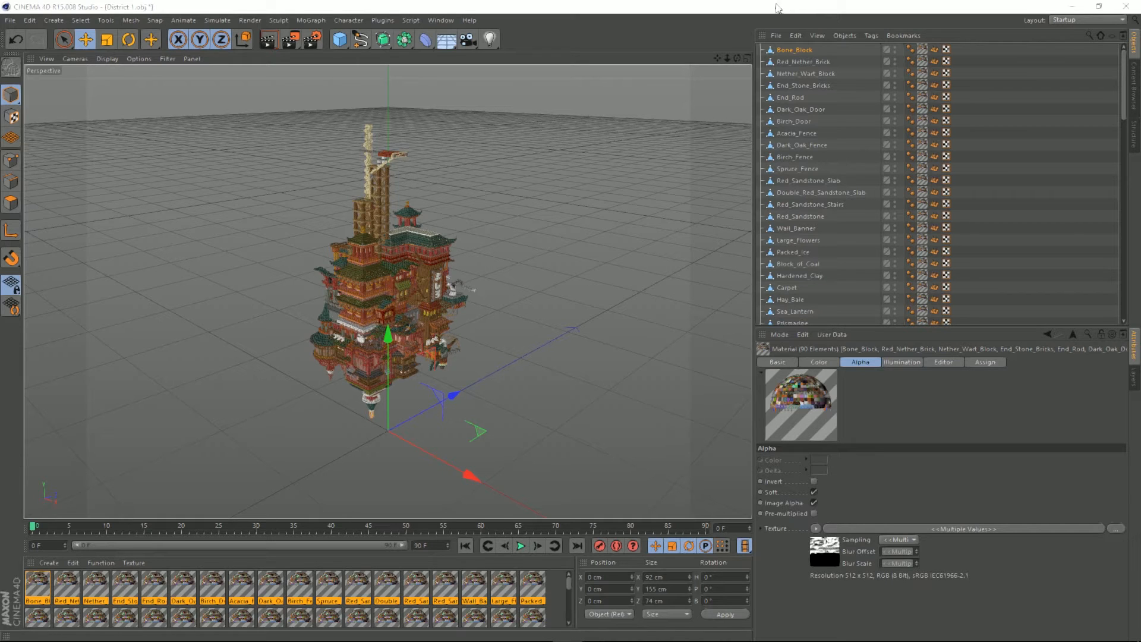
mouse_move(674, 162)
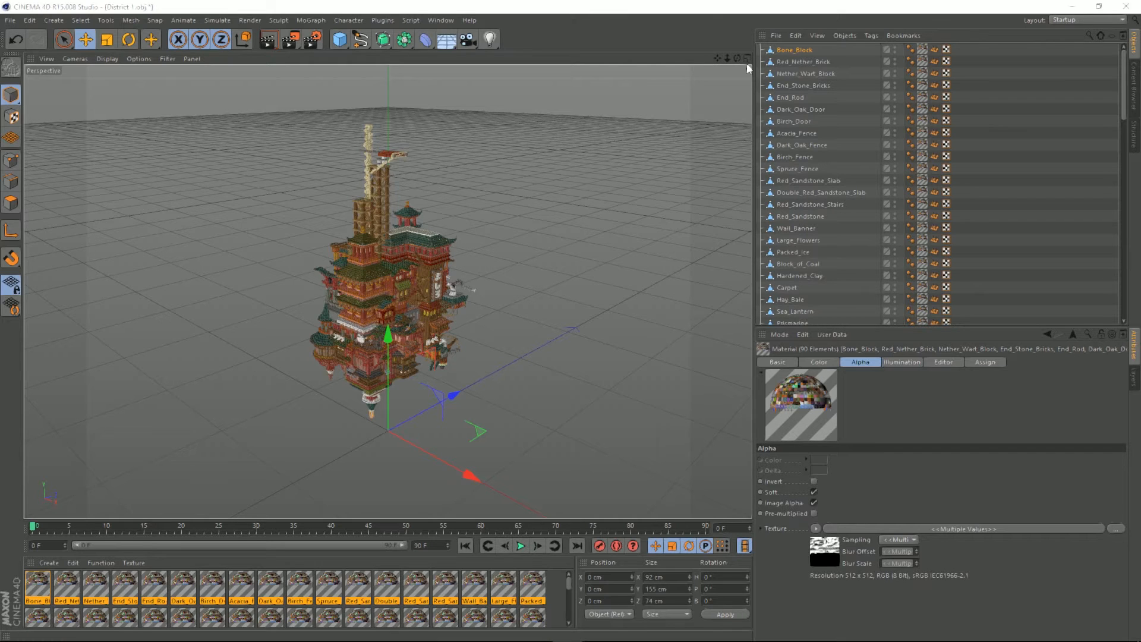
mouse_move(802, 5)
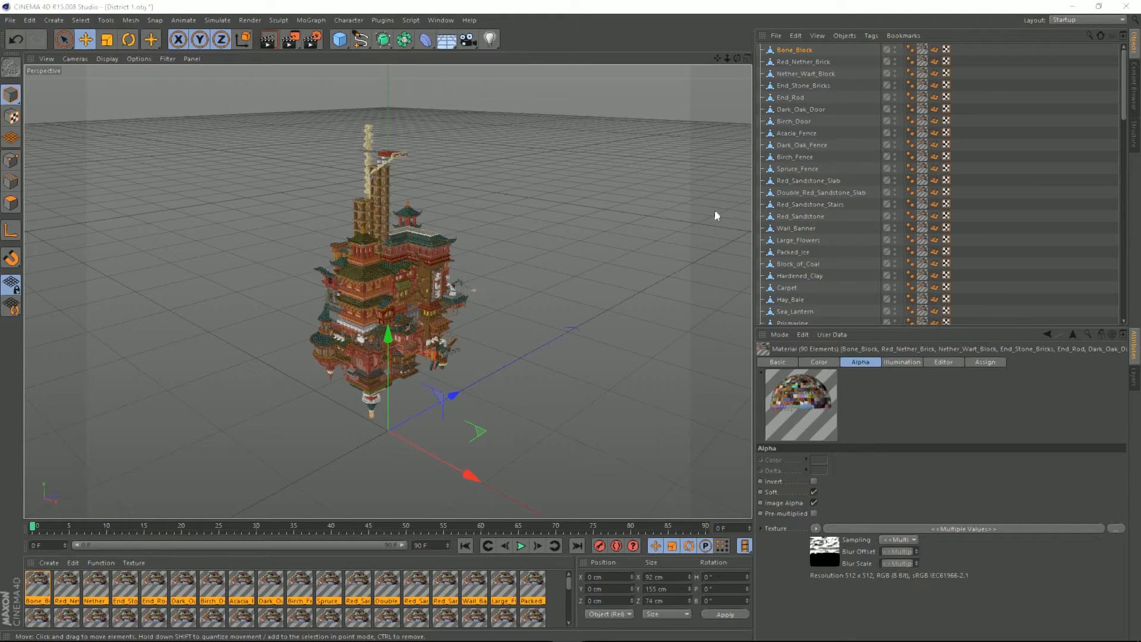
mouse_move(476, 134)
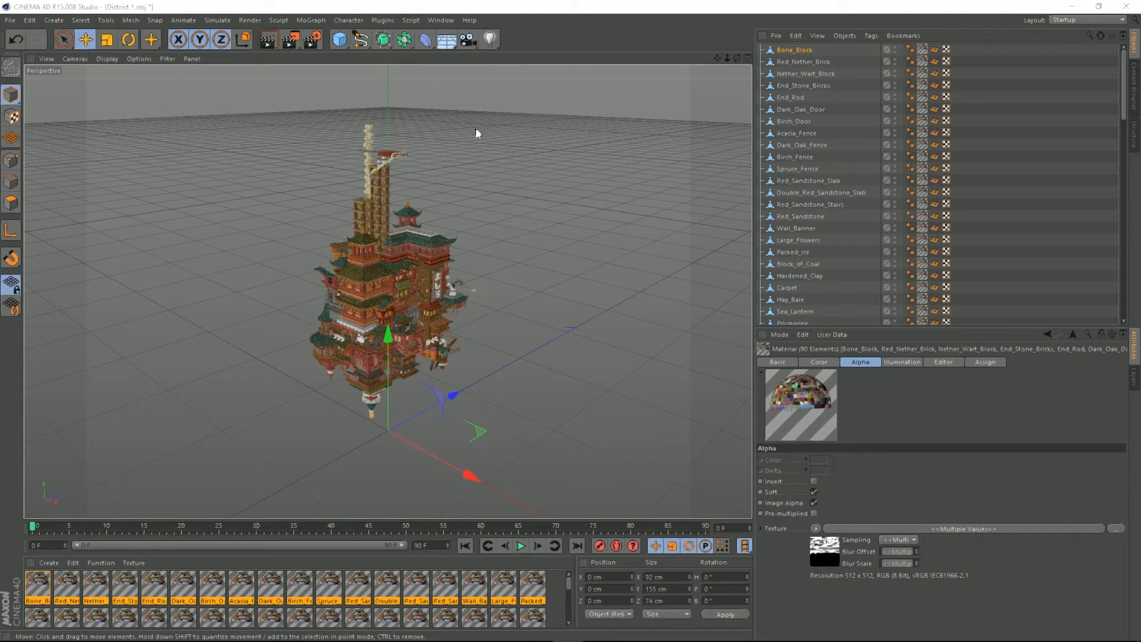
mouse_move(765, 379)
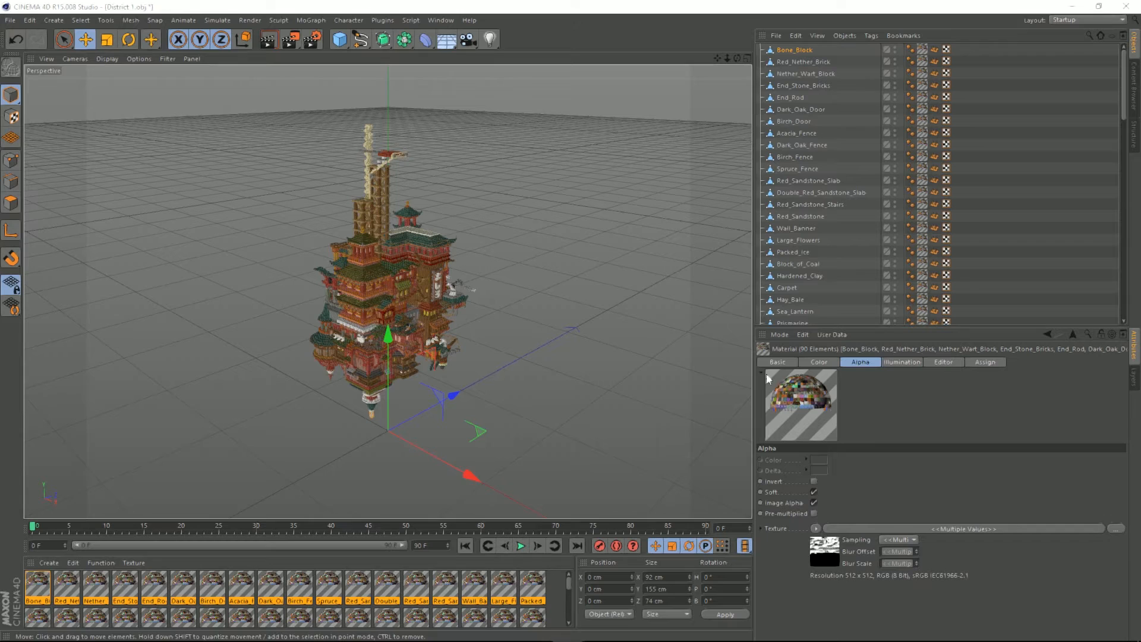
mouse_move(509, 82)
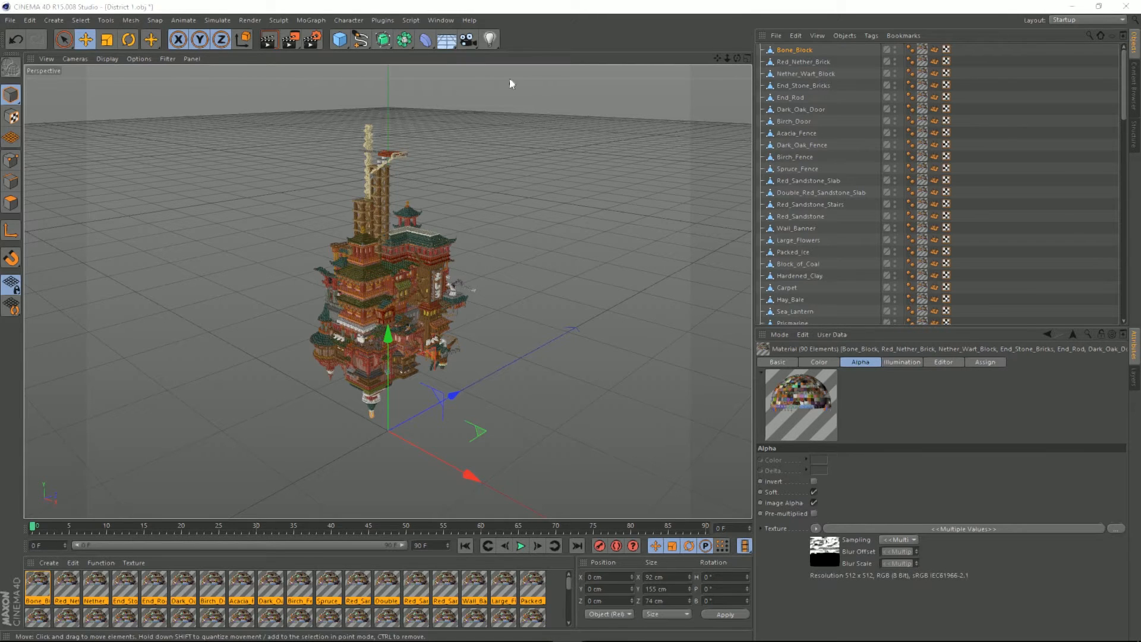
mouse_move(467, 40)
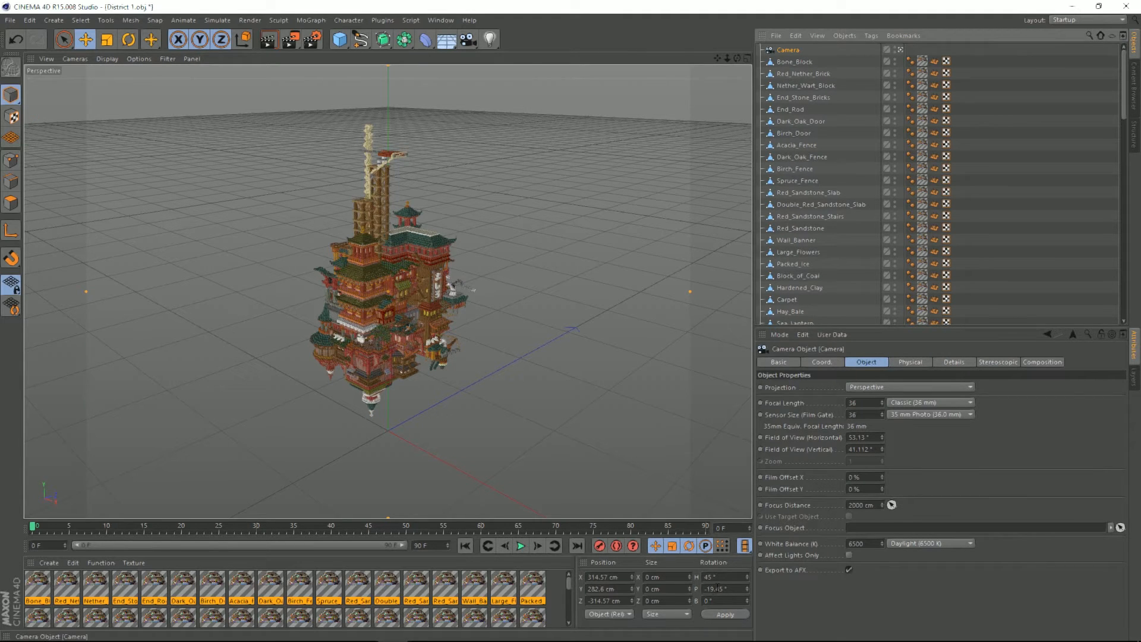
Zero the new camera's rotation values so it views the floating town head-on
triple_click(717, 577)
text(0)
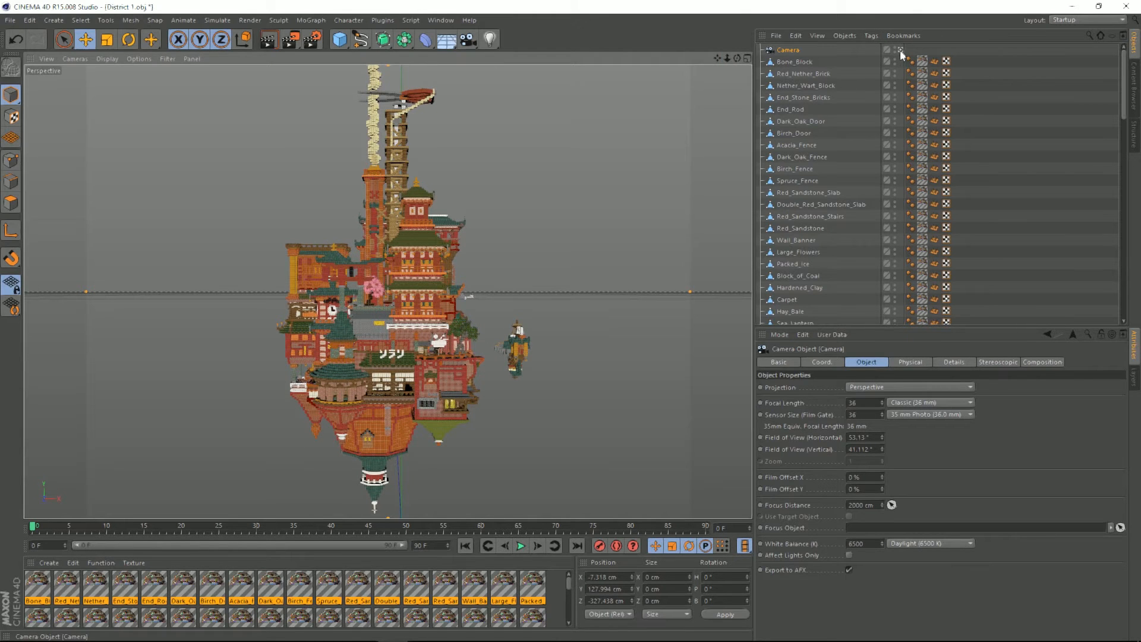
Add a light, tint it saturated purple, and check its Visibility settings
click(338, 39)
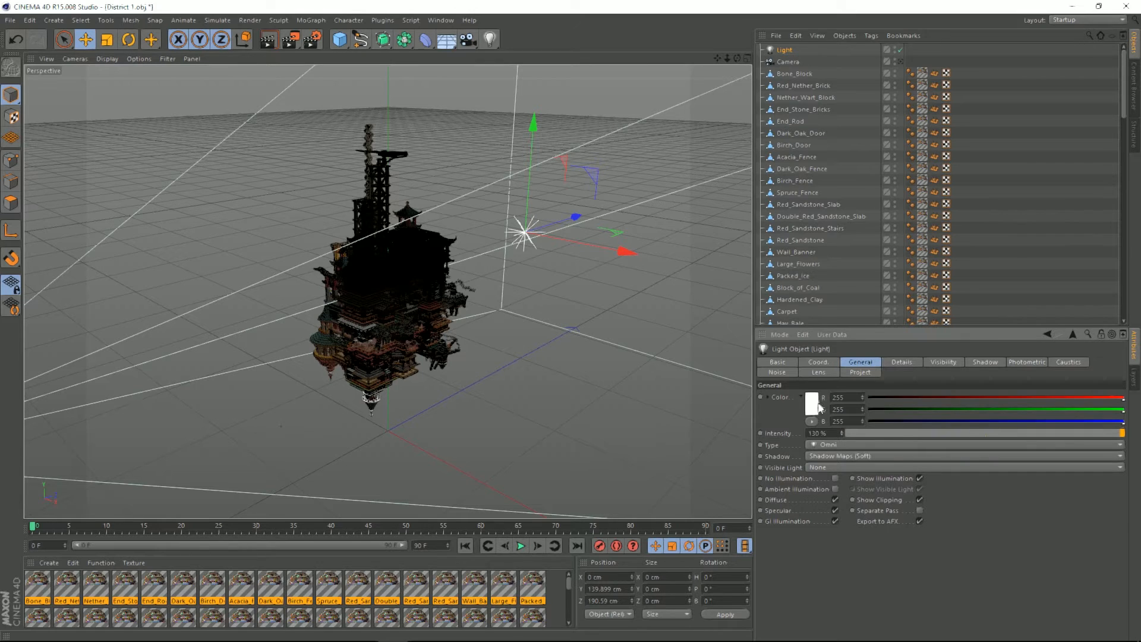
click(812, 403)
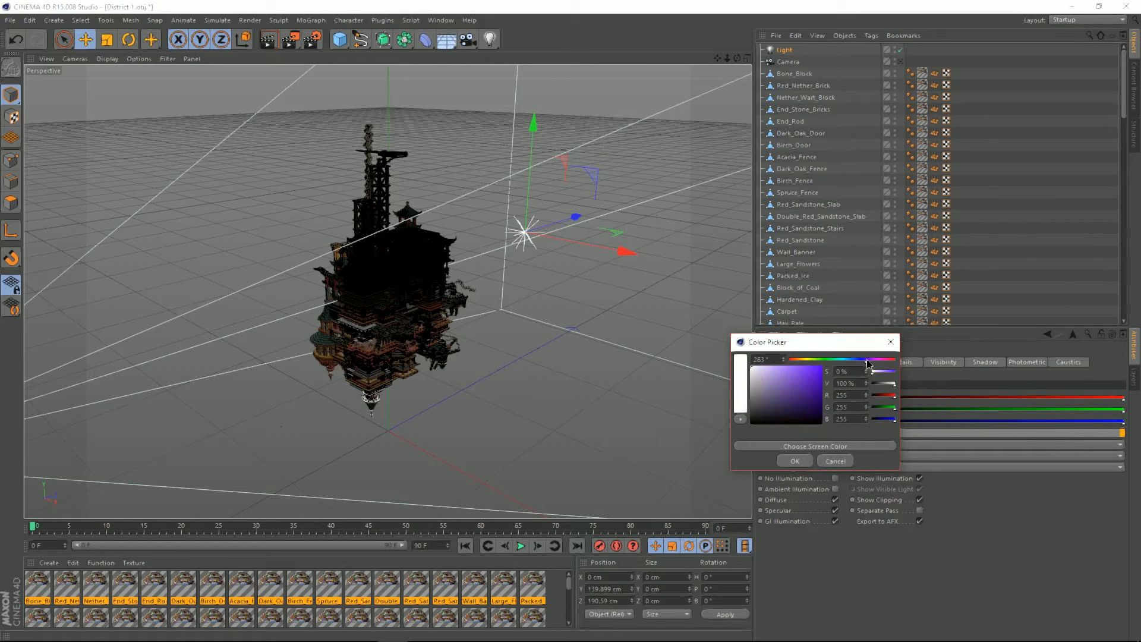
click(797, 379)
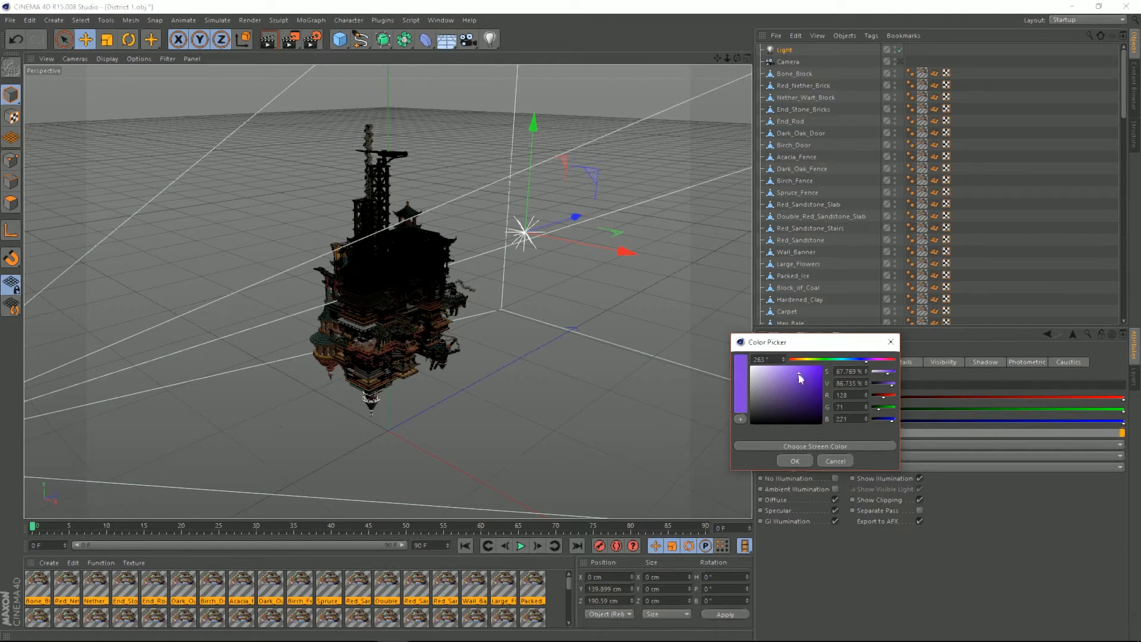
click(794, 460)
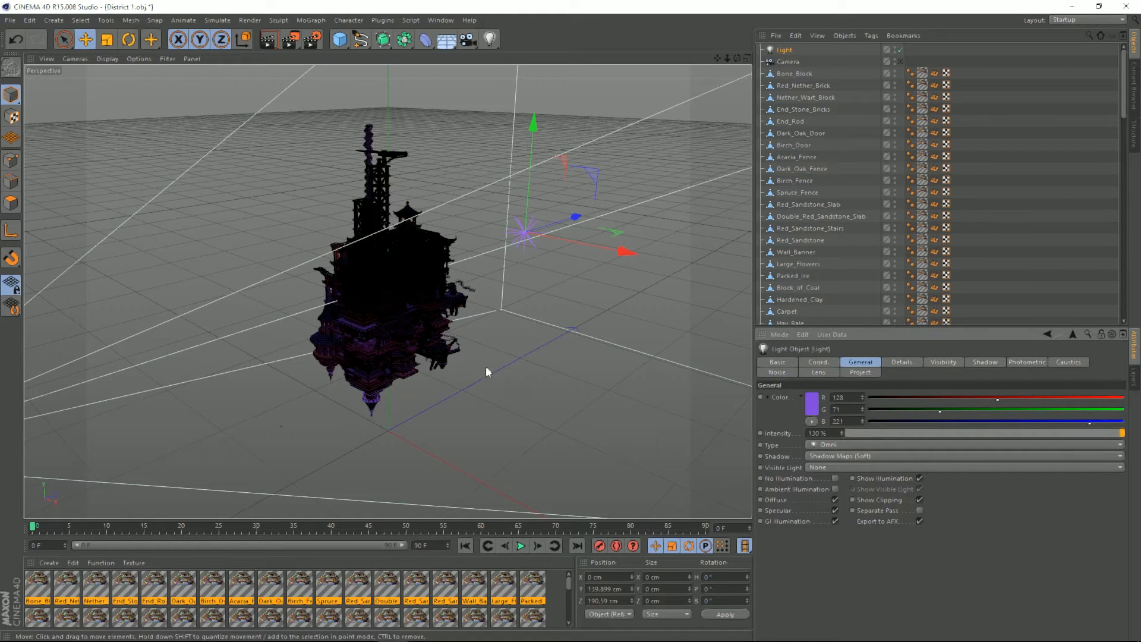
mouse_move(960, 366)
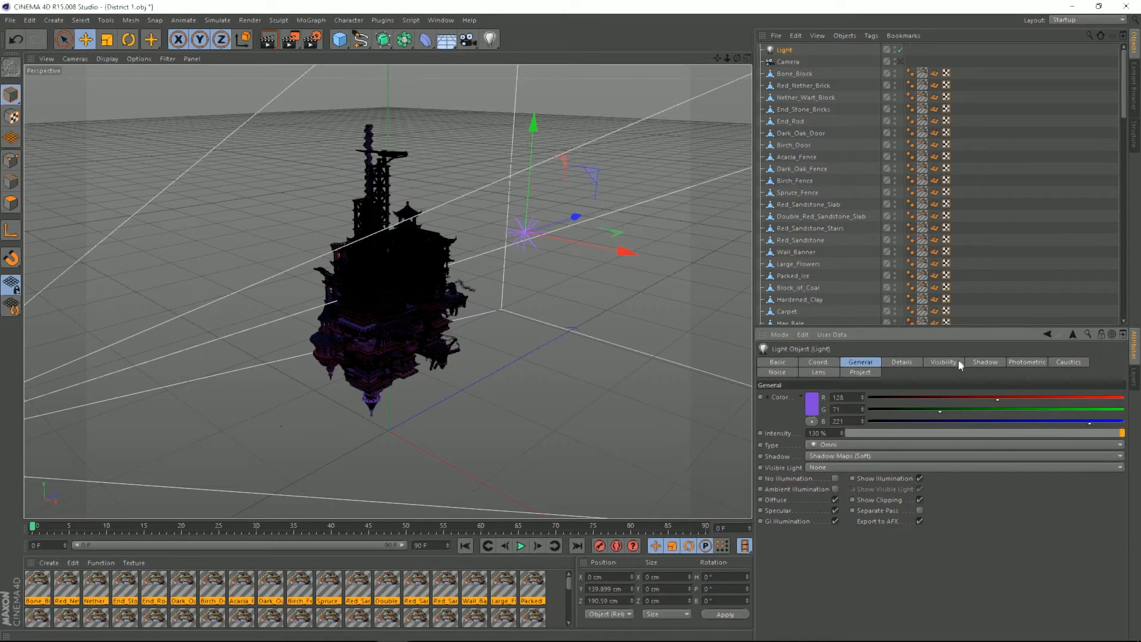
click(943, 362)
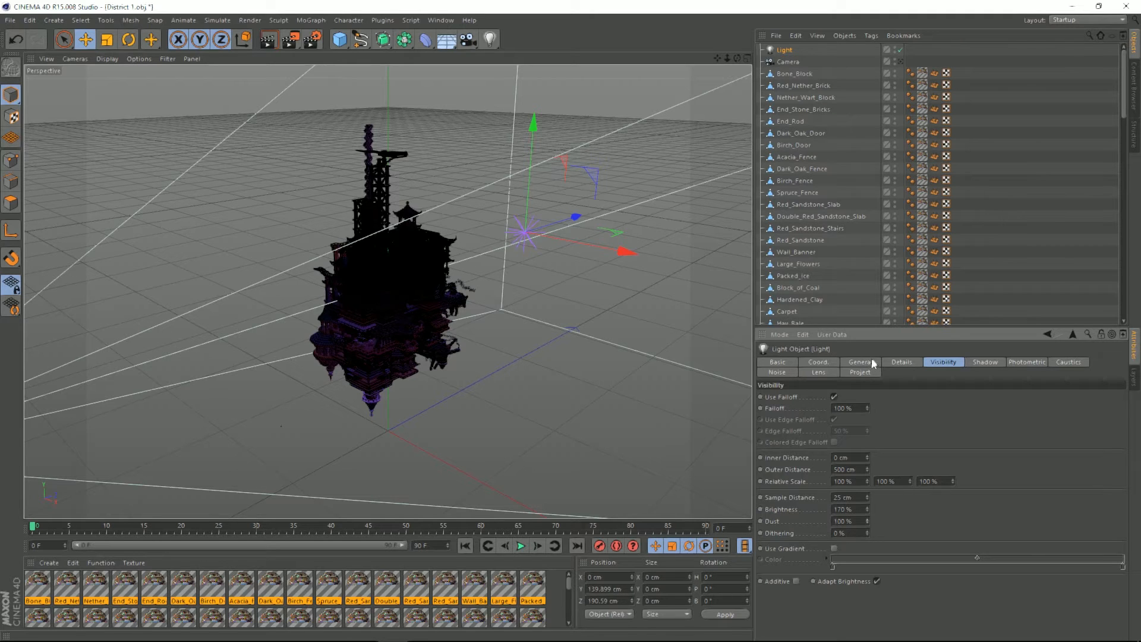
click(859, 362)
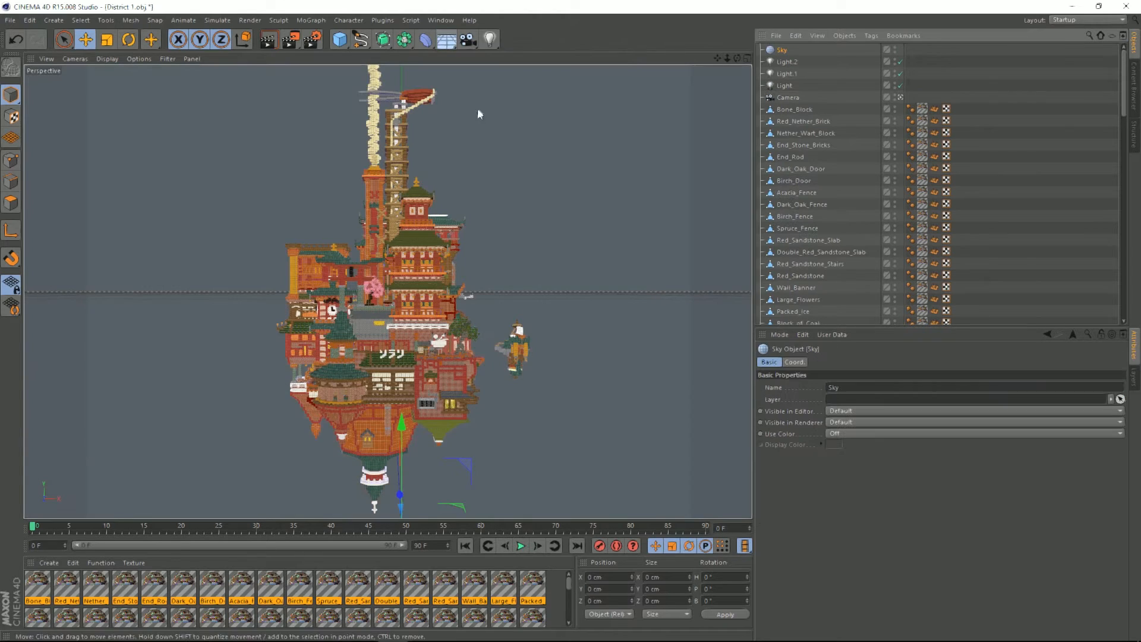
Create a new material for the sky and set its colour to a dark blue
click(48, 562)
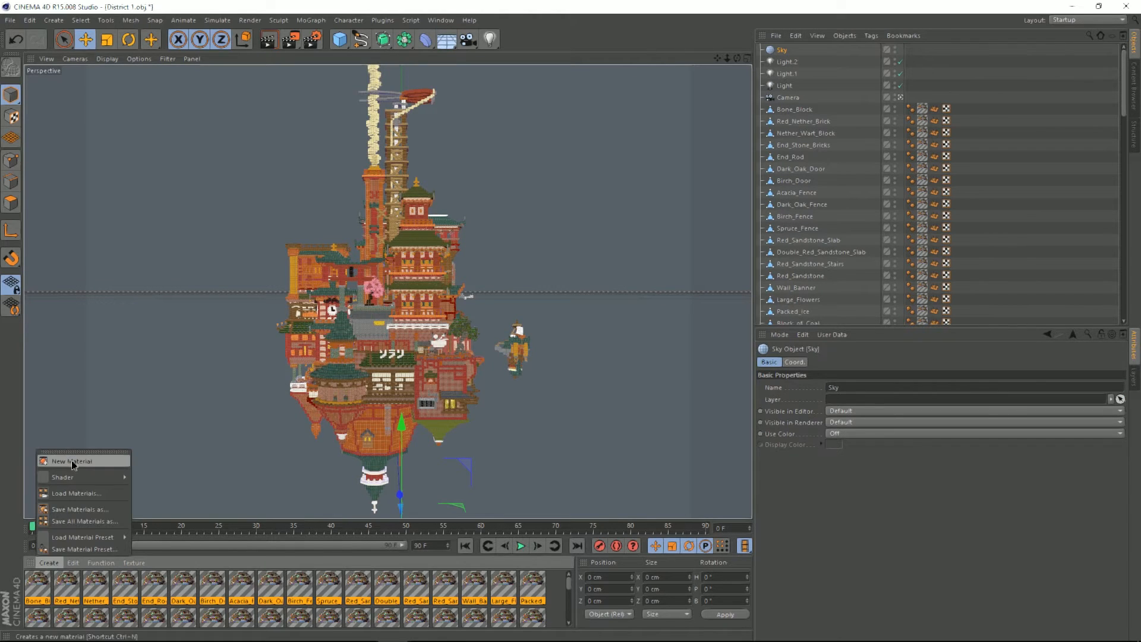
click(71, 460)
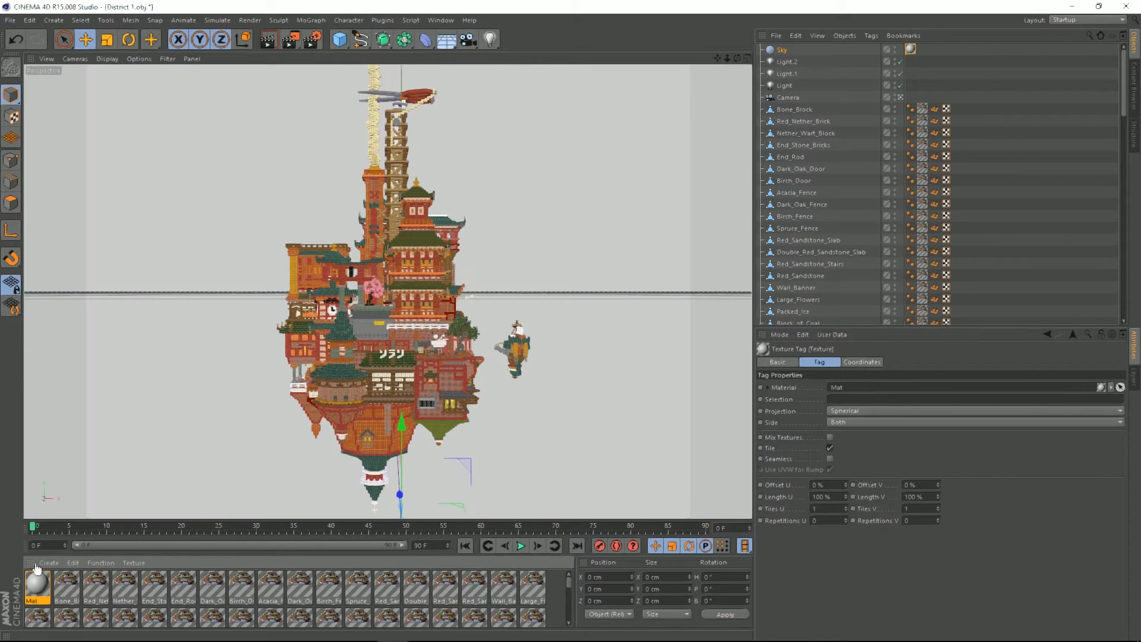
double_click(36, 587)
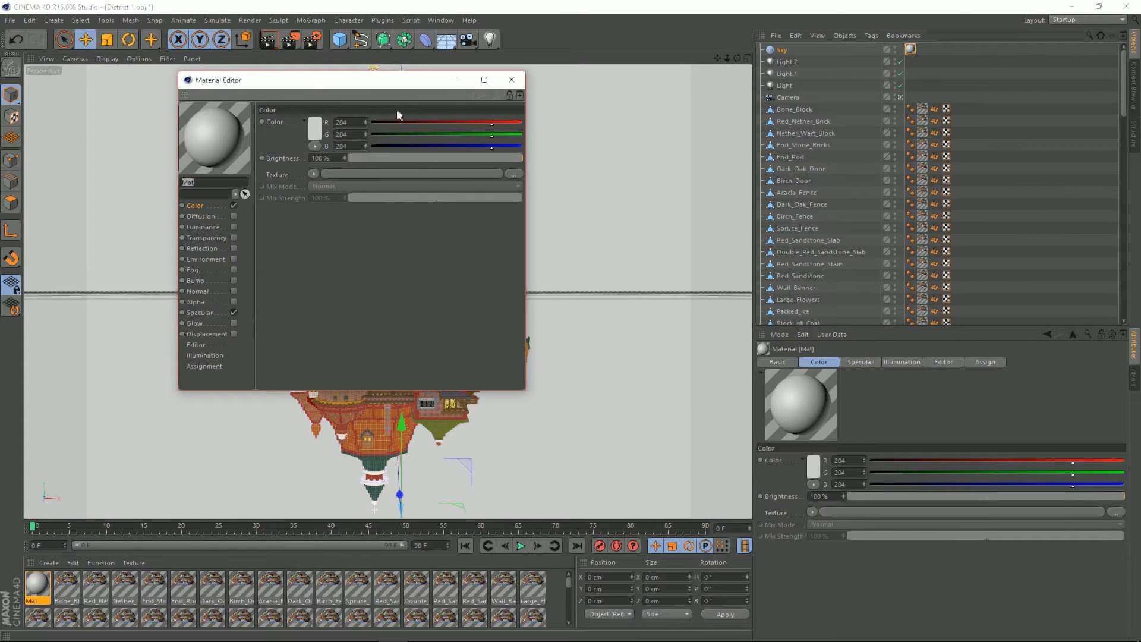
click(313, 122)
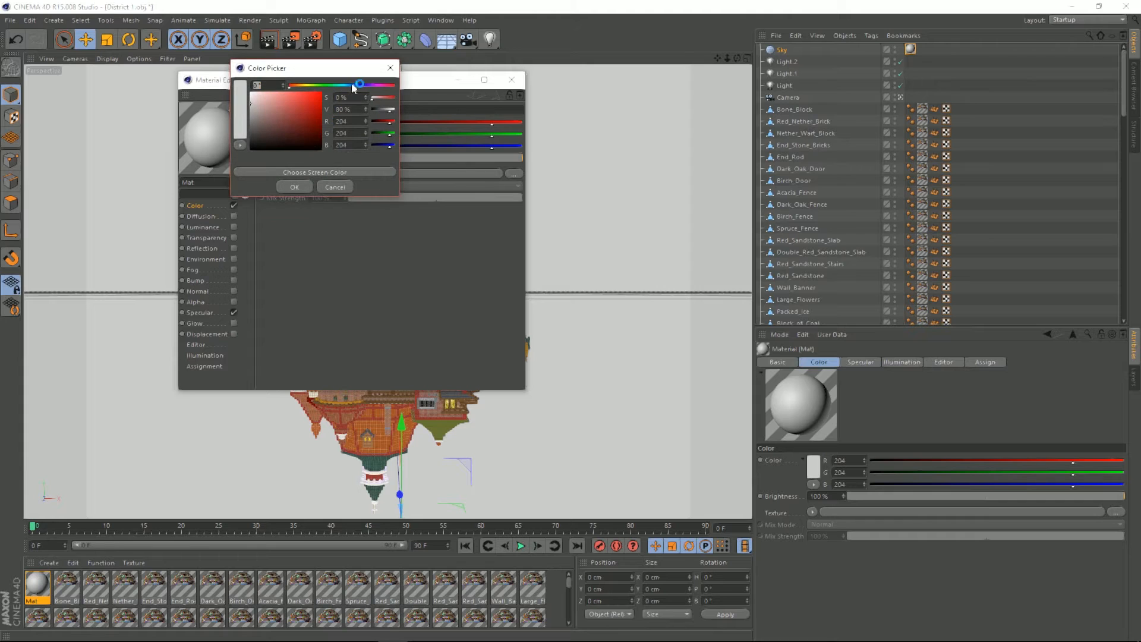
click(309, 120)
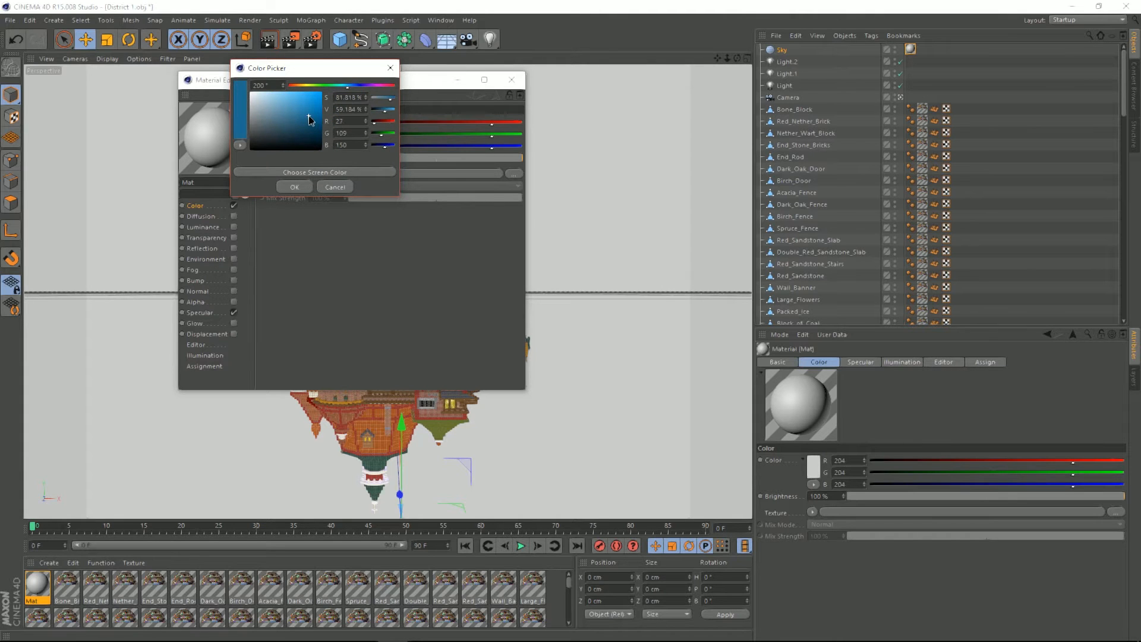
click(295, 187)
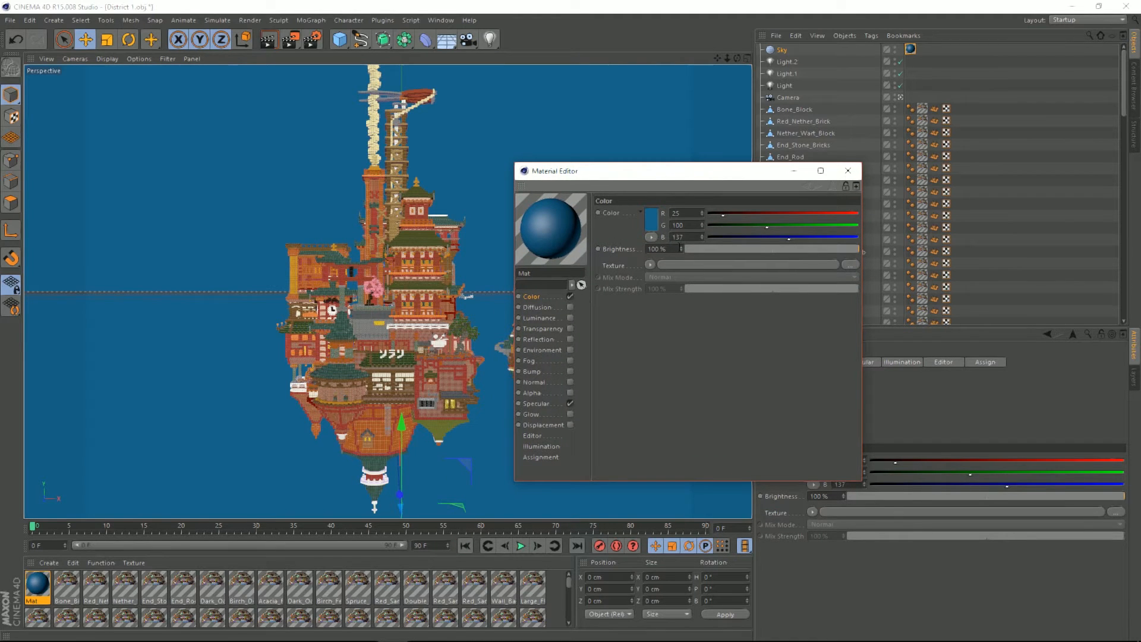
click(651, 264)
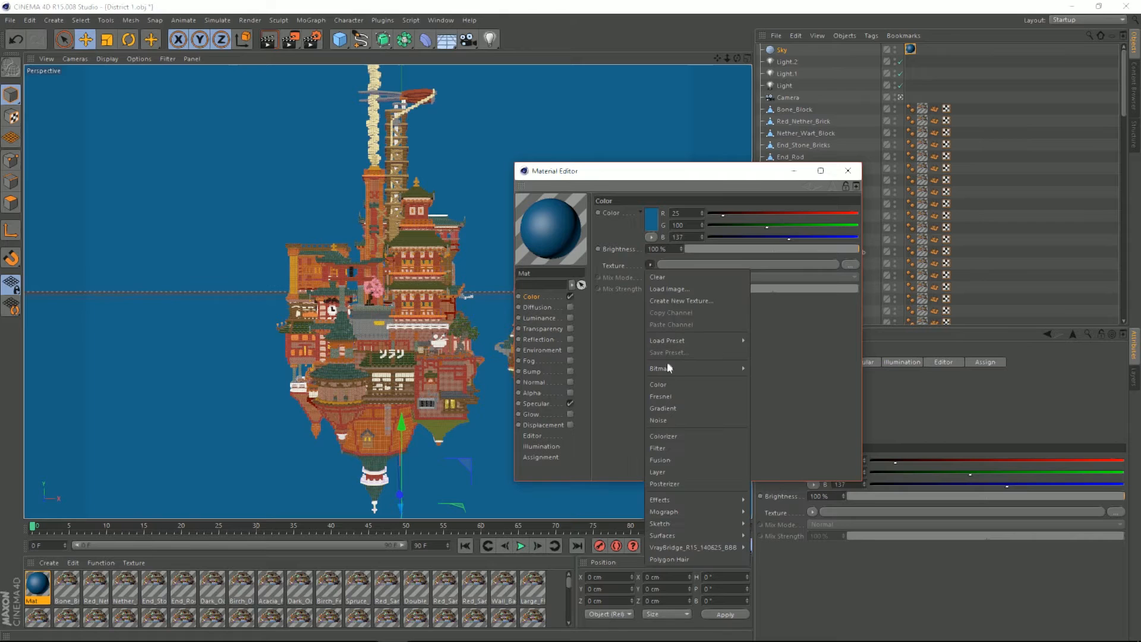
Use a gradient for the sky colour with dark red, purple and teal stops, then close the editor
click(664, 408)
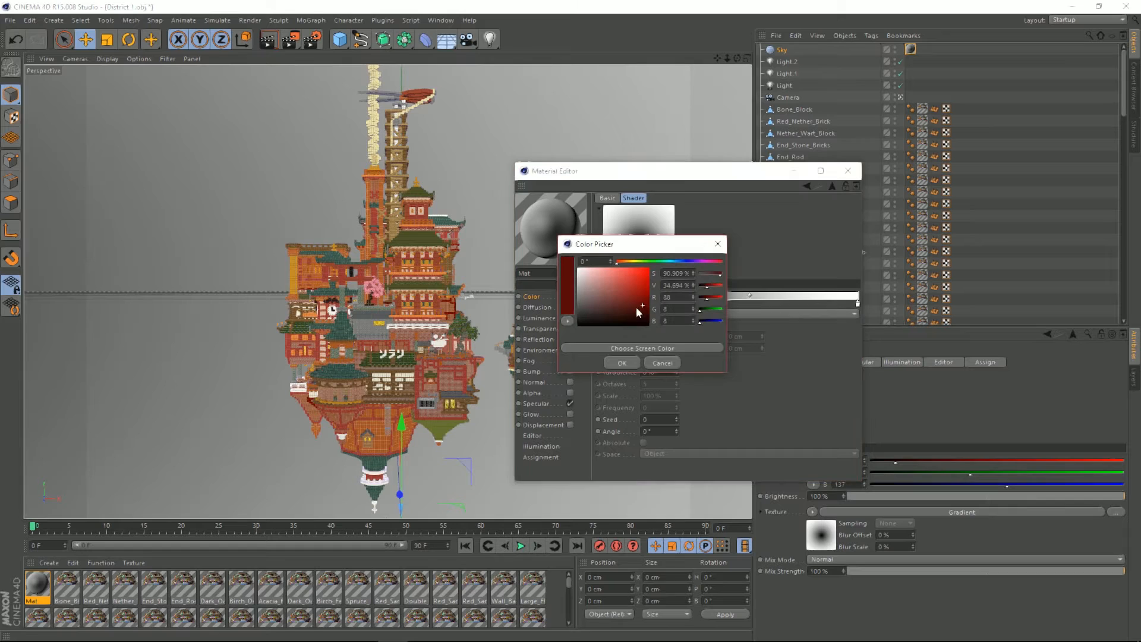
click(620, 362)
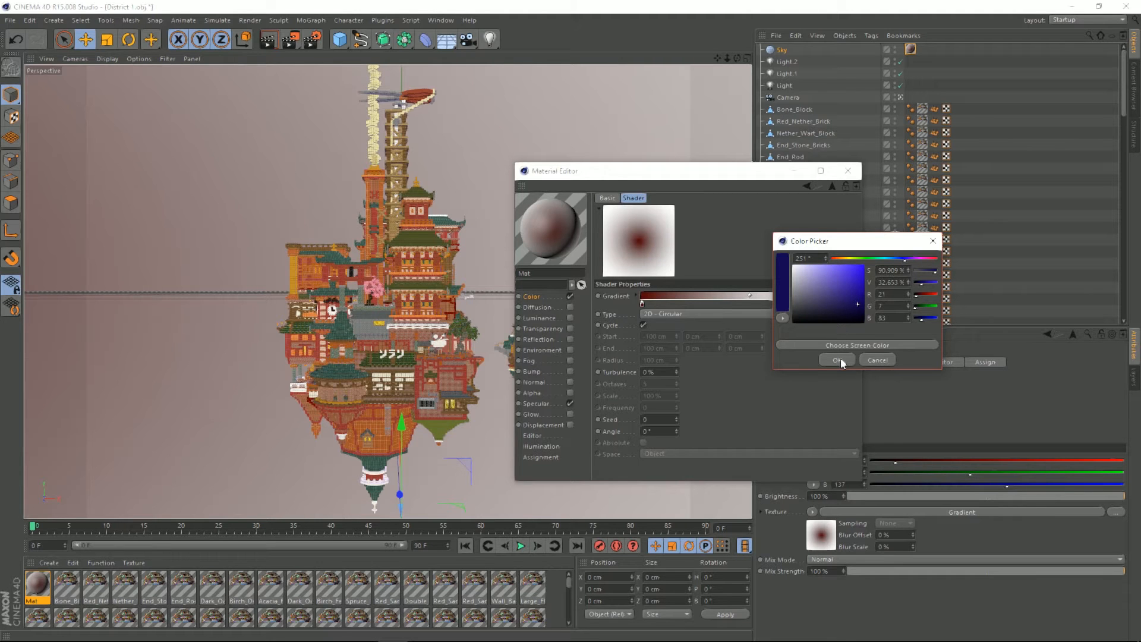
click(846, 281)
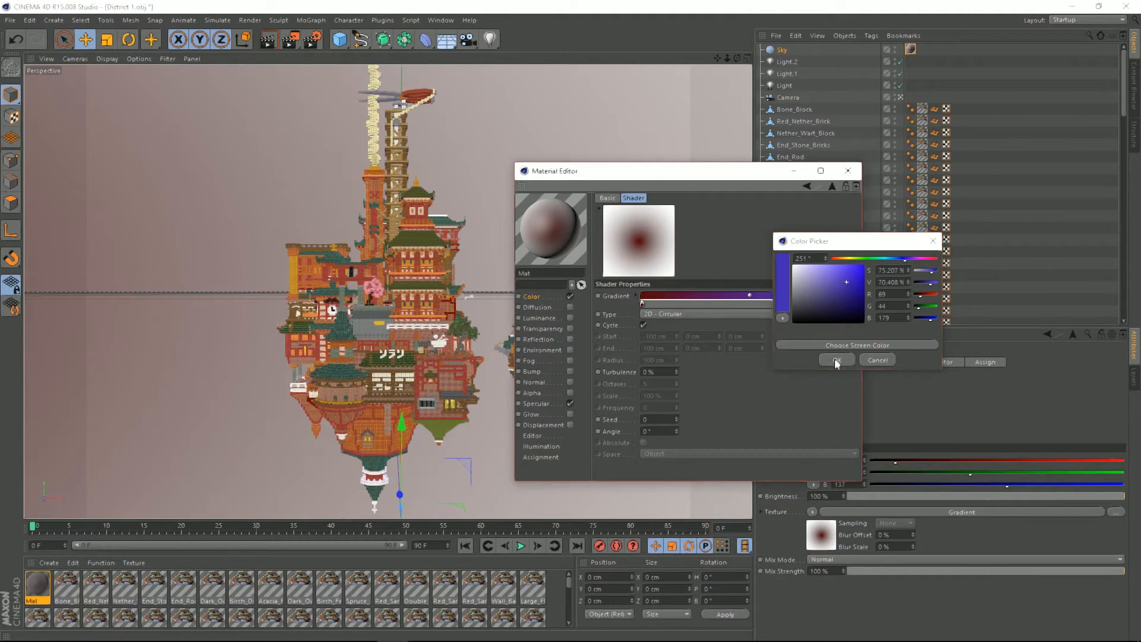
click(835, 359)
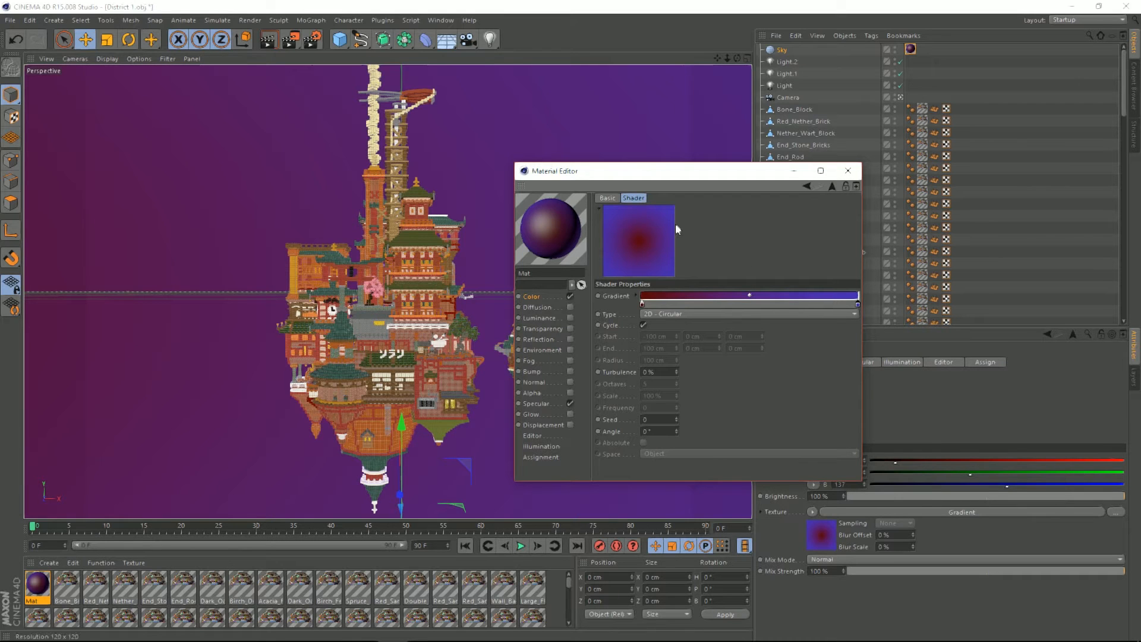
mouse_move(844, 306)
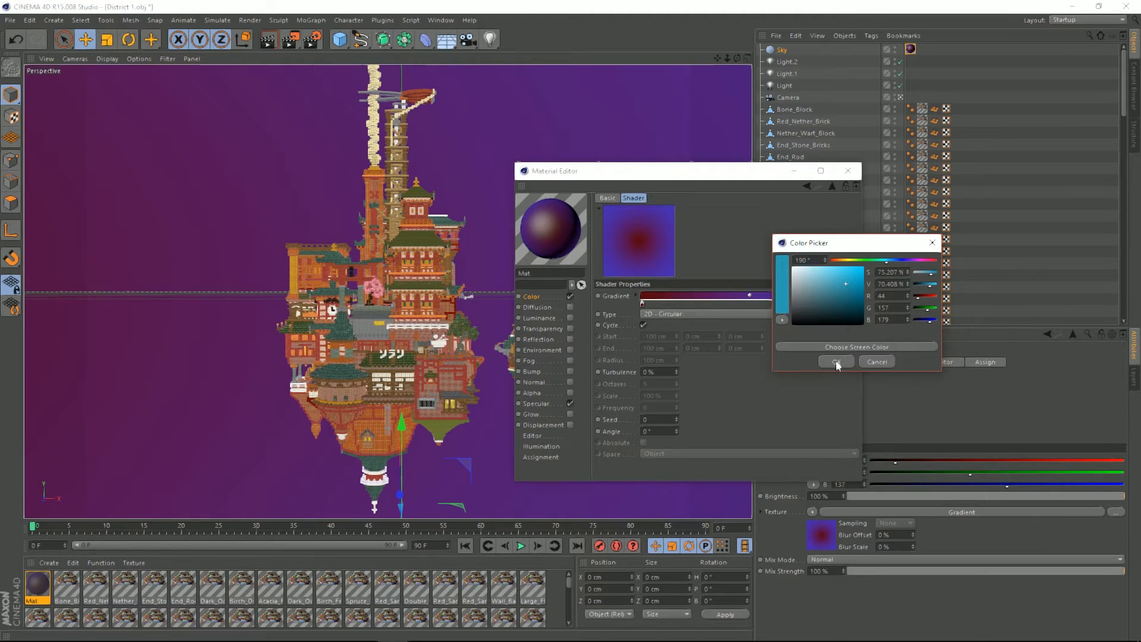
click(835, 362)
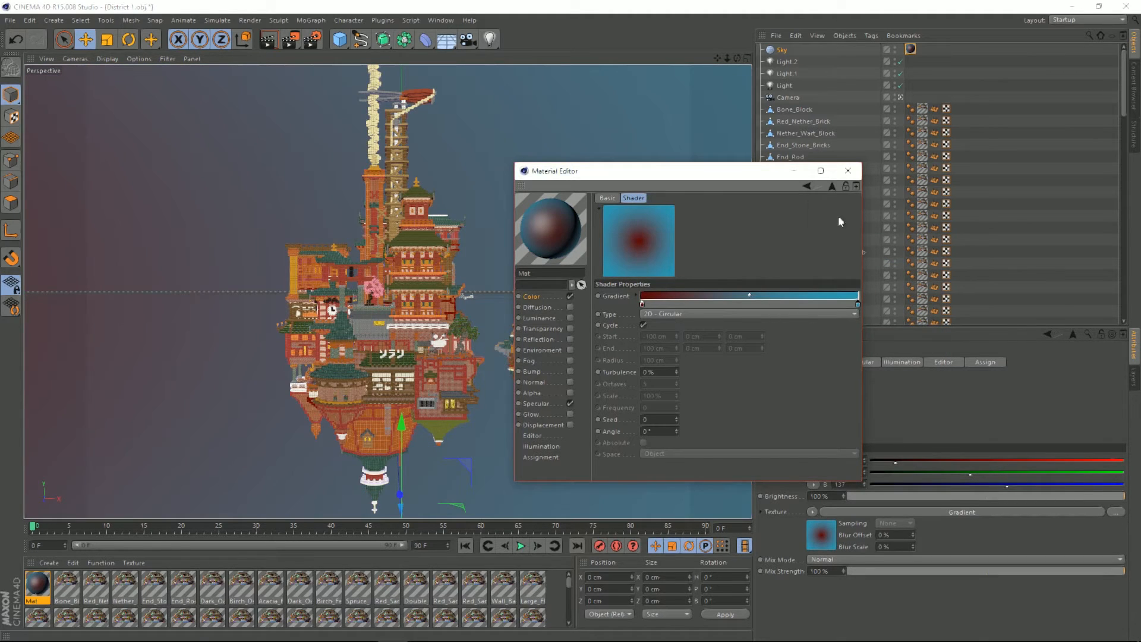
mouse_move(846, 169)
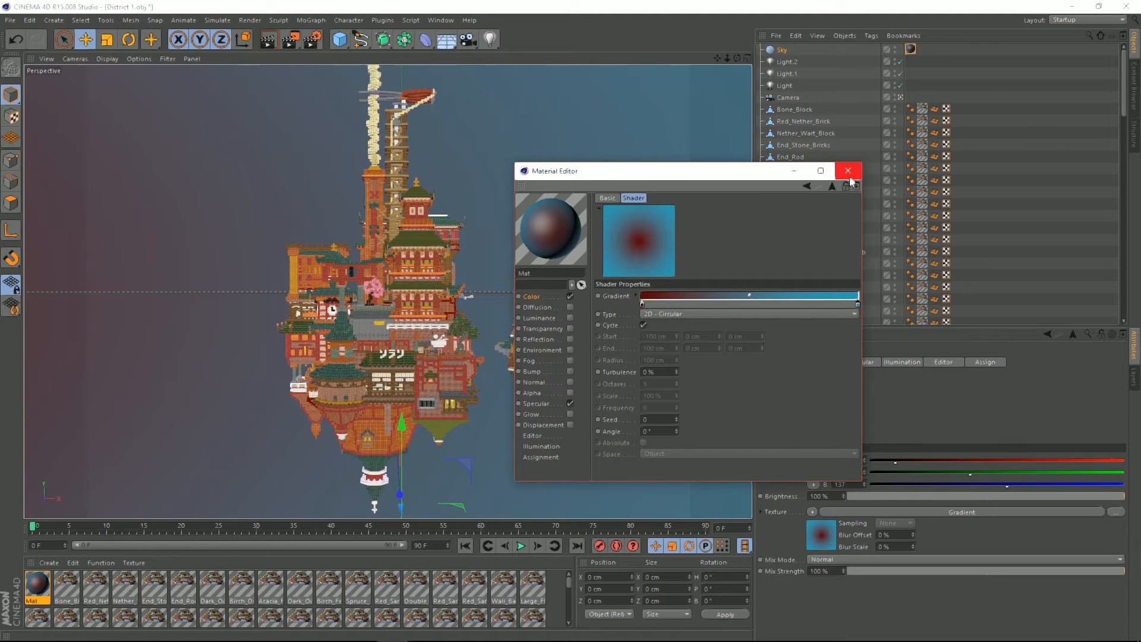
click(847, 171)
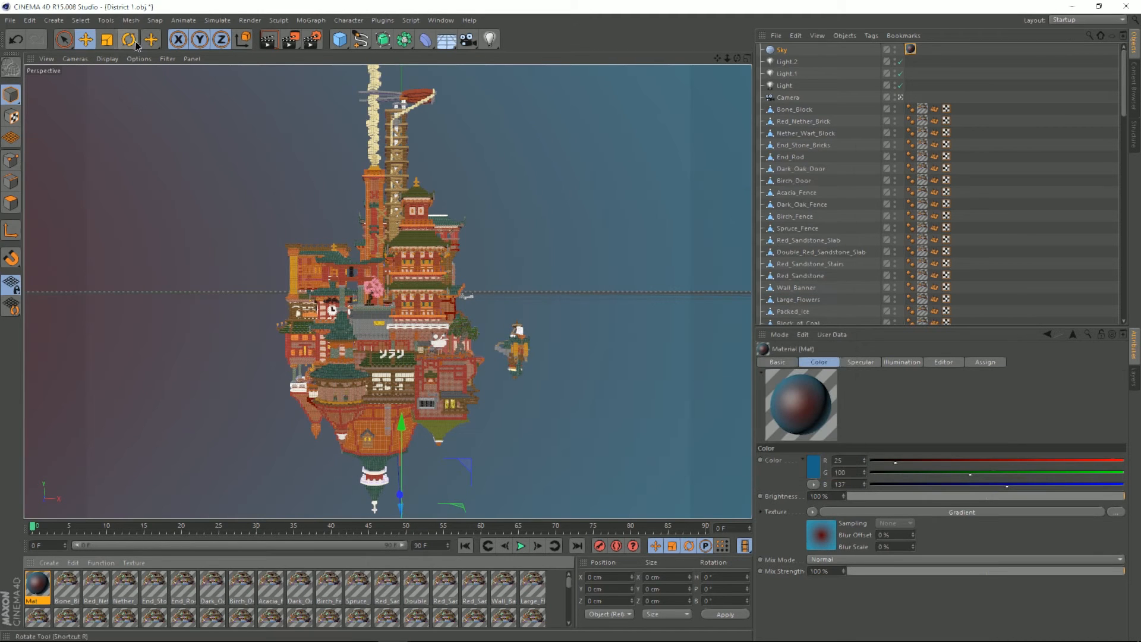
click(128, 39)
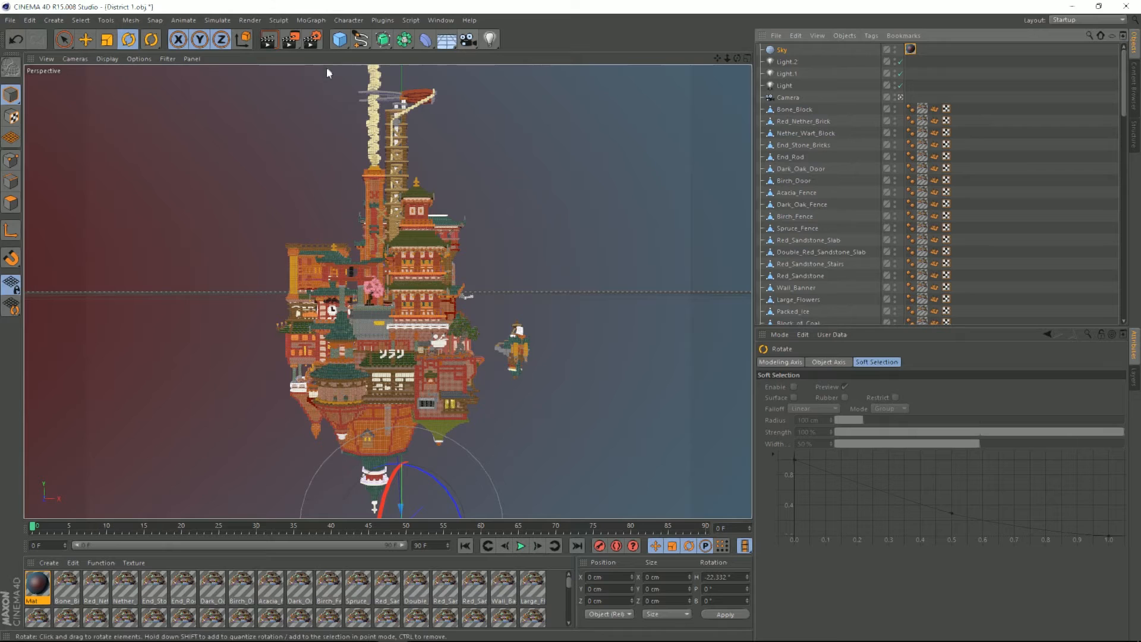
mouse_move(313, 39)
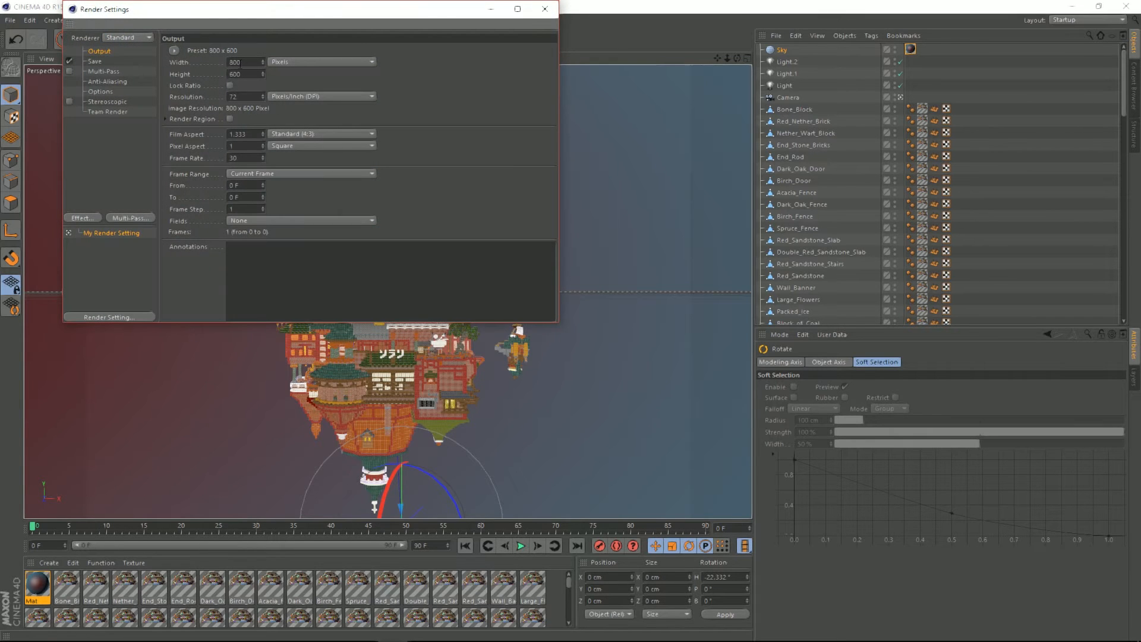
Set output to 600×450, frames 10–99, and add the Ambient Occlusion effect
click(229, 85)
text(600)
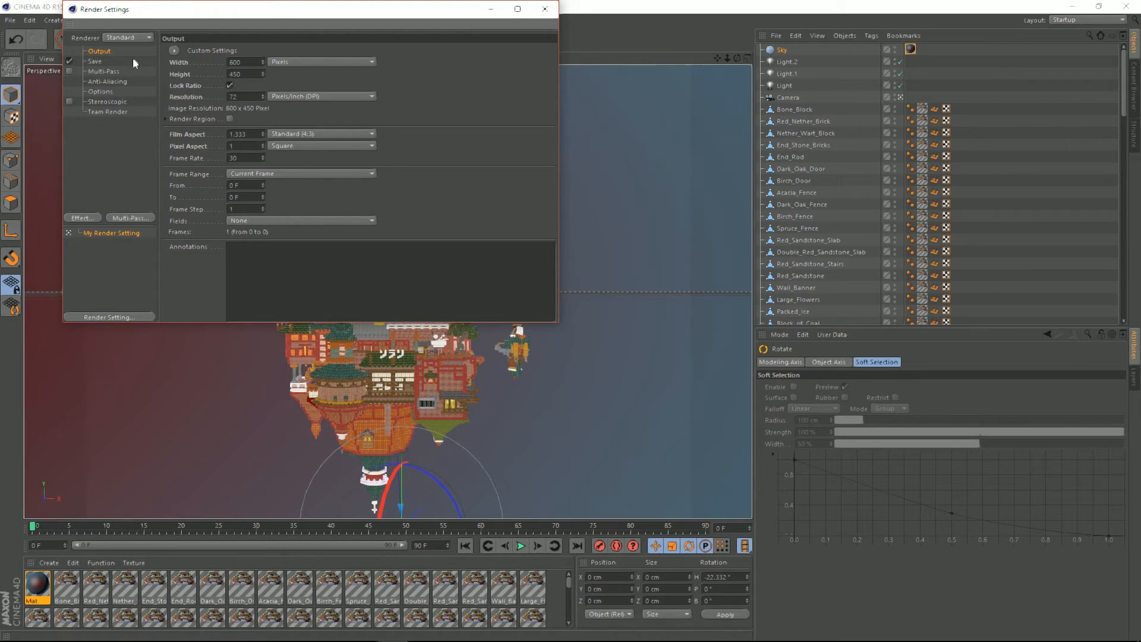
click(299, 172)
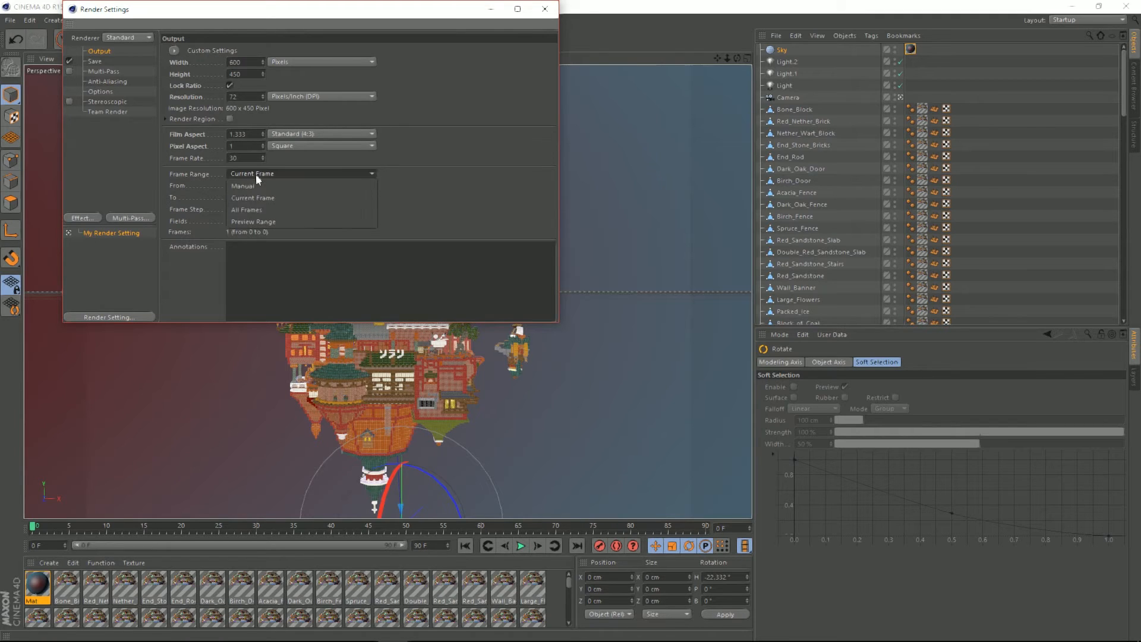
mouse_move(247, 210)
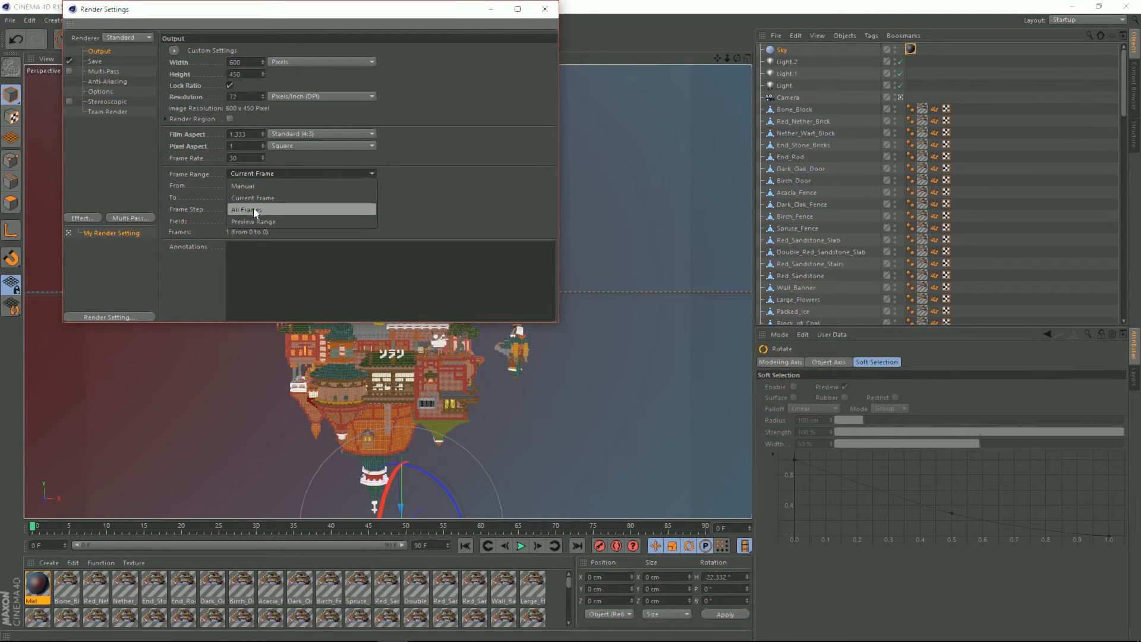
click(243, 185)
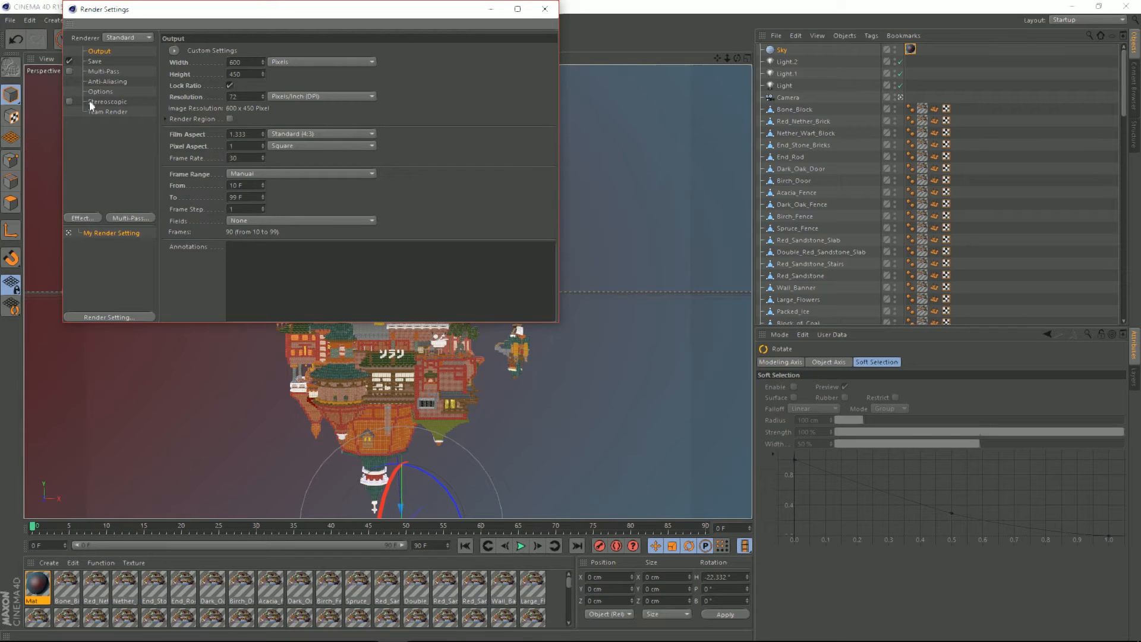
click(81, 217)
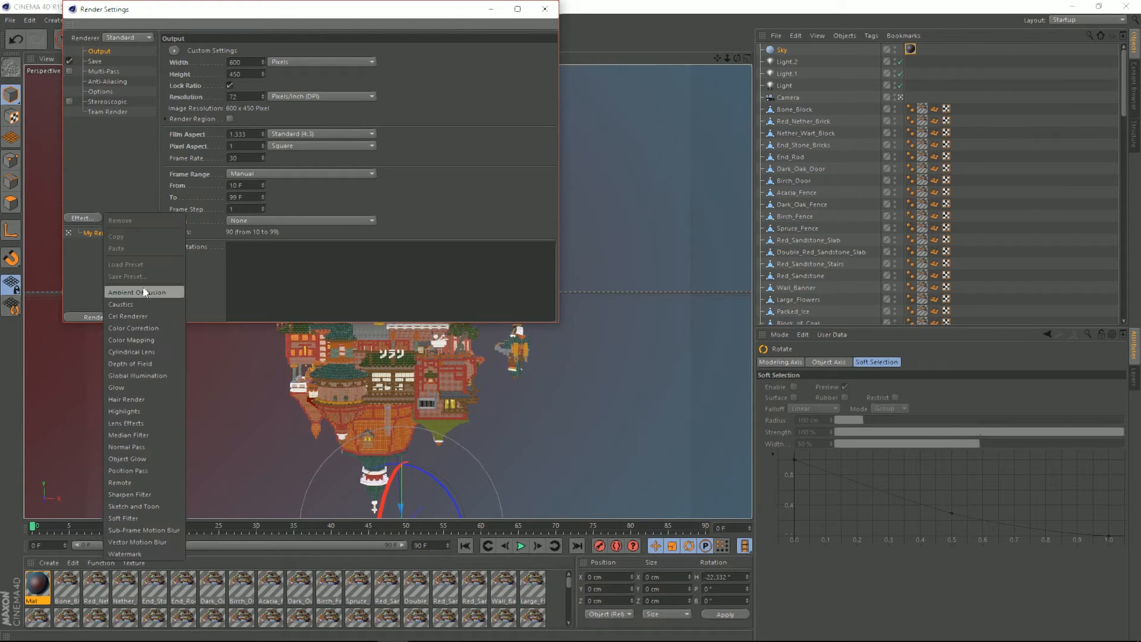
click(135, 291)
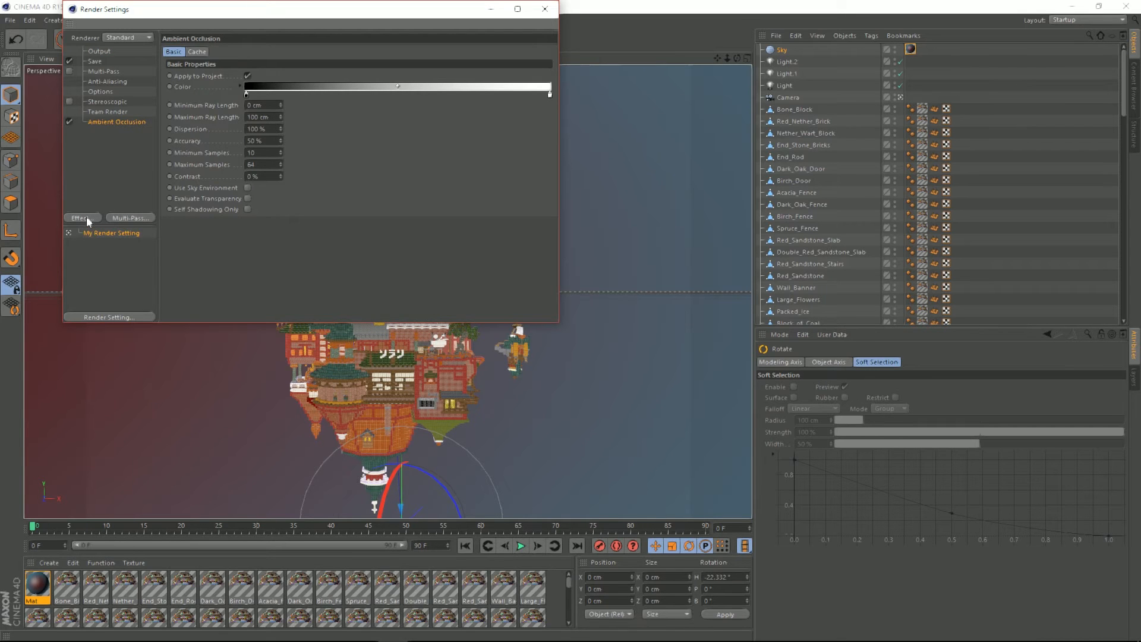
click(80, 217)
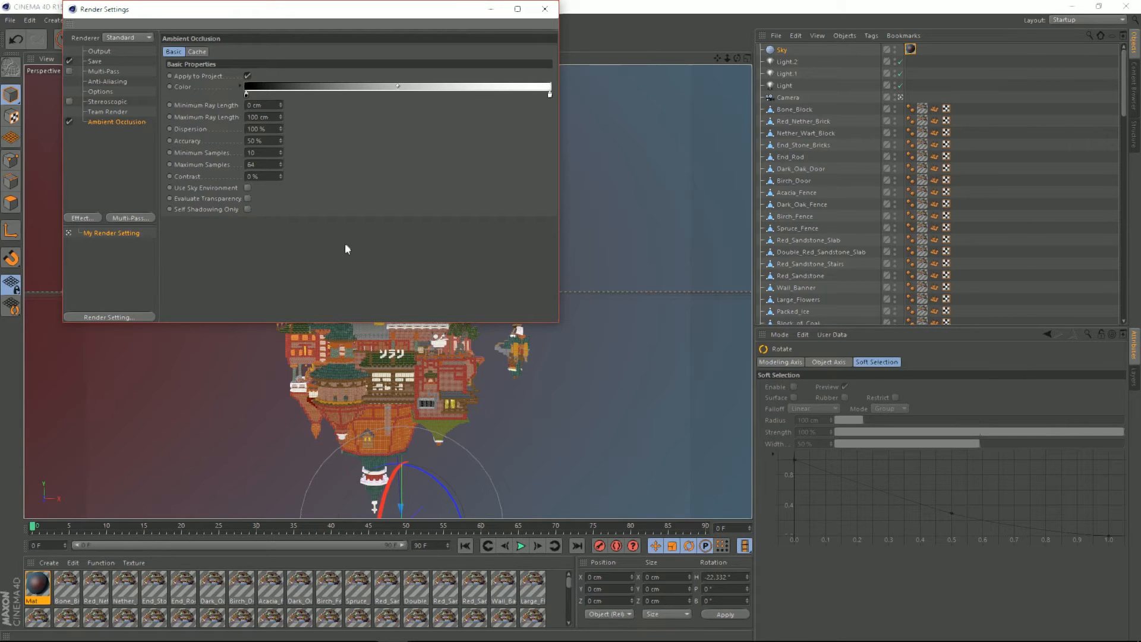
mouse_move(579, 12)
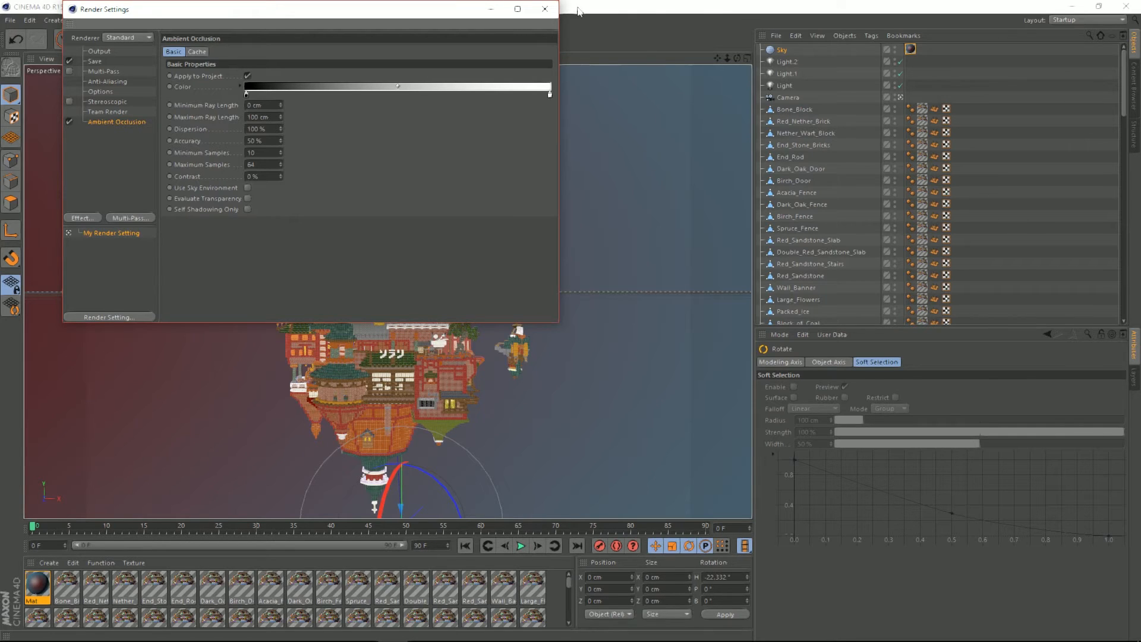
mouse_move(518, 8)
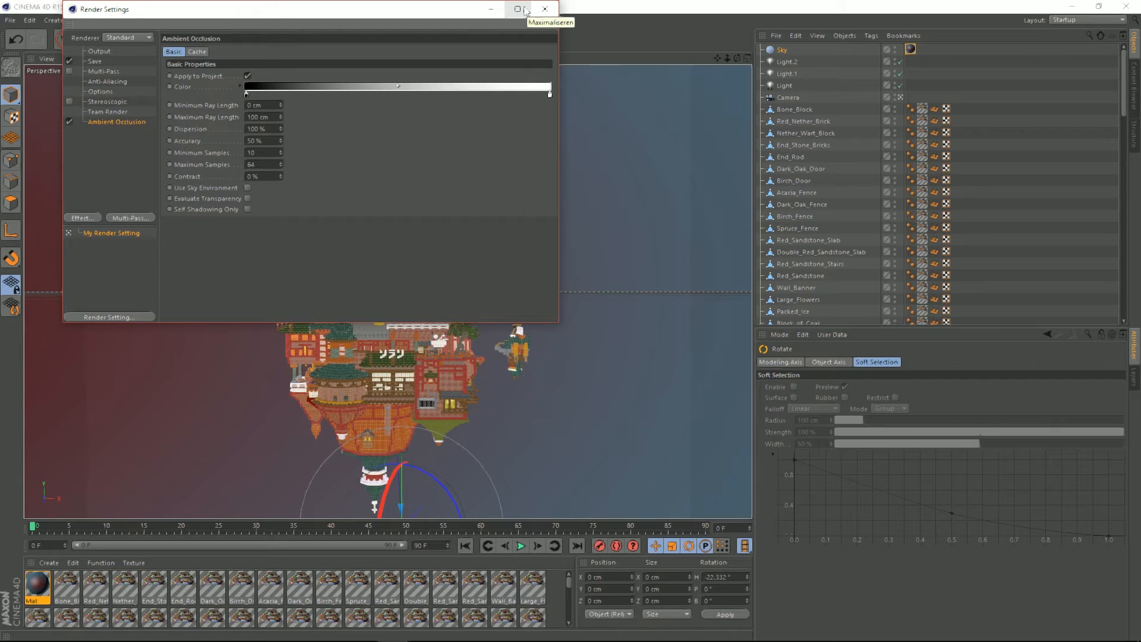
click(544, 9)
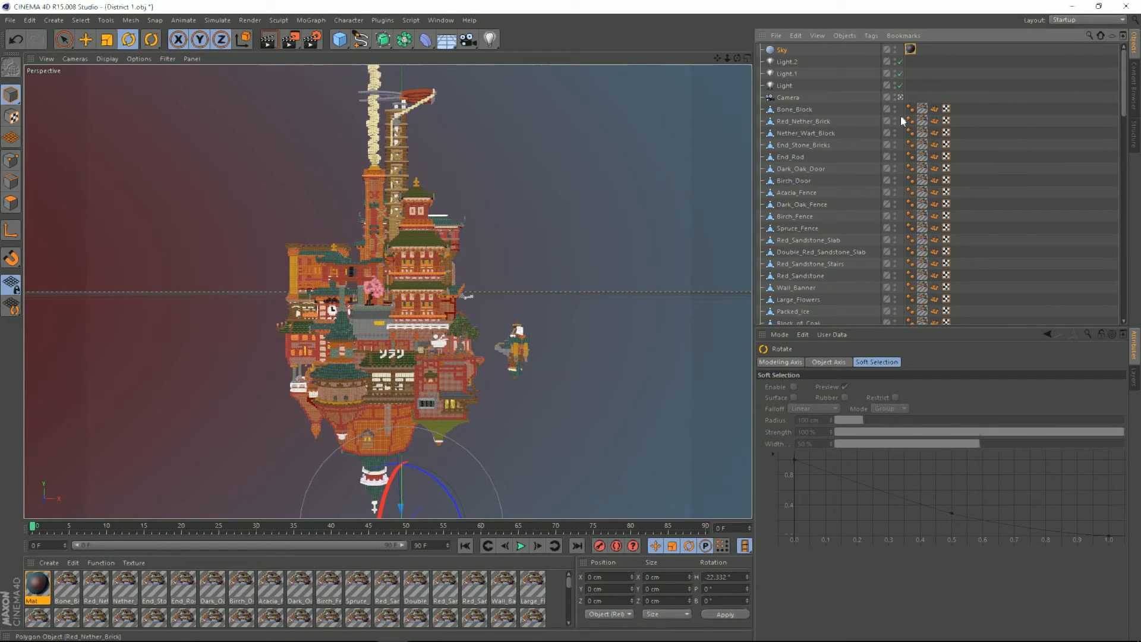
mouse_move(801, 133)
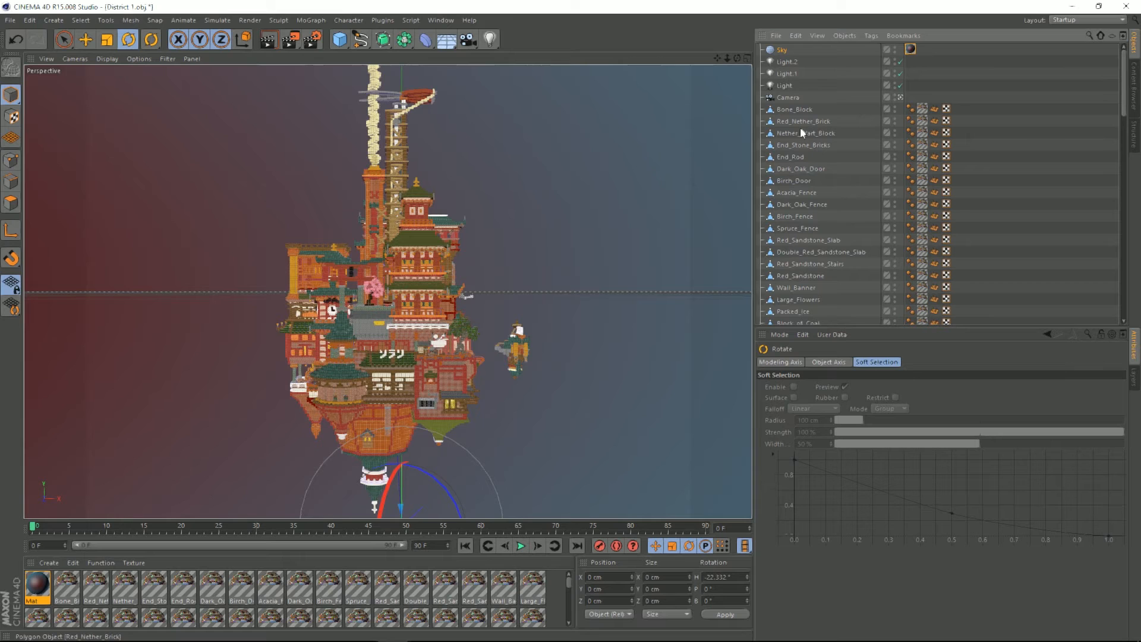
Run a test render of the town and select the purple Light object
click(289, 39)
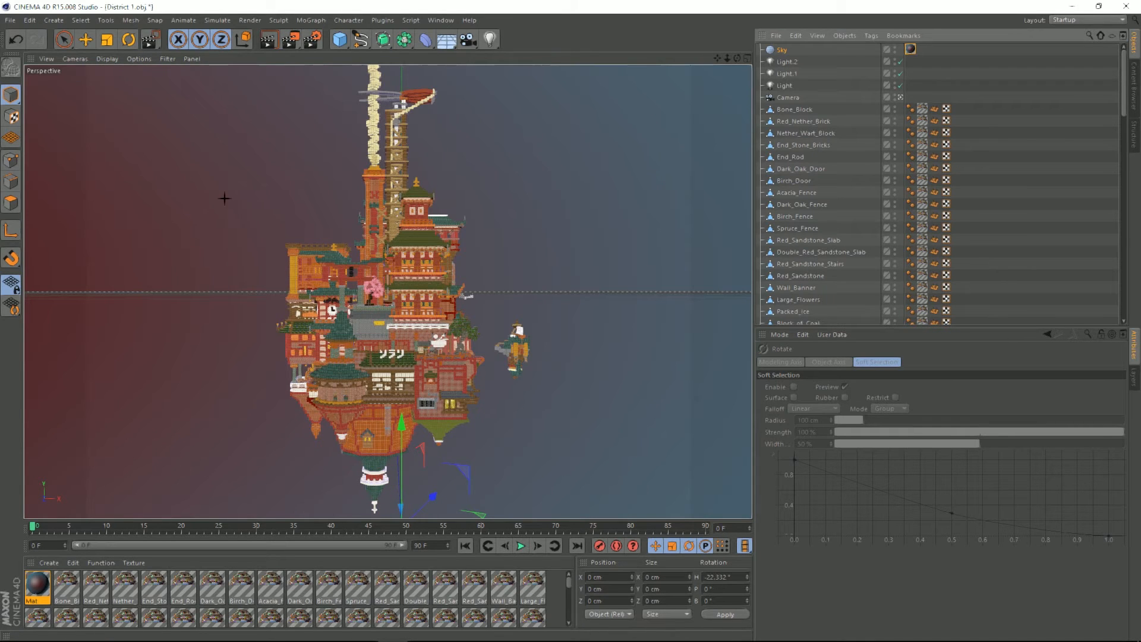
mouse_move(186, 215)
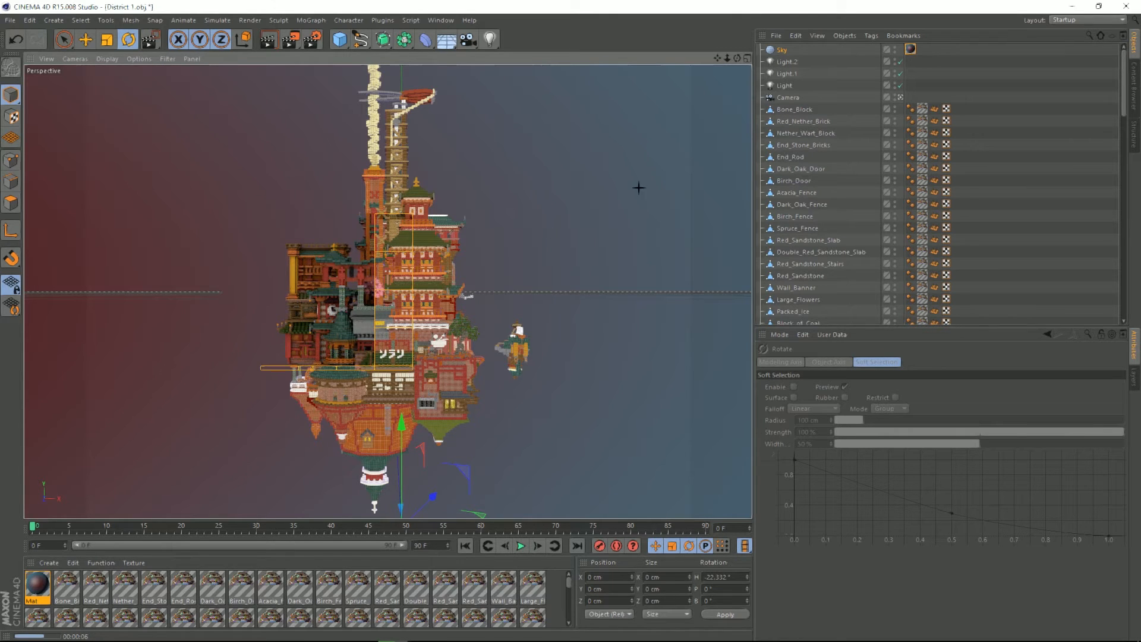
click(784, 85)
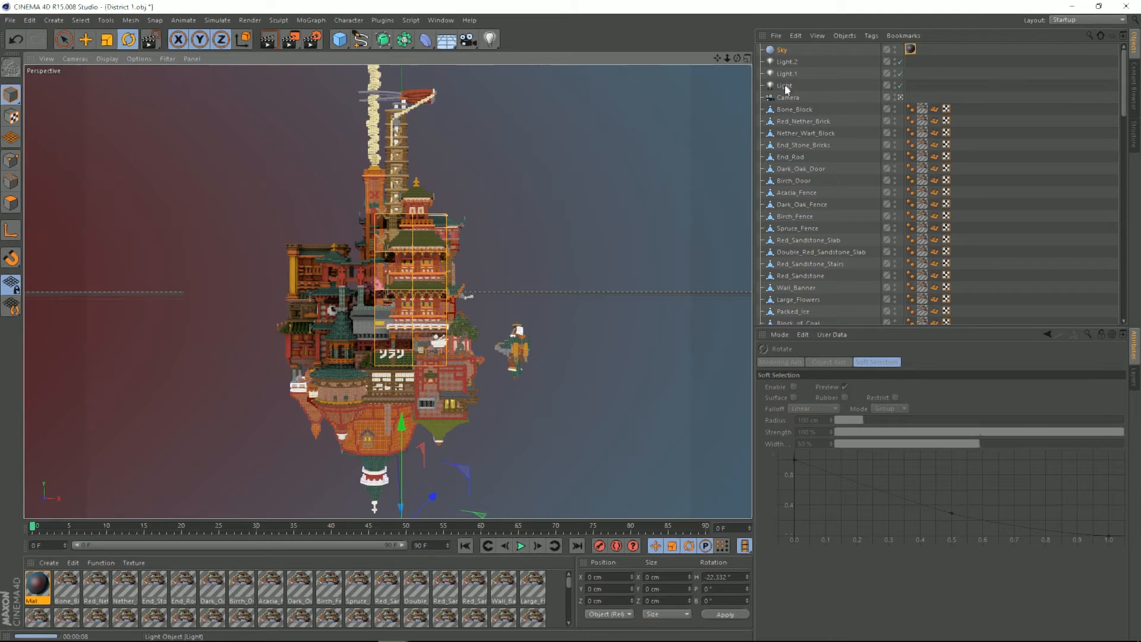
click(784, 85)
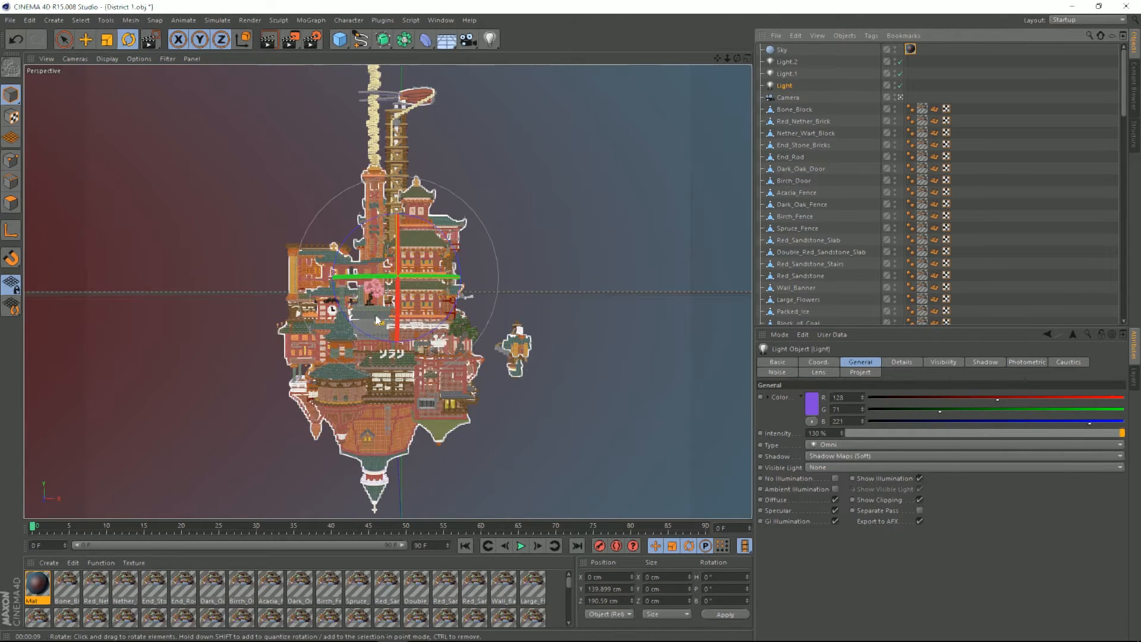
Set the purple light's Visible Light option to Volumetric
click(85, 39)
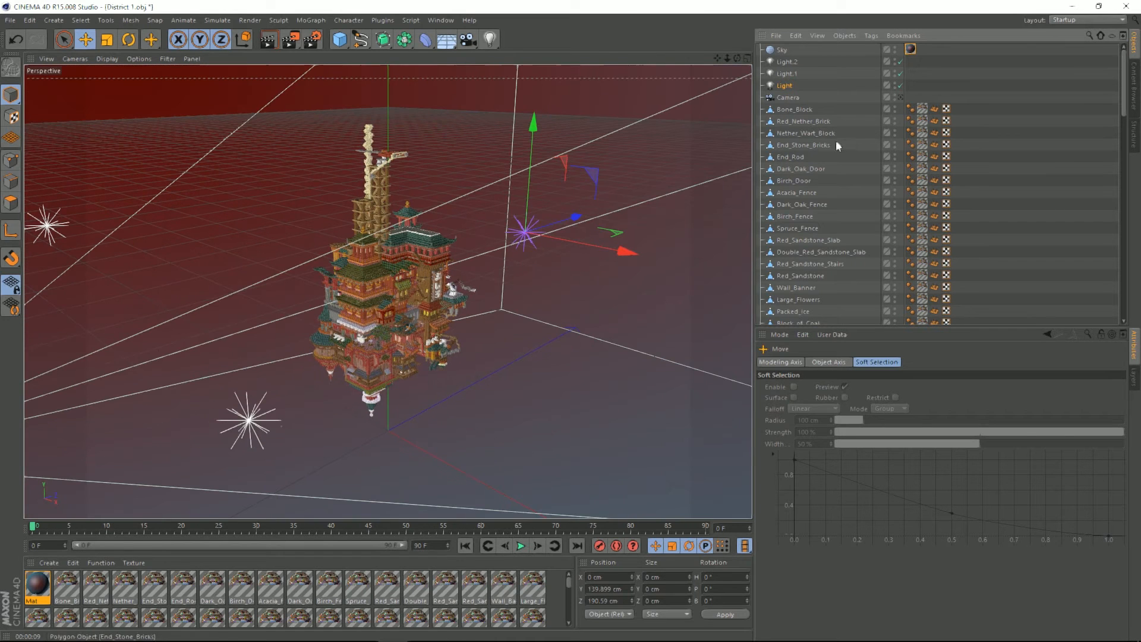
click(784, 85)
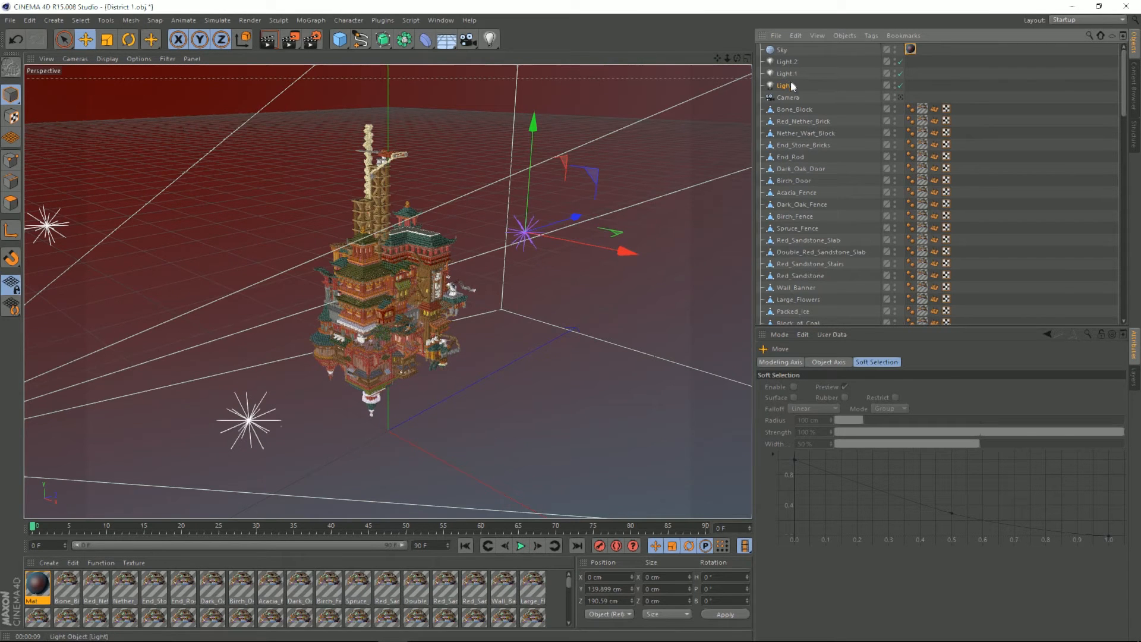
click(784, 85)
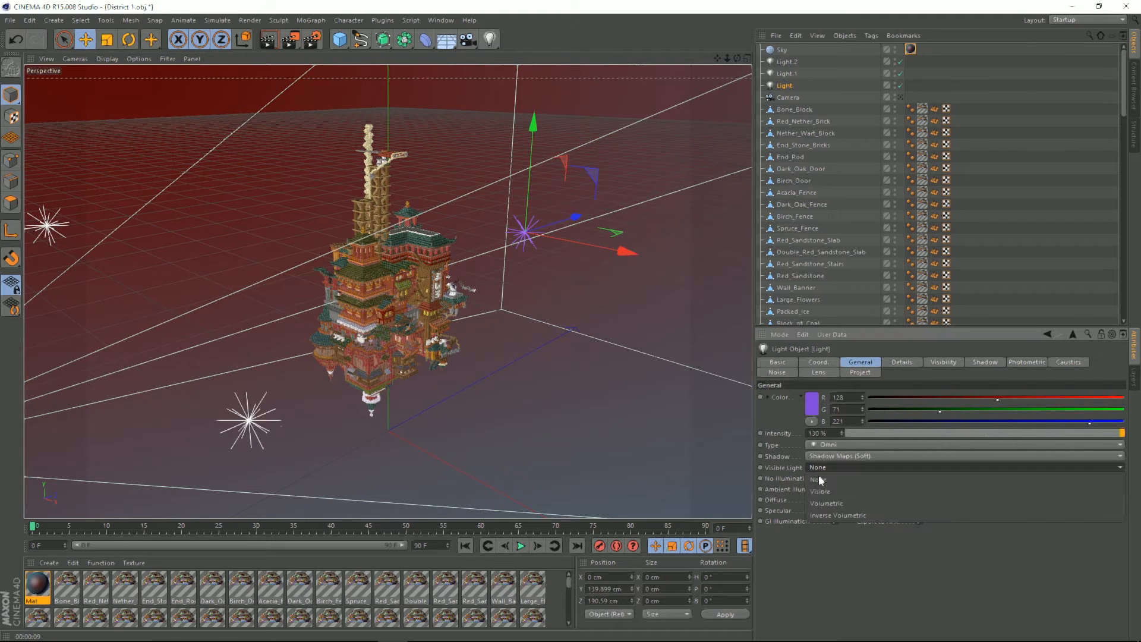
click(826, 502)
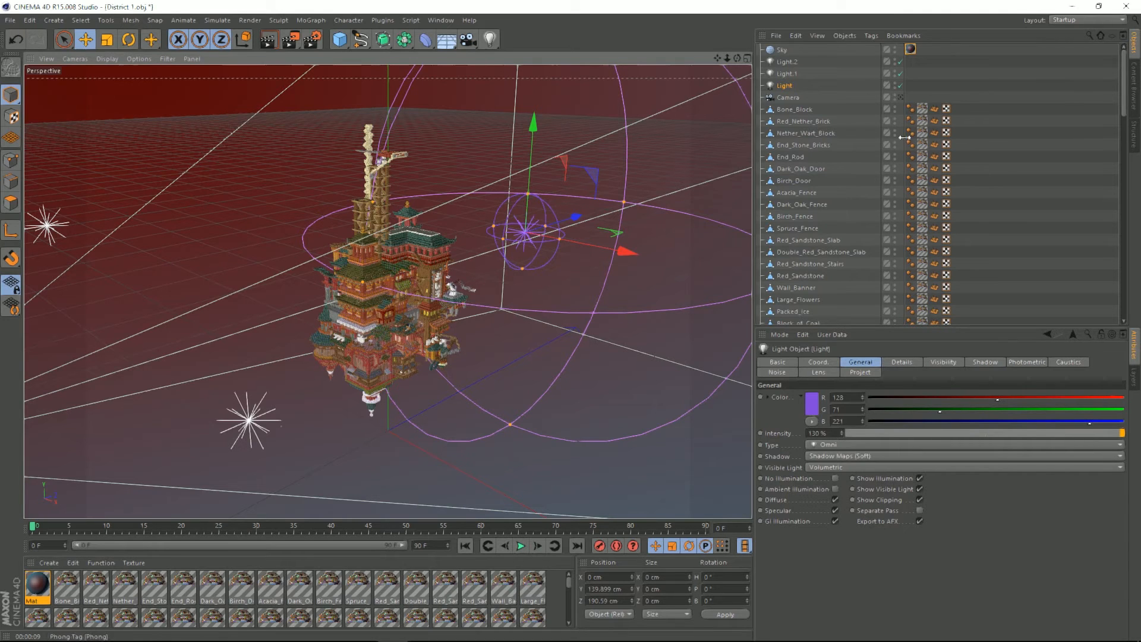
click(900, 98)
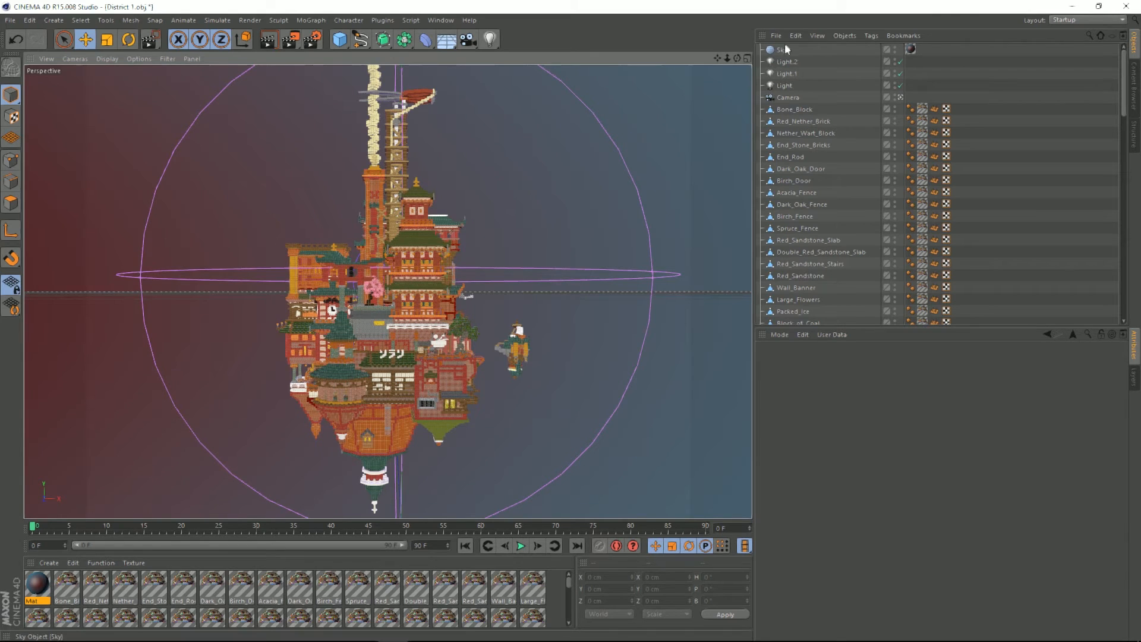
Enable Use Falloff on the light with an Outer Distance of 152.95 cm
click(785, 85)
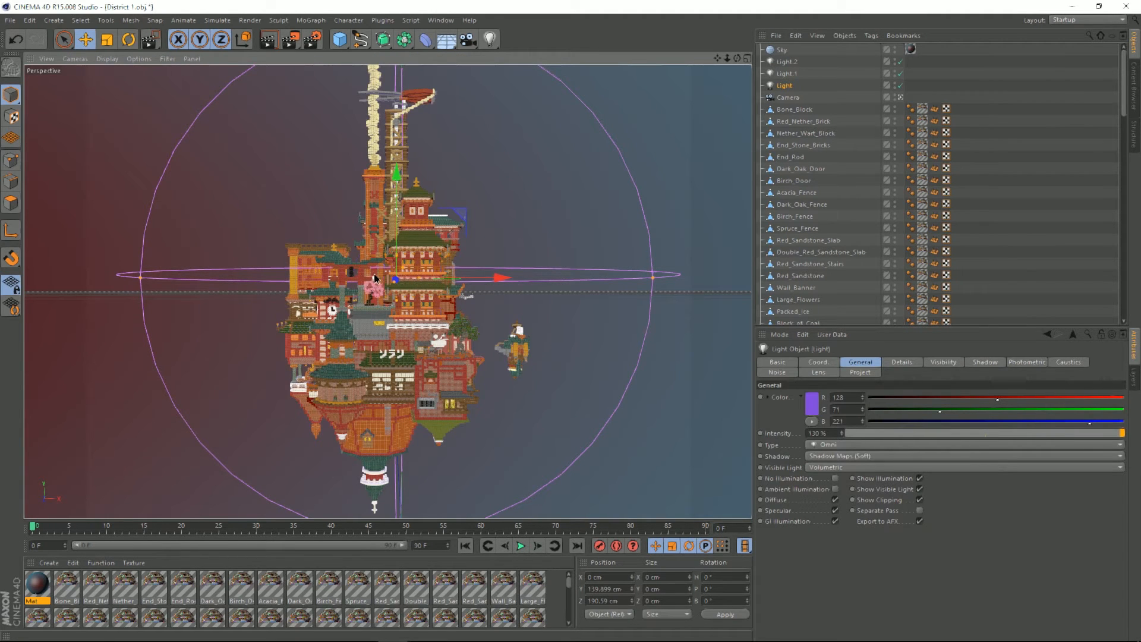
click(943, 362)
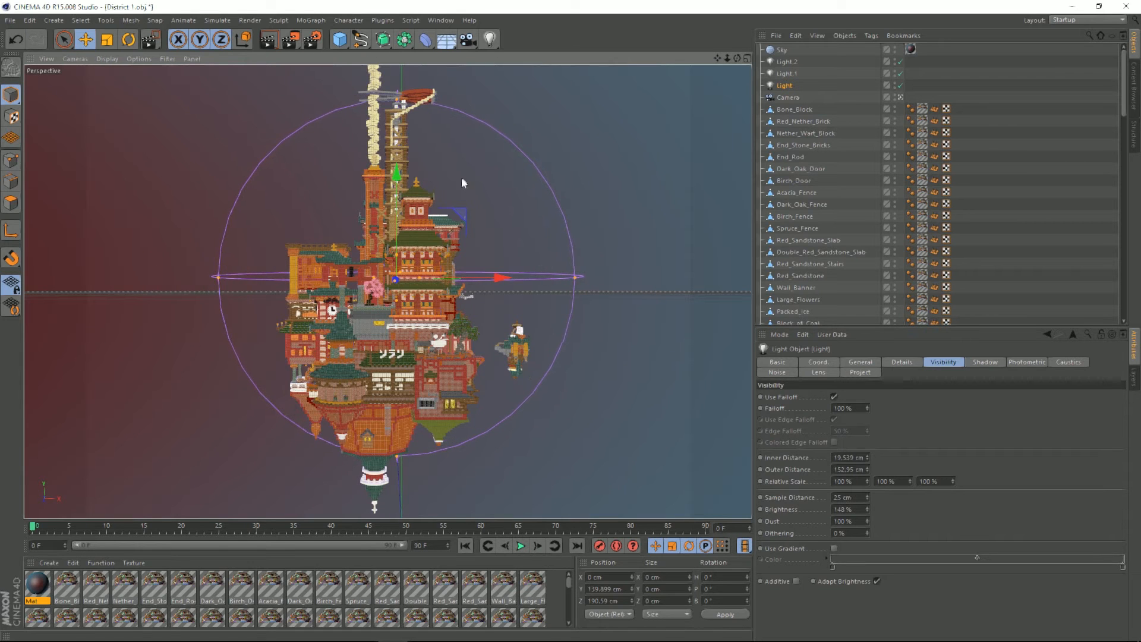
mouse_move(286, 40)
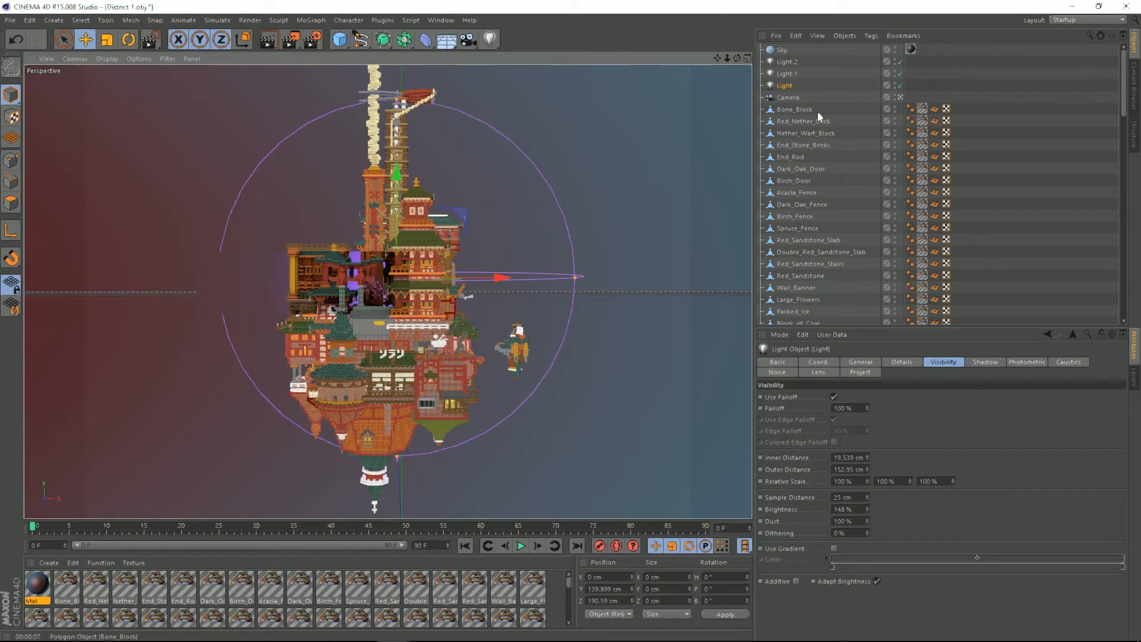
mouse_move(800, 111)
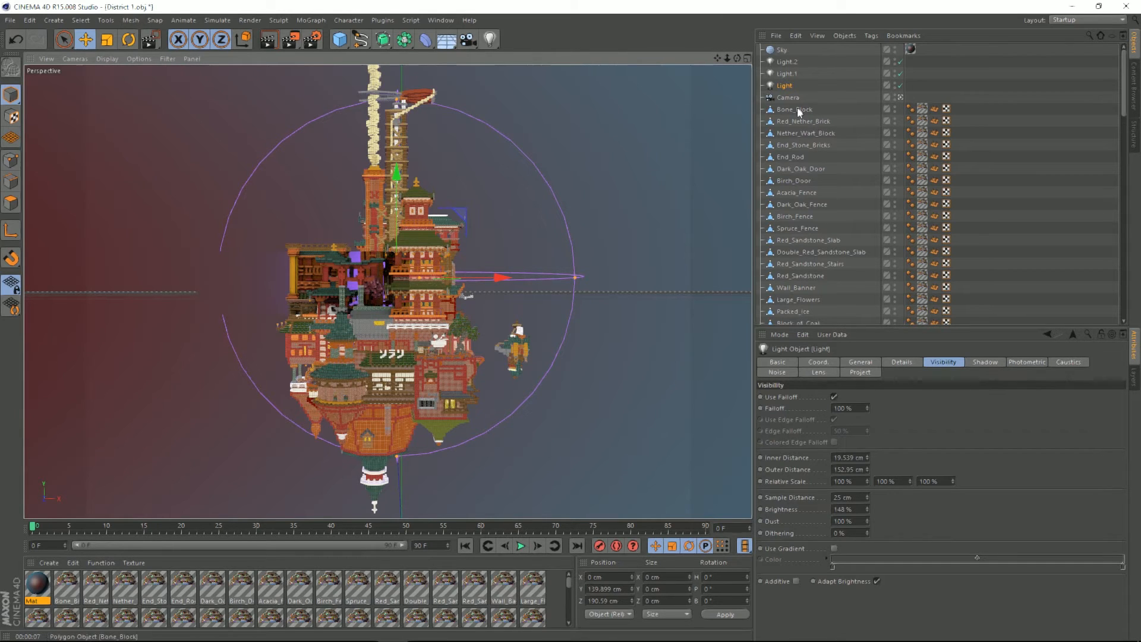
click(795, 110)
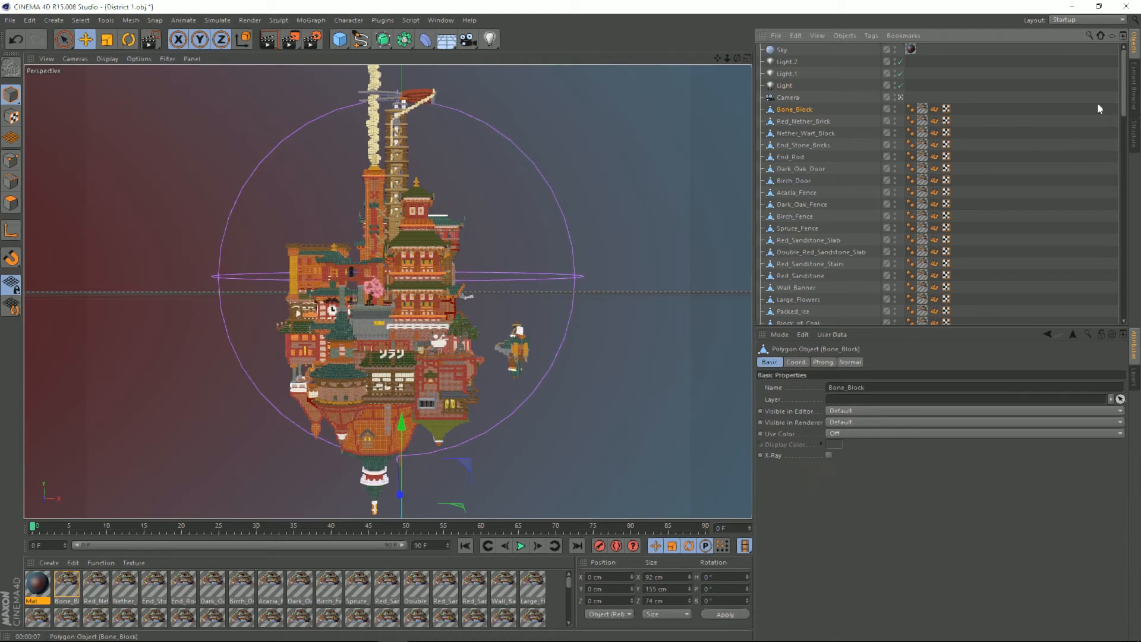
Key the town blocks' starting rotation at frame 0 and extend the timeline to 110 frames
scroll(down, 3)
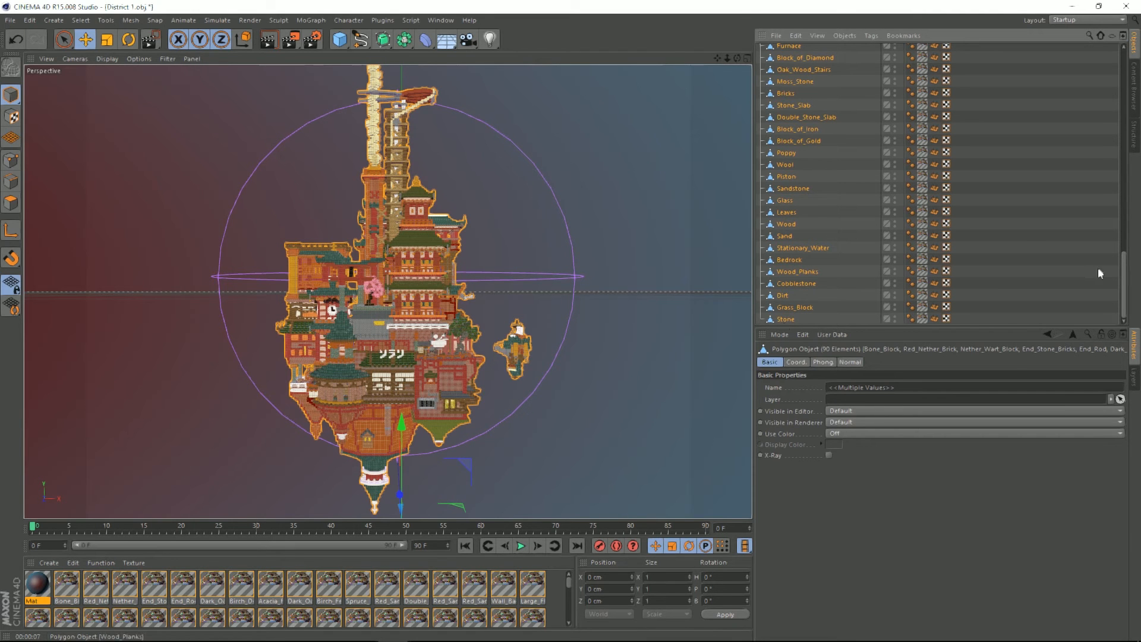
scroll(up, 3)
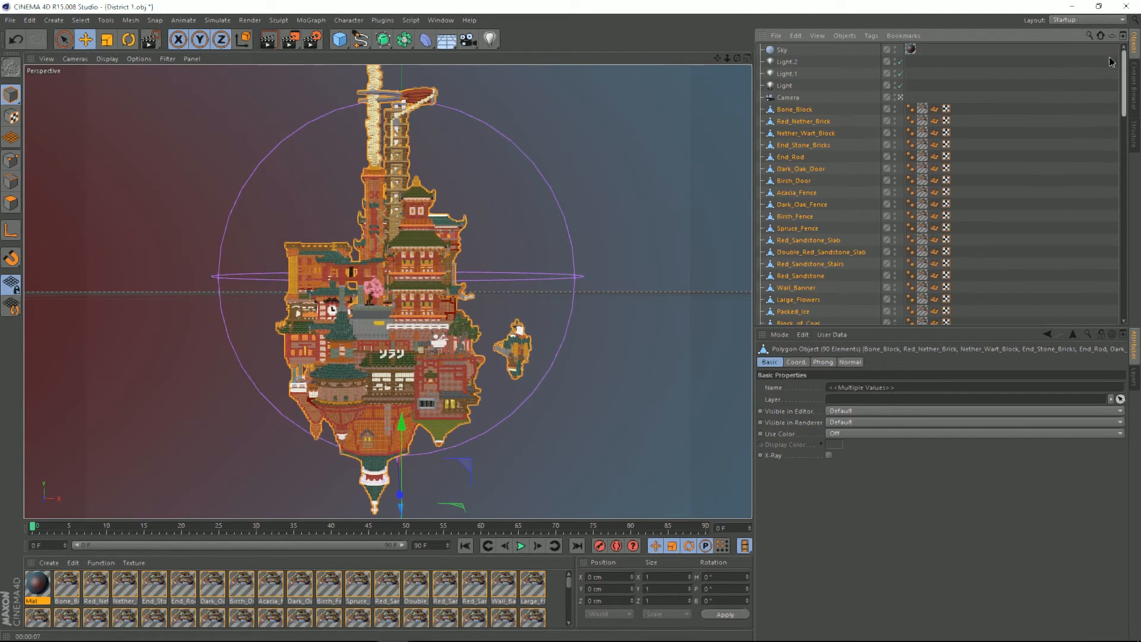
mouse_move(458, 340)
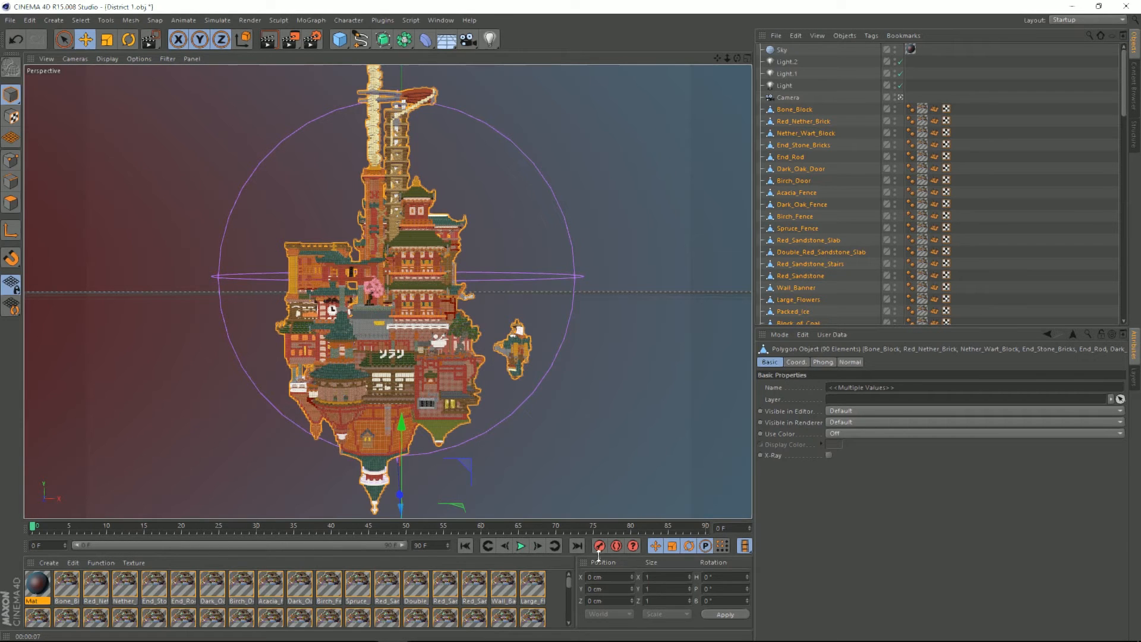
mouse_move(719, 579)
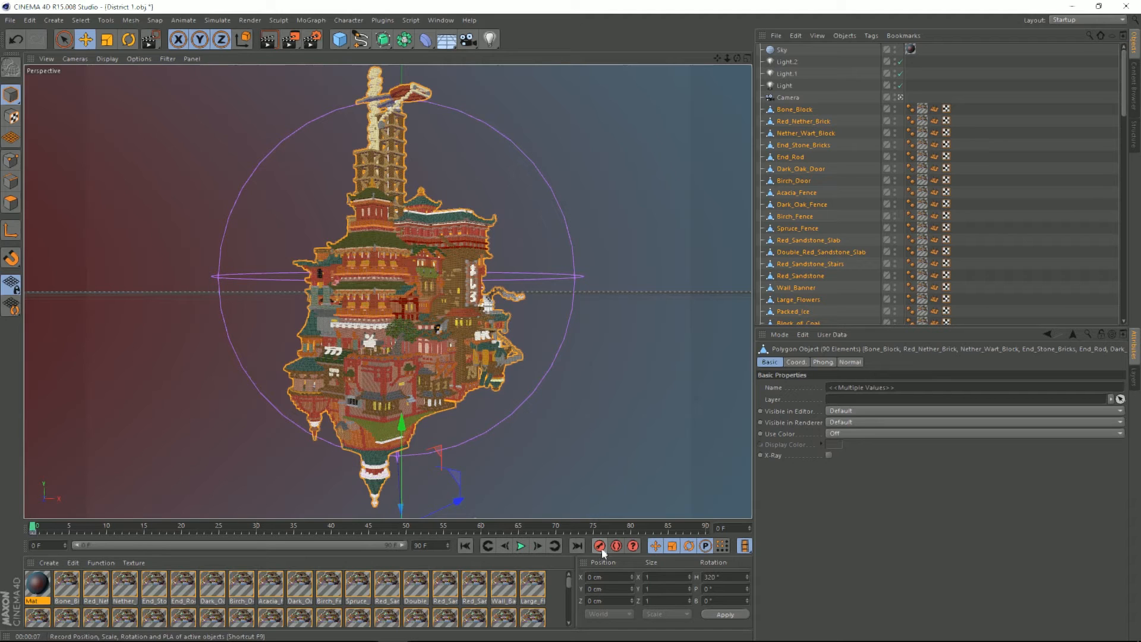
click(108, 528)
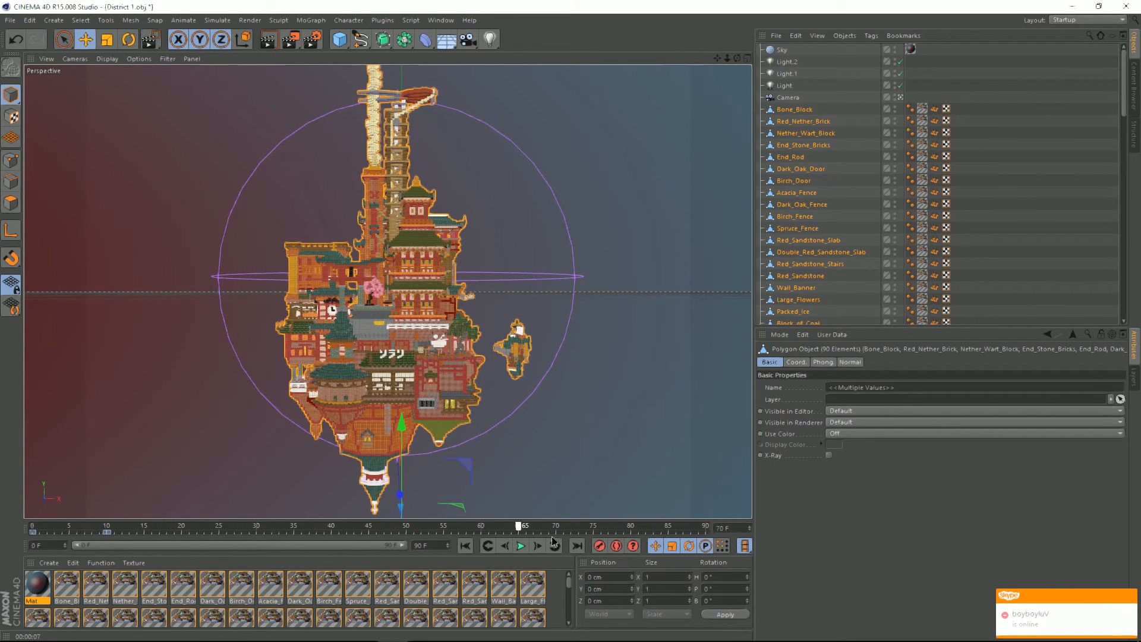
click(673, 525)
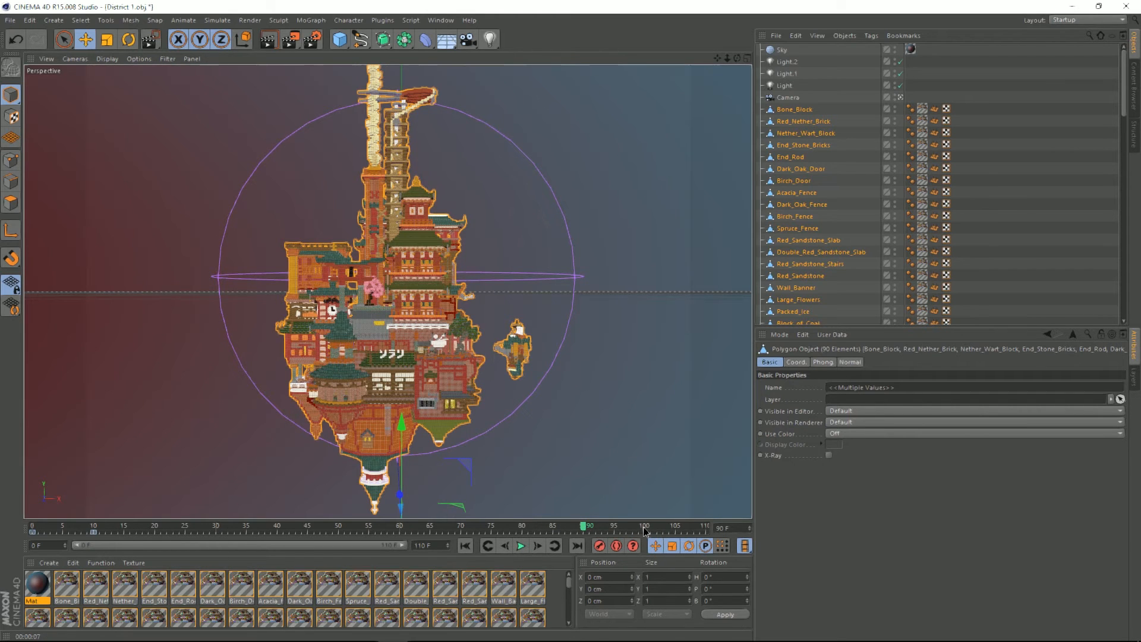
click(646, 525)
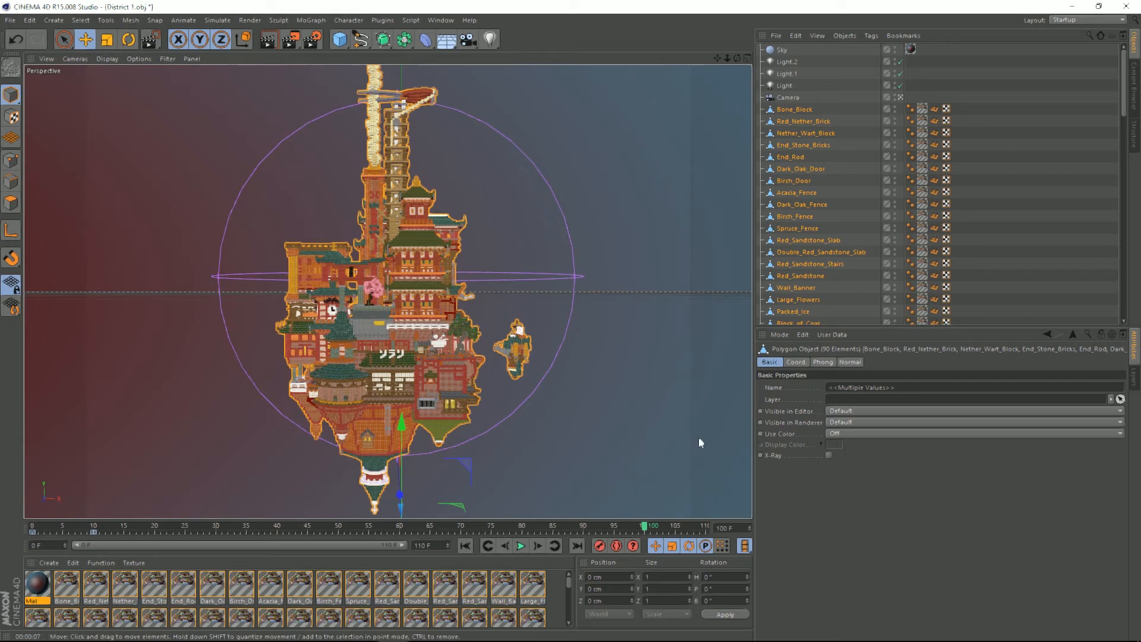
mouse_move(144, 22)
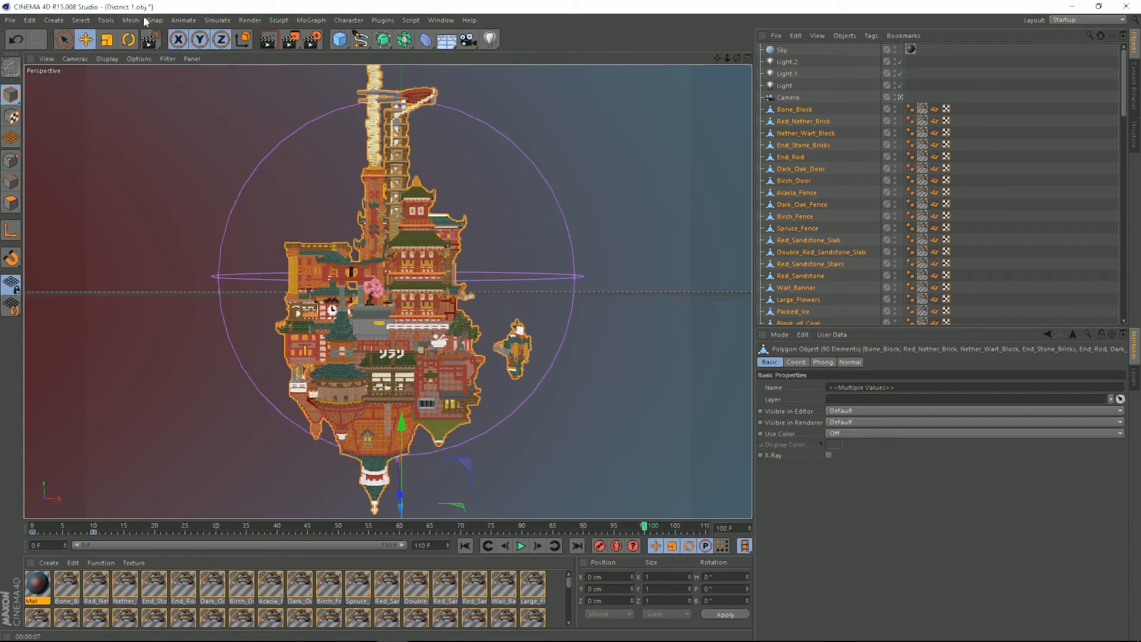
click(129, 39)
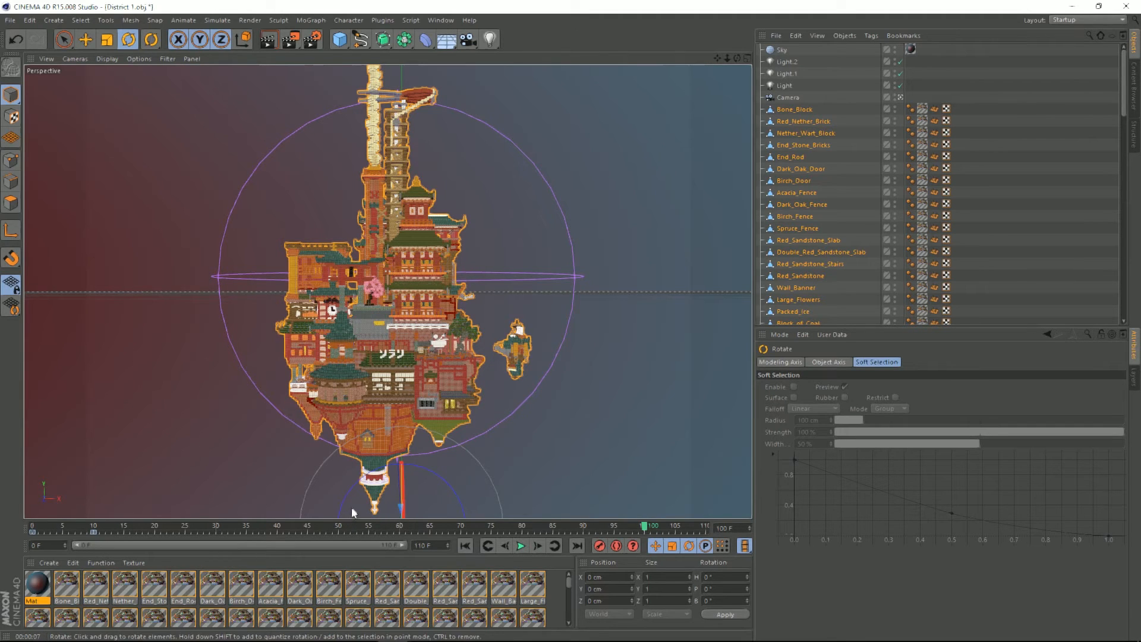
mouse_move(865, 100)
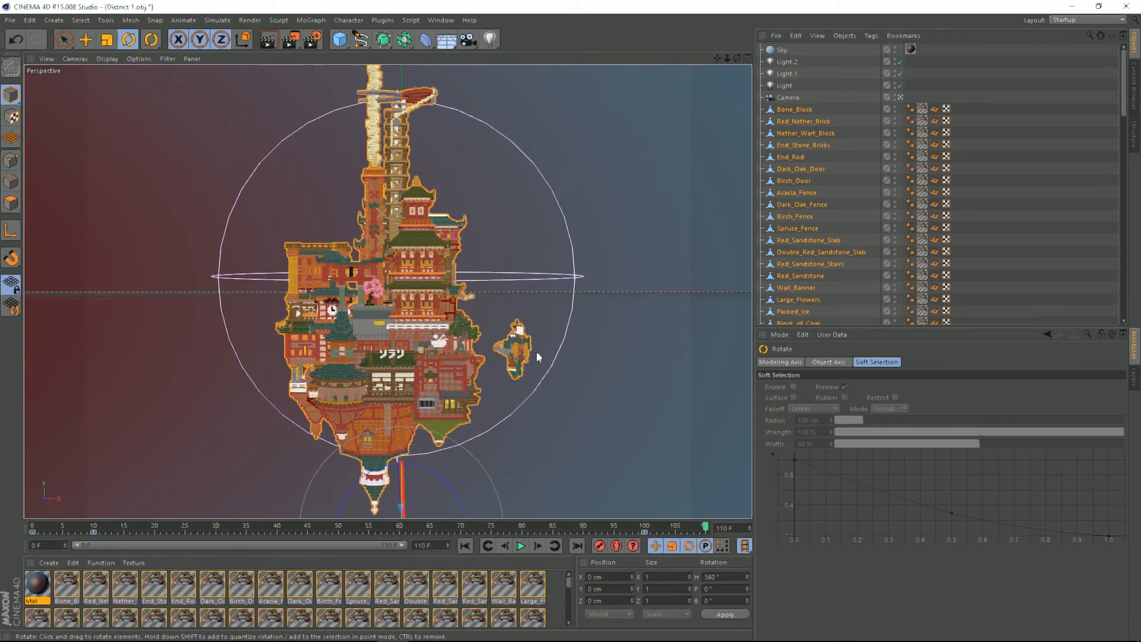
Set heading to 360° at frame 110 and play back the town's rotation
triple_click(720, 577)
text(40)
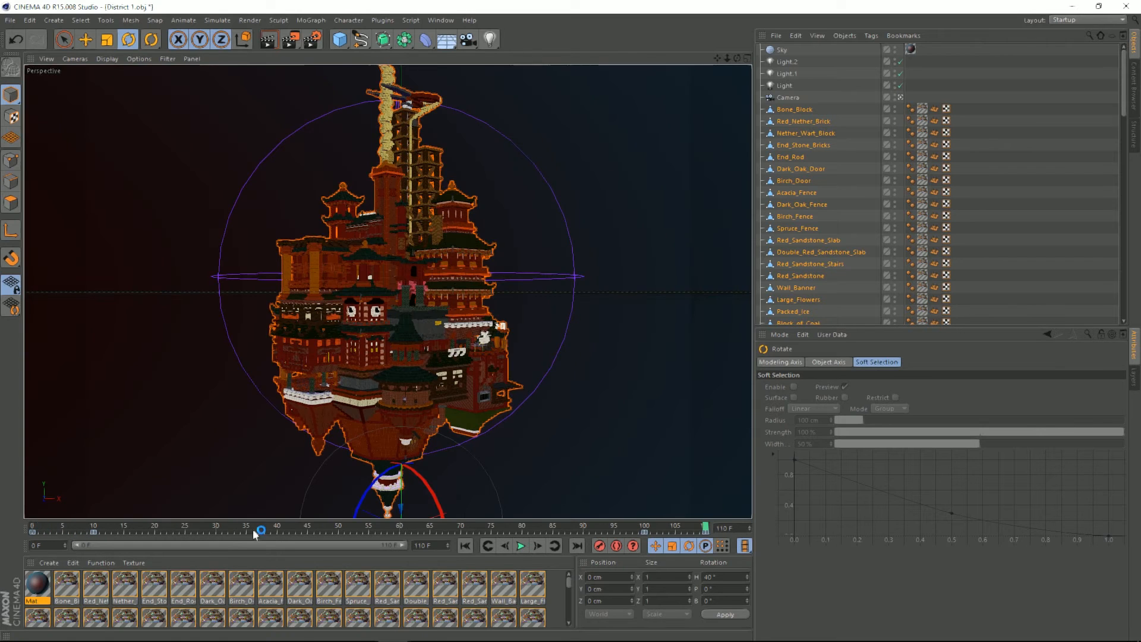
click(520, 545)
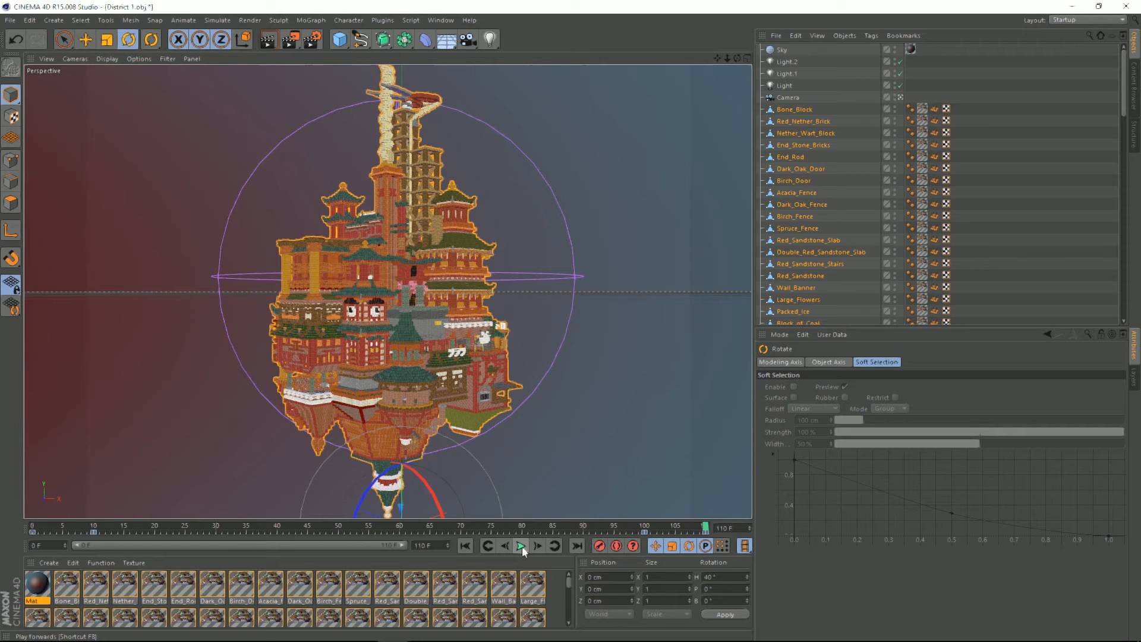
mouse_move(521, 545)
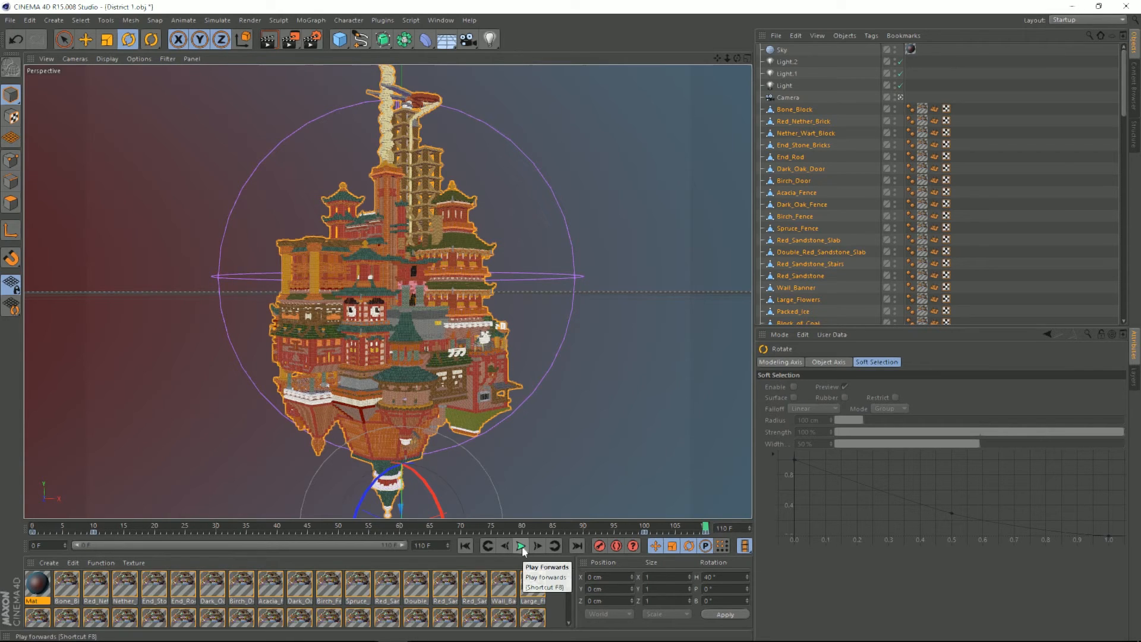
mouse_move(522, 546)
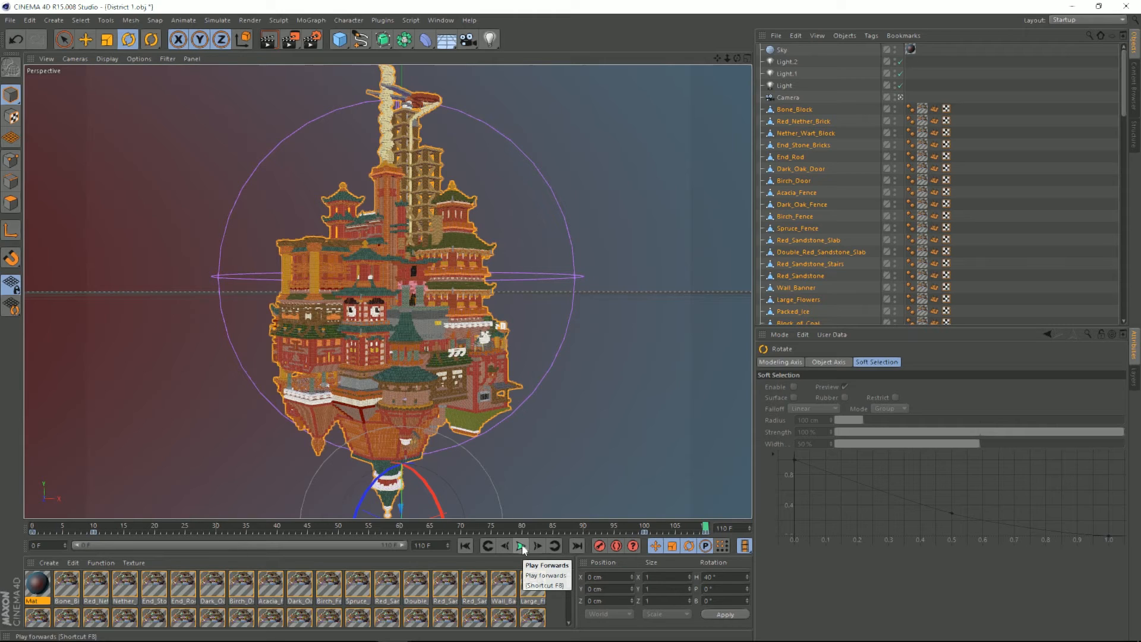
click(521, 545)
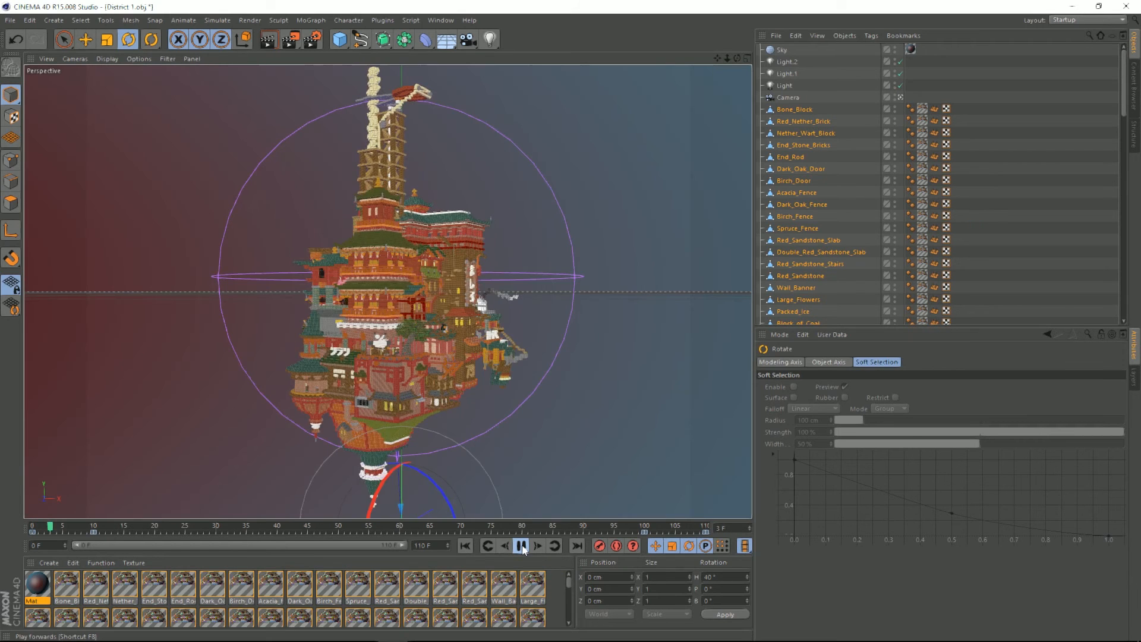
click(522, 546)
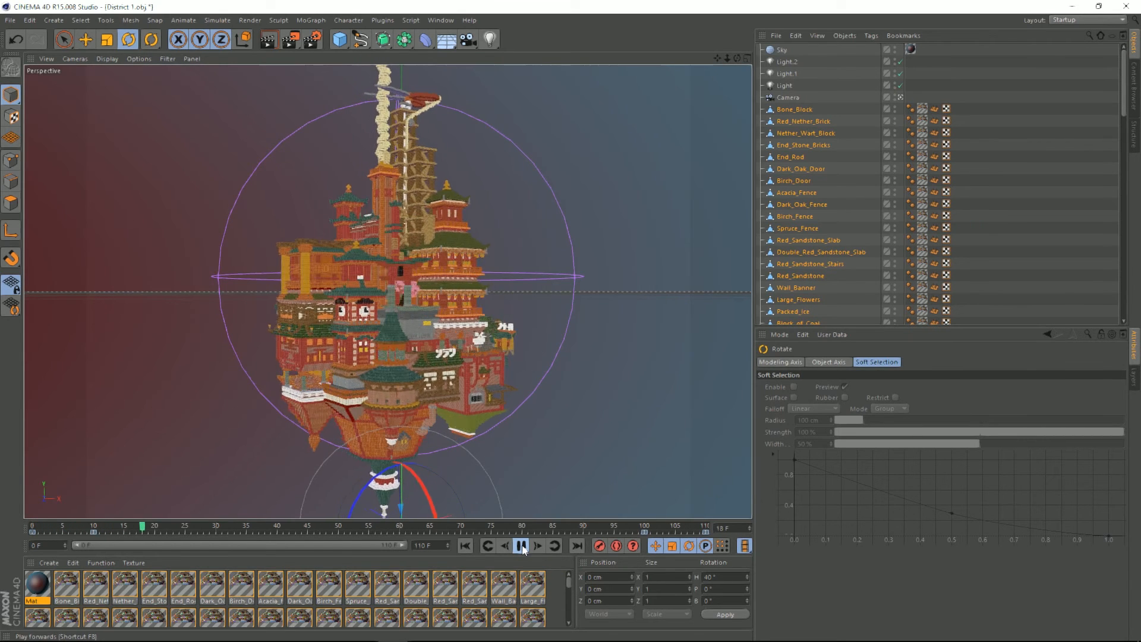
click(521, 546)
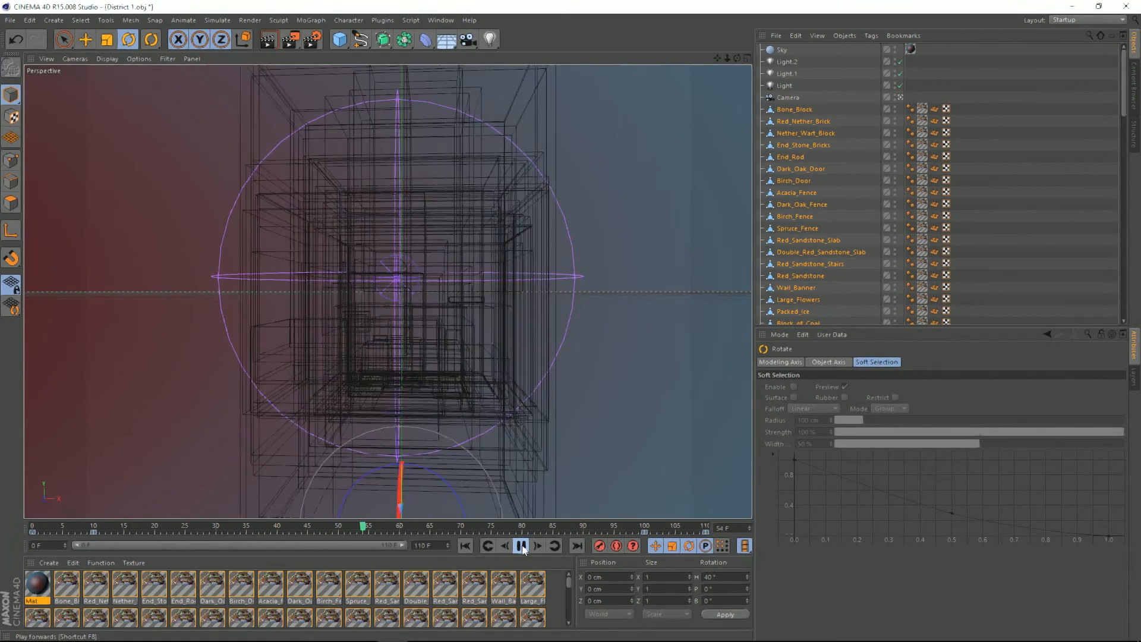
click(521, 546)
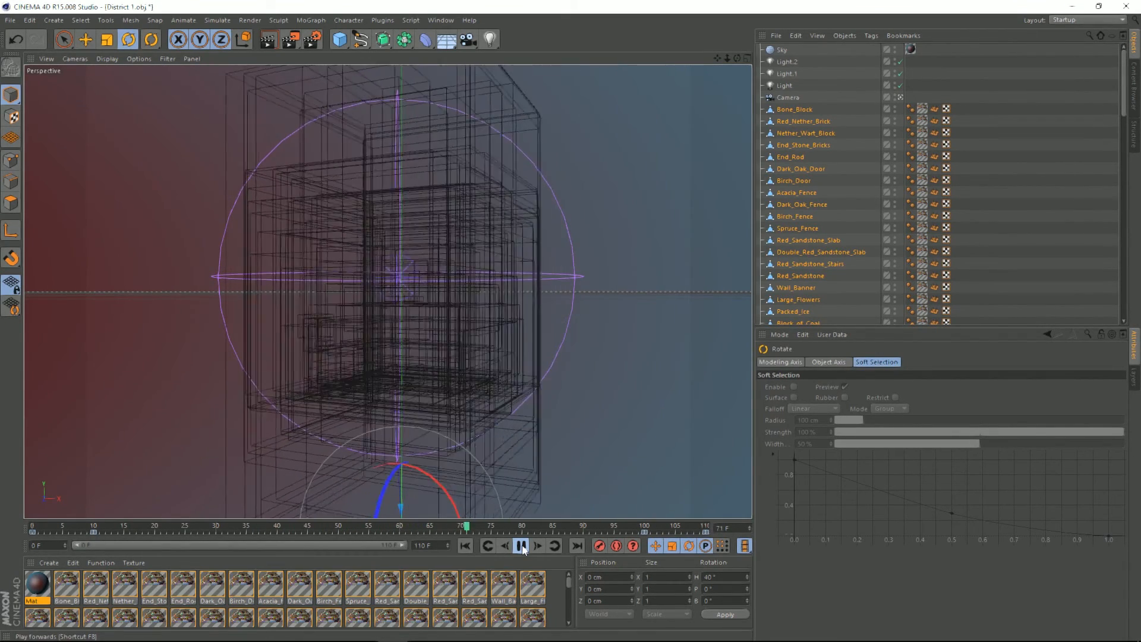
click(521, 546)
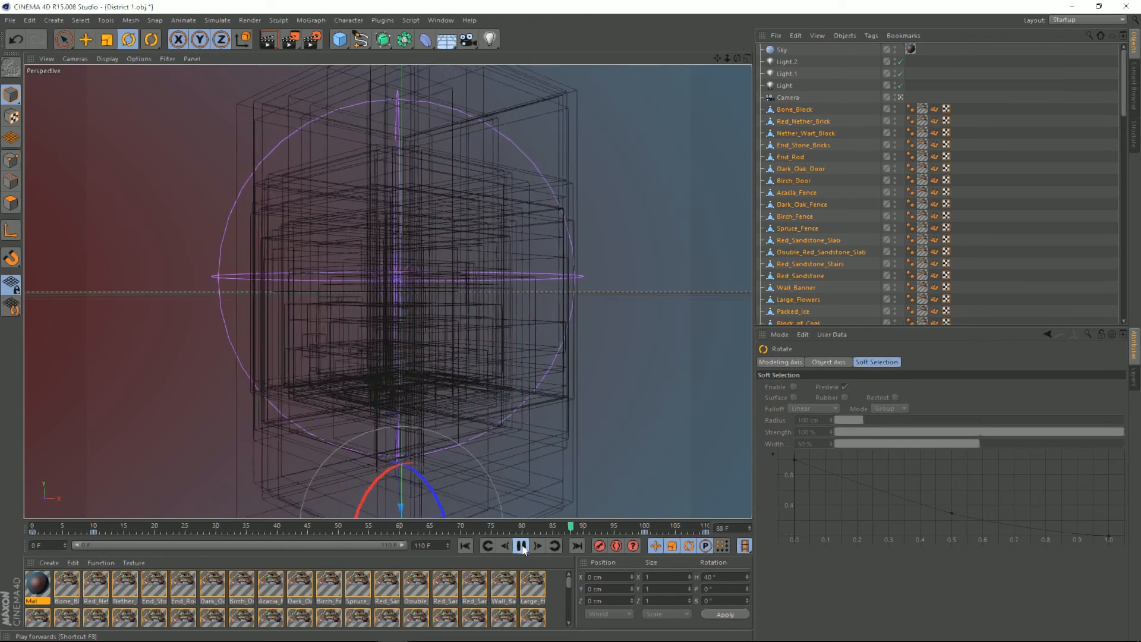
click(519, 546)
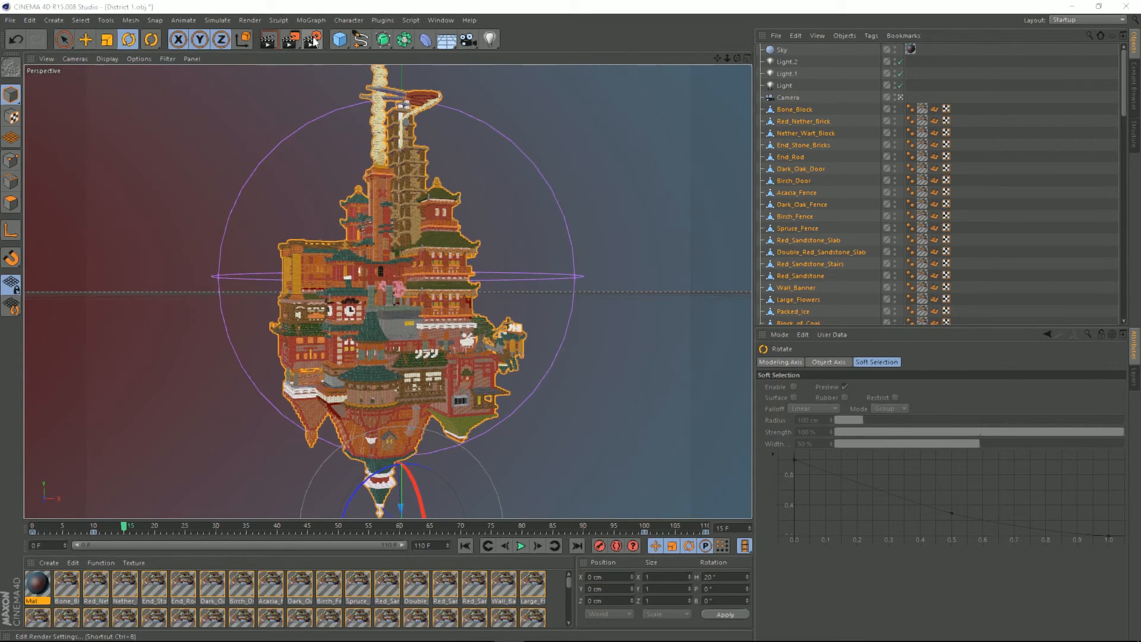
Change the Render Settings save format from TIFF to JPEG
click(311, 39)
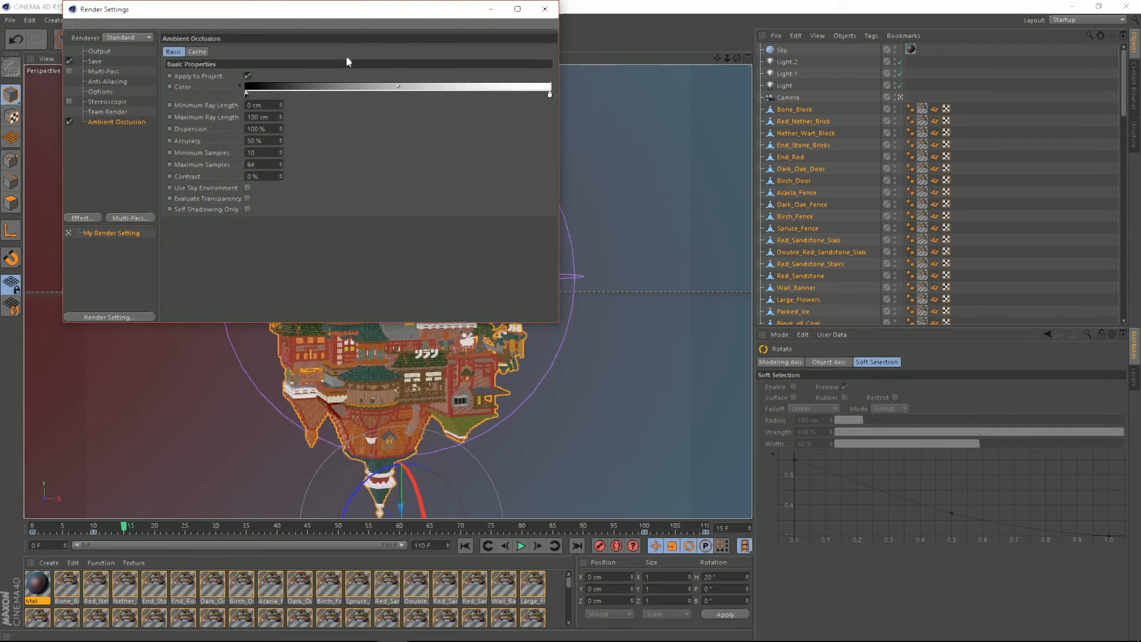
mouse_move(104, 67)
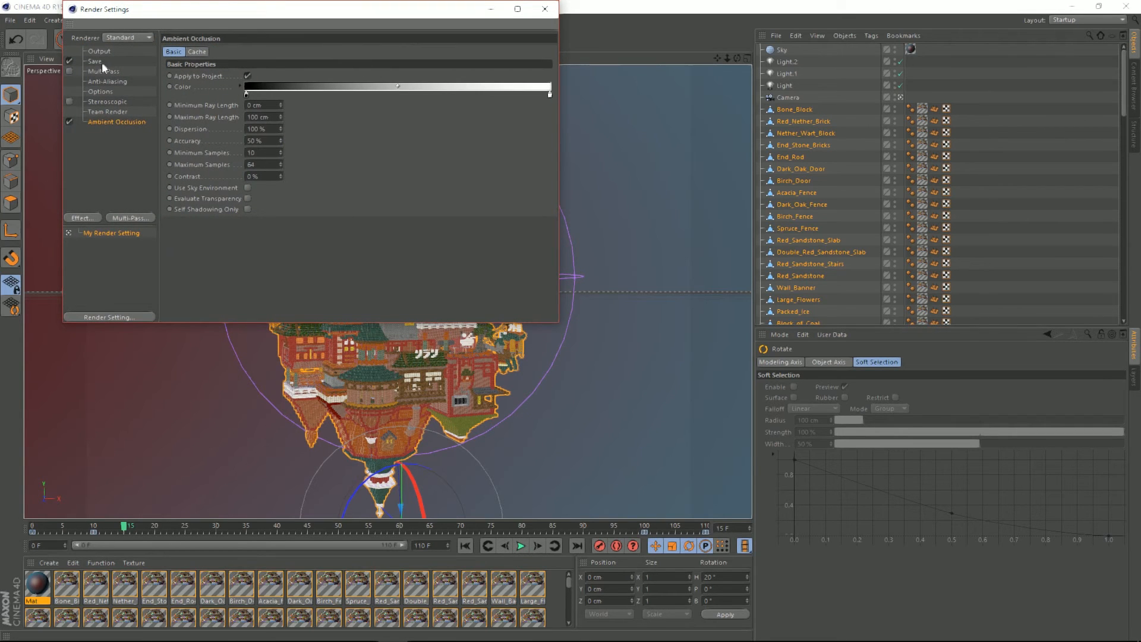
click(94, 61)
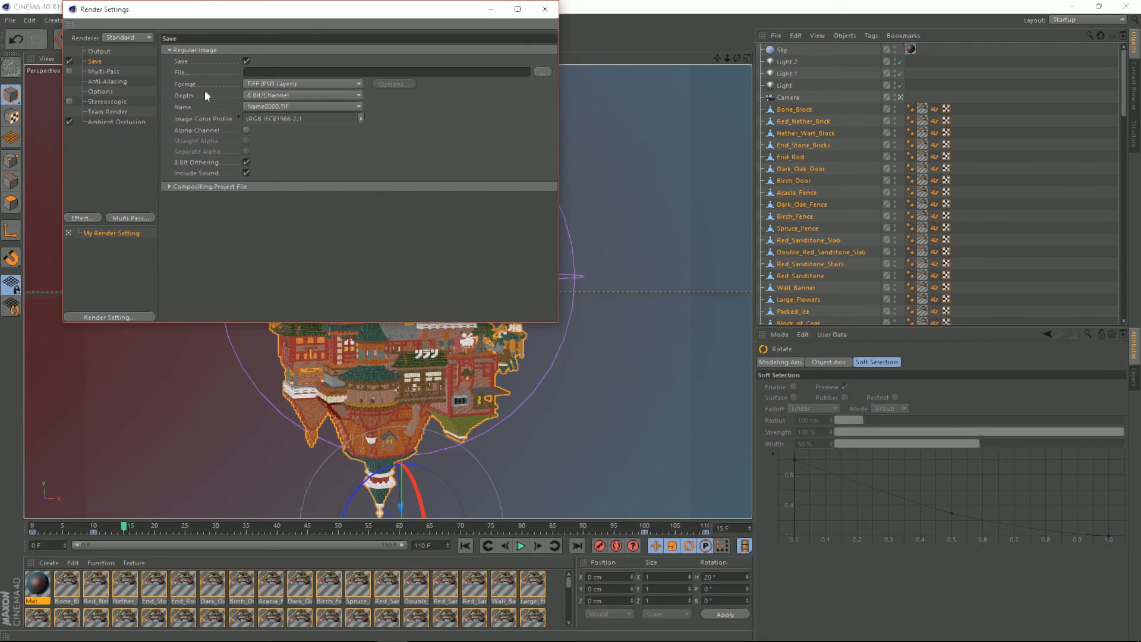
click(302, 84)
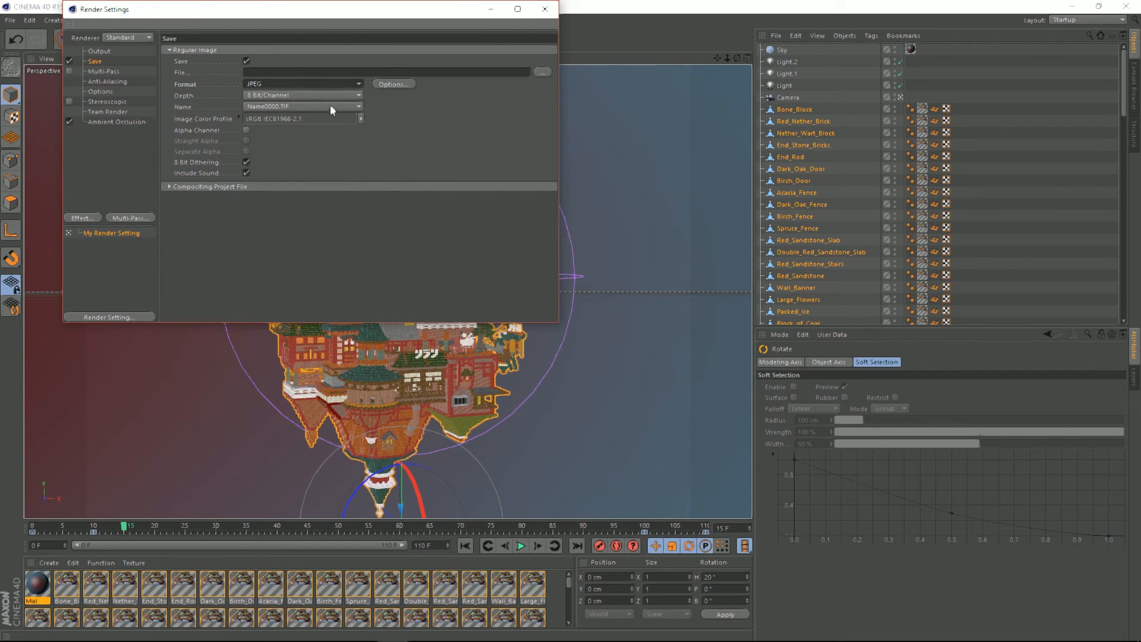
click(544, 9)
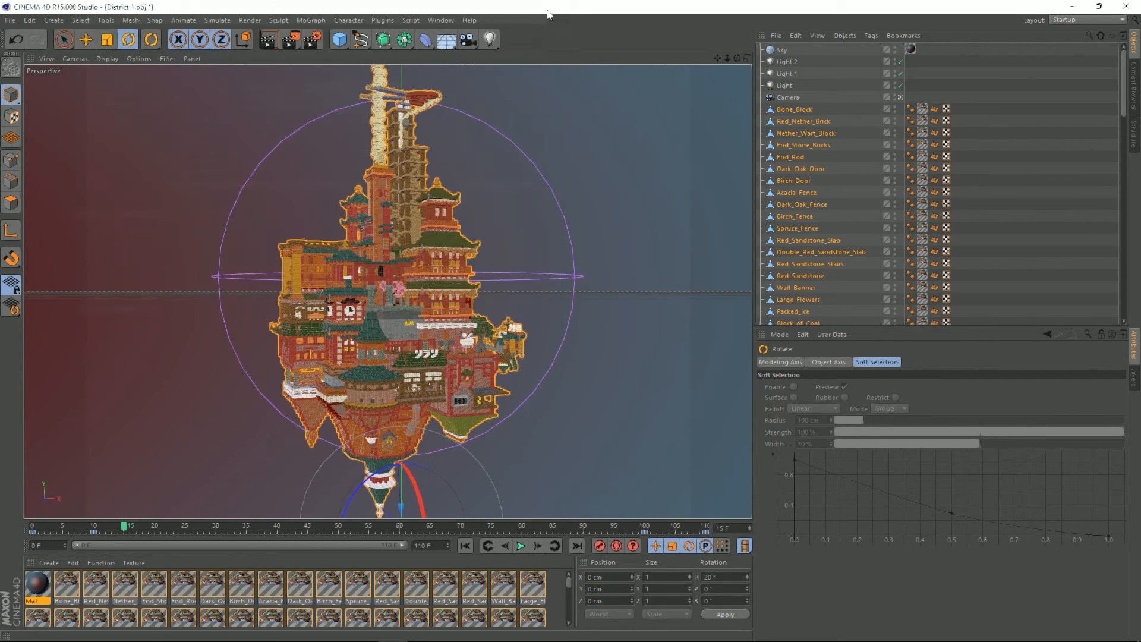
mouse_move(568, 297)
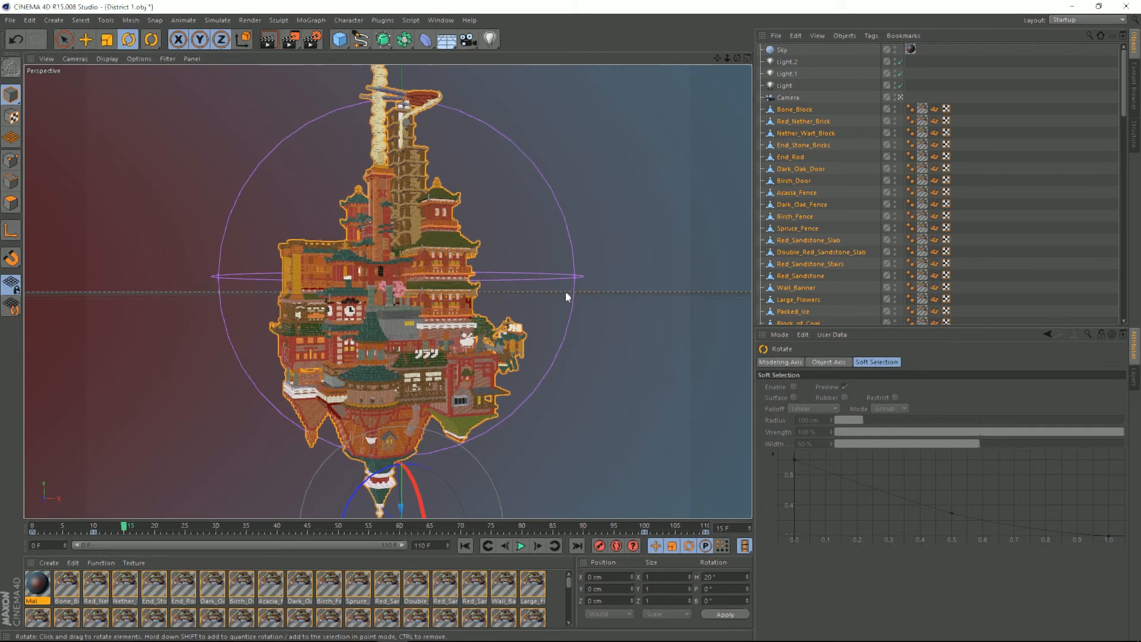
mouse_move(512, 246)
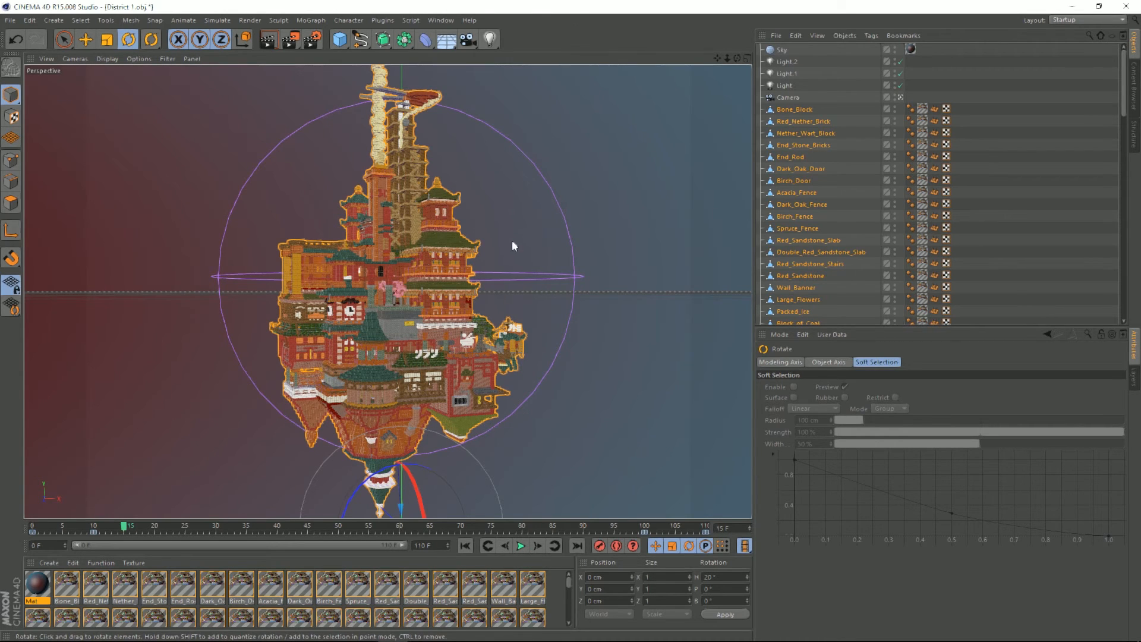
mouse_move(367, 192)
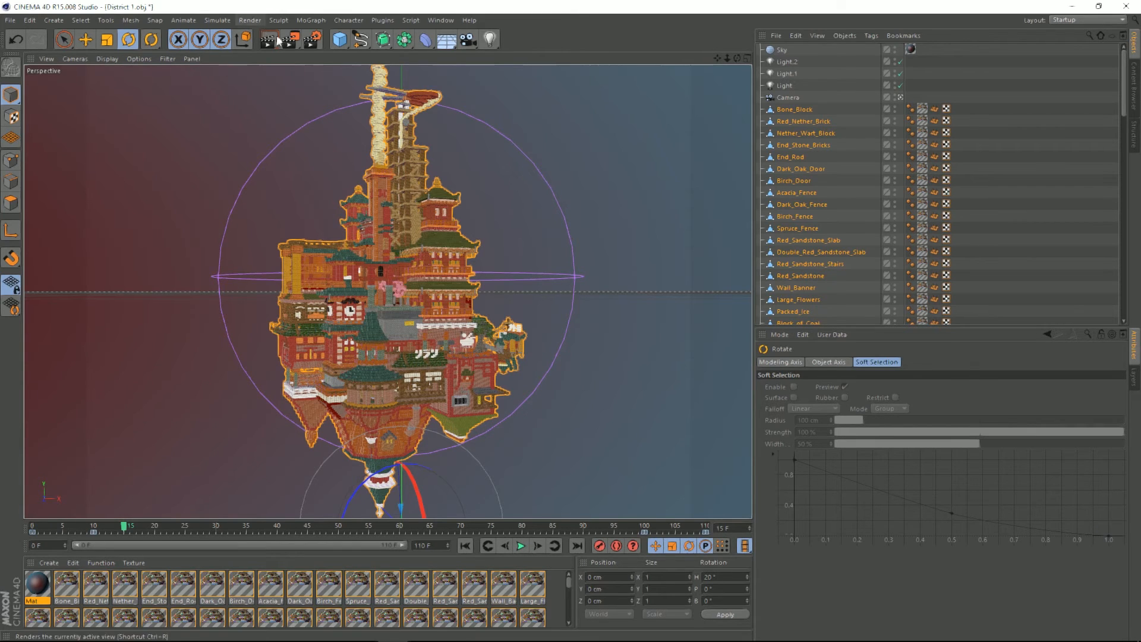
Render the rotation animation to the Picture Viewer, accepting the no-file-name warning
click(288, 40)
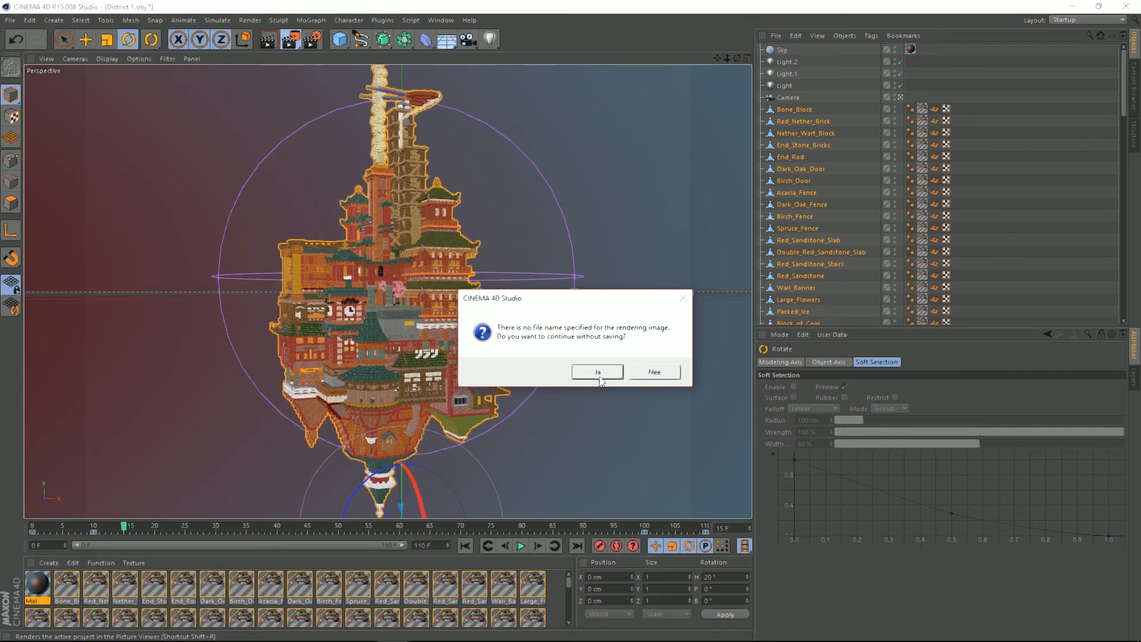
click(596, 370)
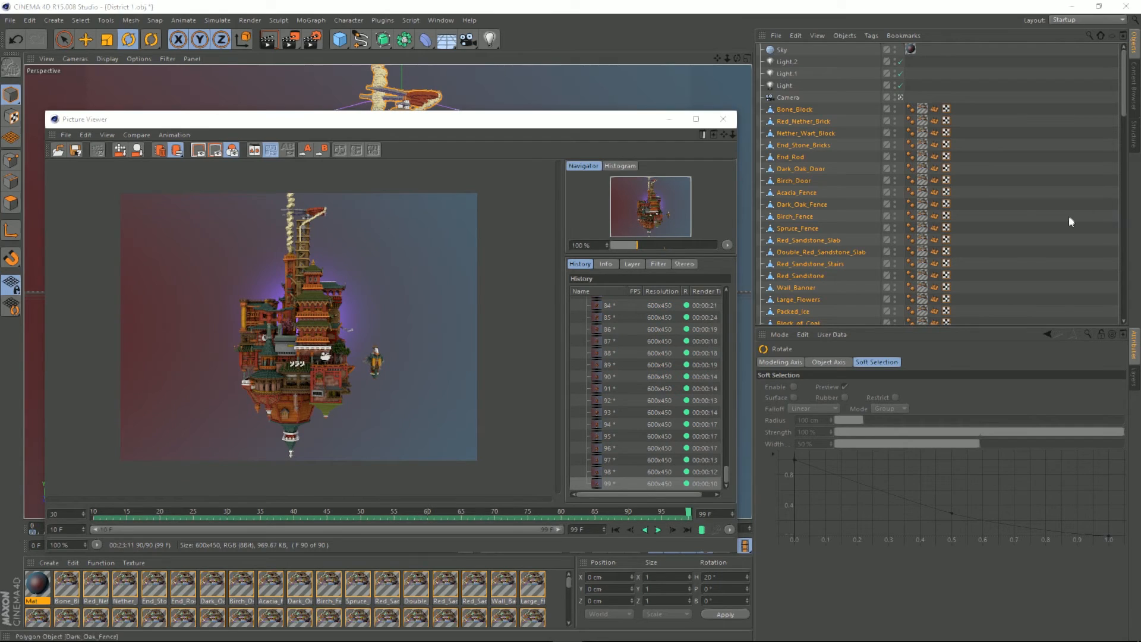
mouse_move(493, 467)
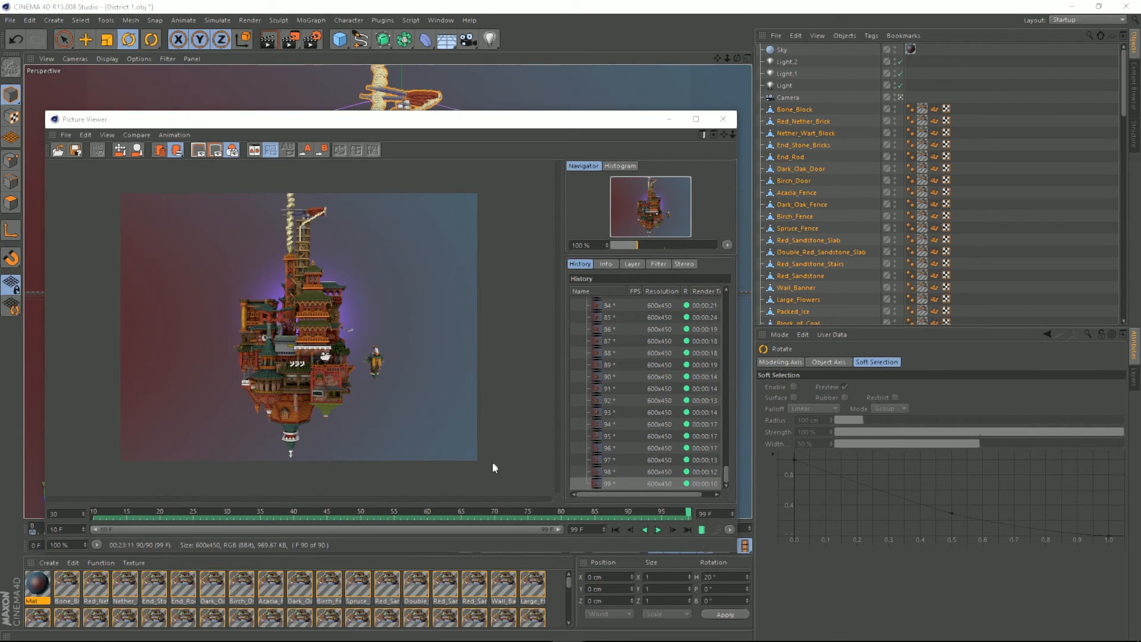
mouse_move(463, 454)
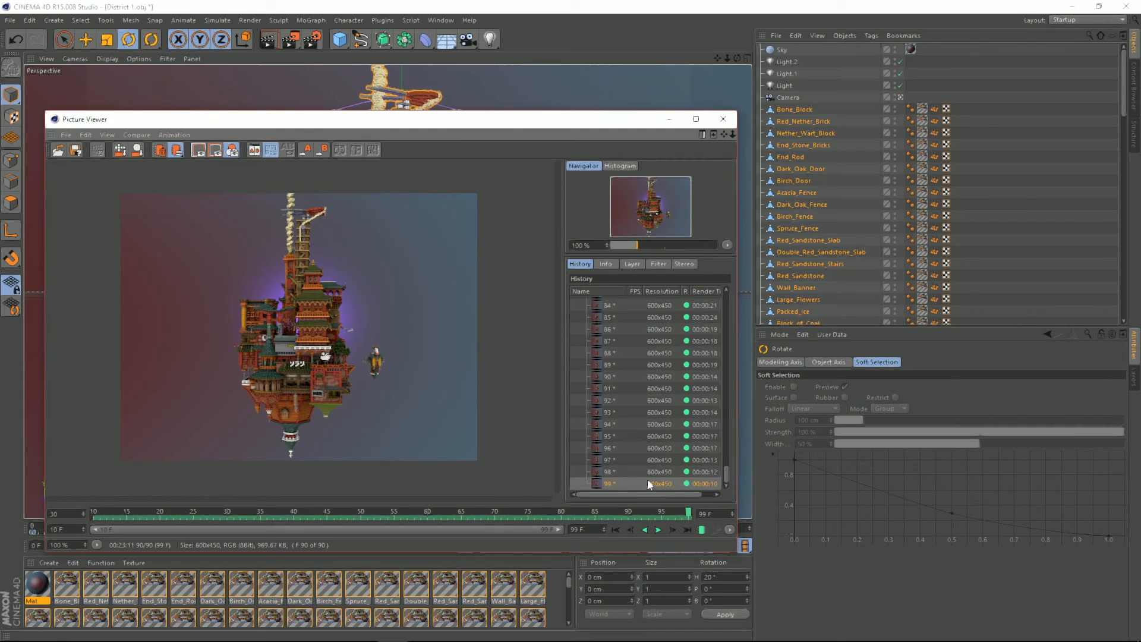
mouse_move(726, 480)
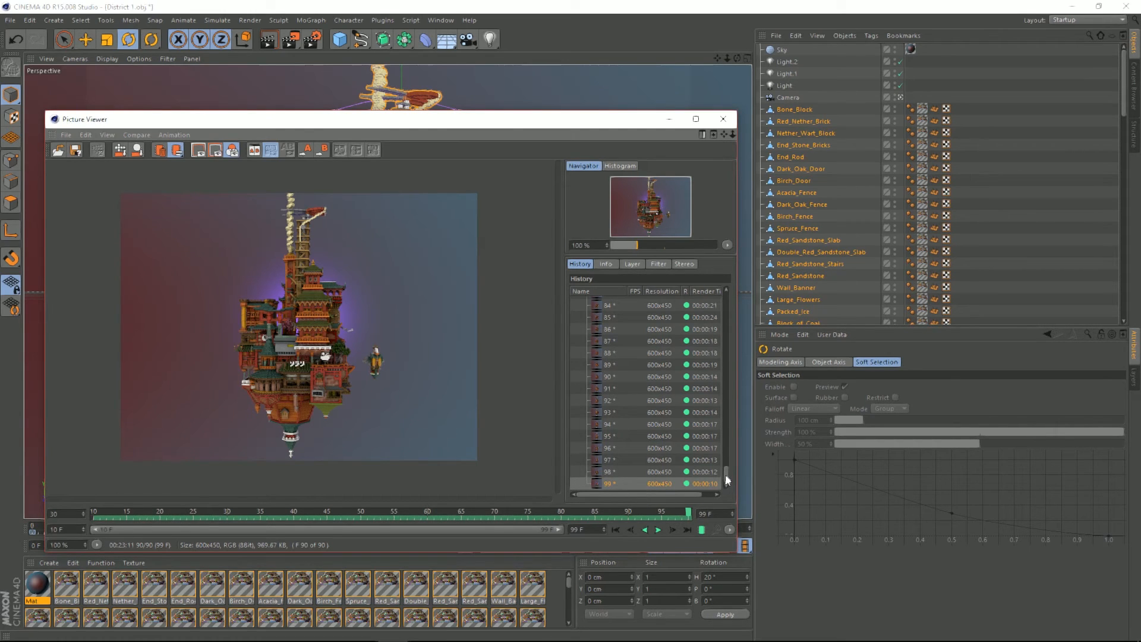
Browse the render history and open the context menu on the purple-lit District 1 frames
scroll(up, 3)
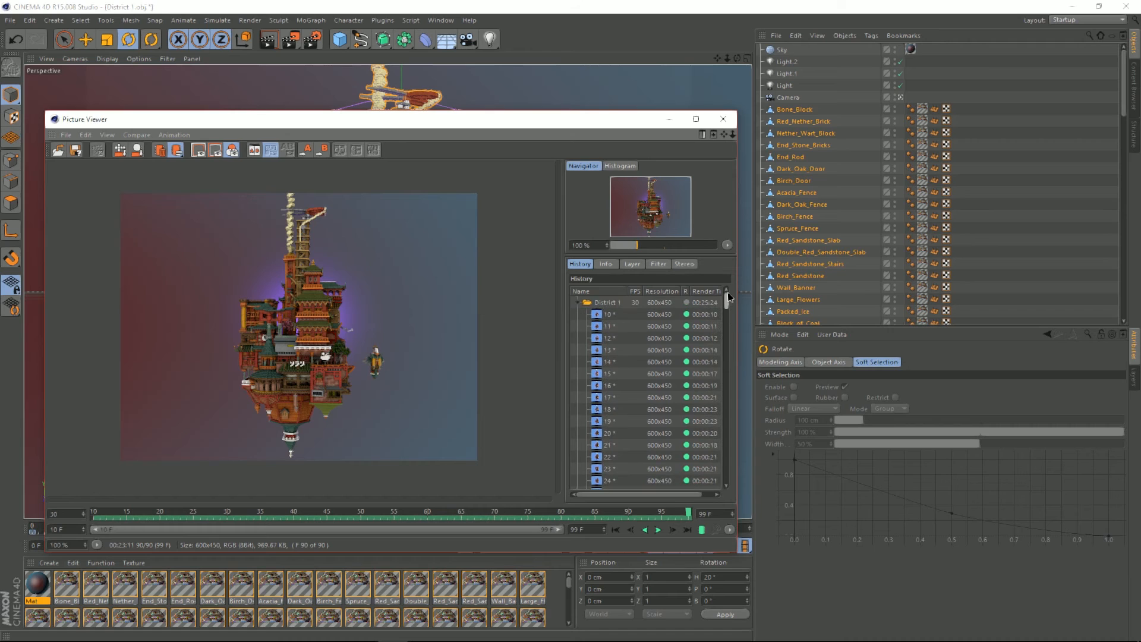
click(605, 314)
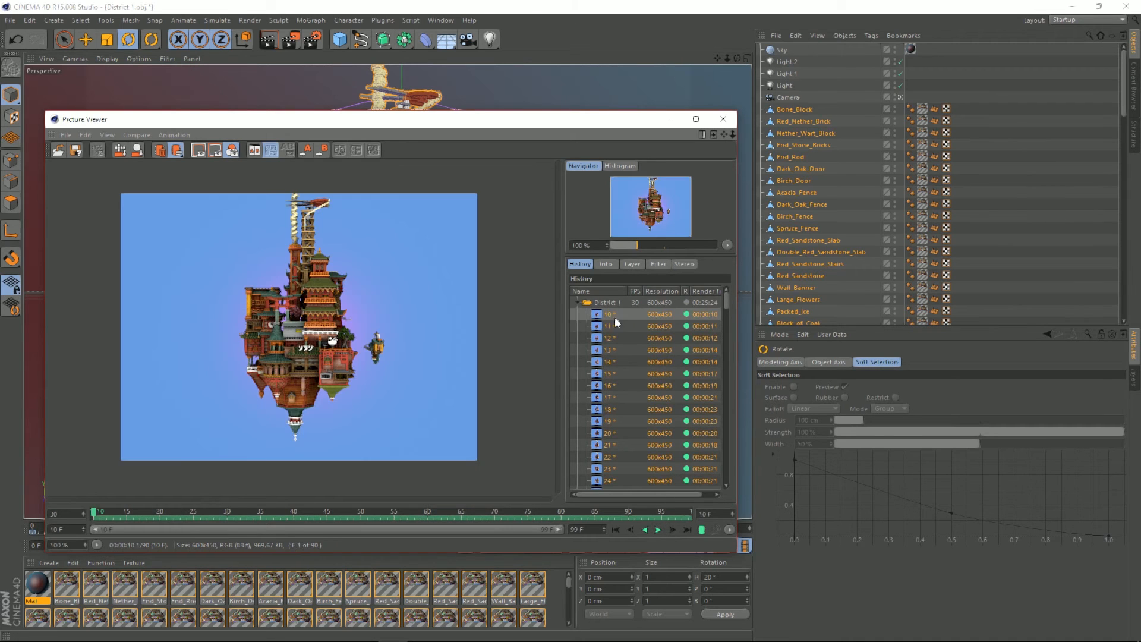
scroll(down, 3)
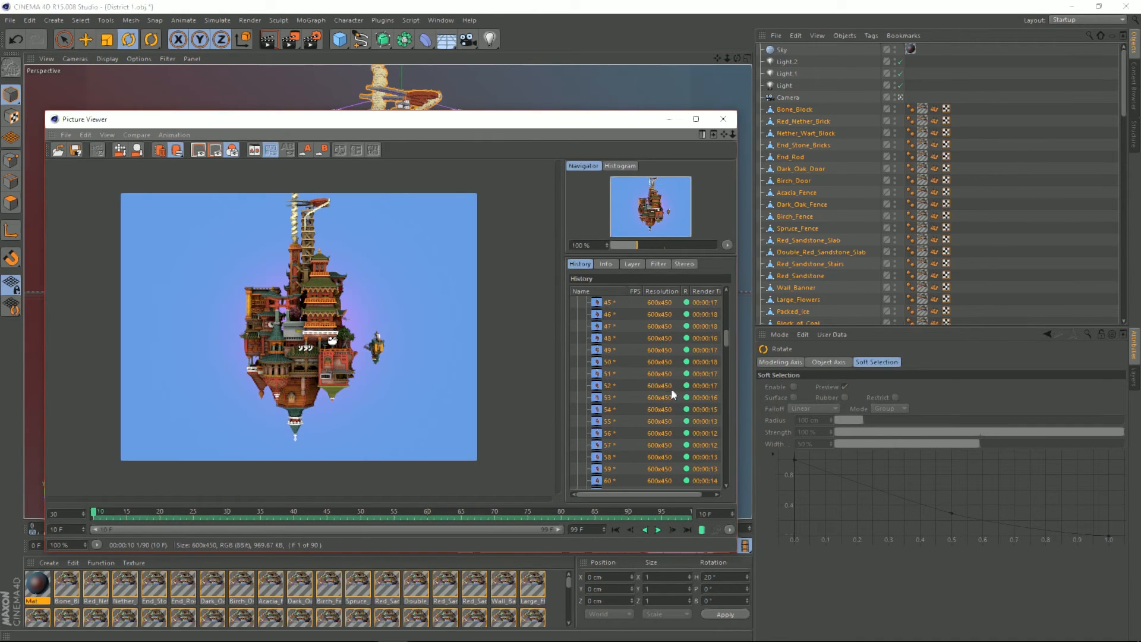
scroll(up, 3)
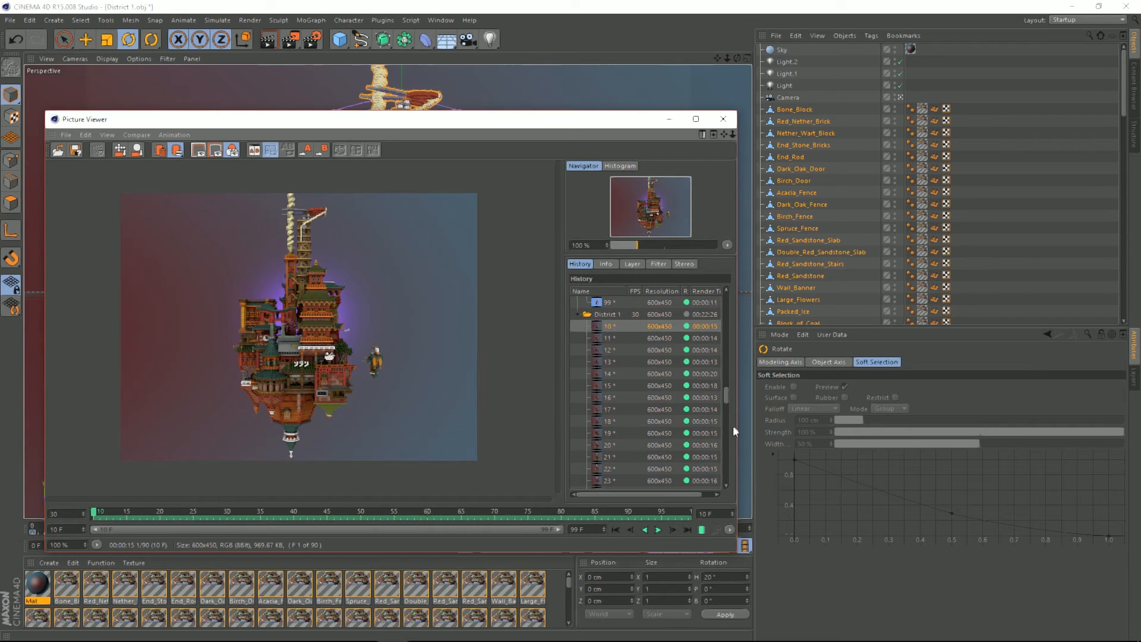
scroll(down, 3)
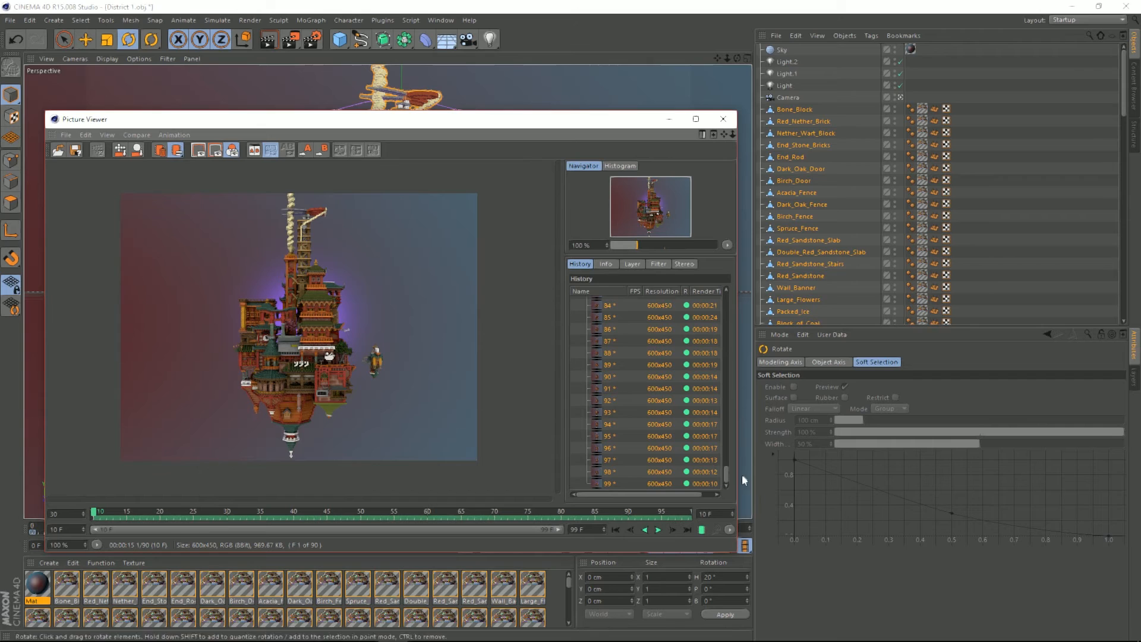
scroll(up, 3)
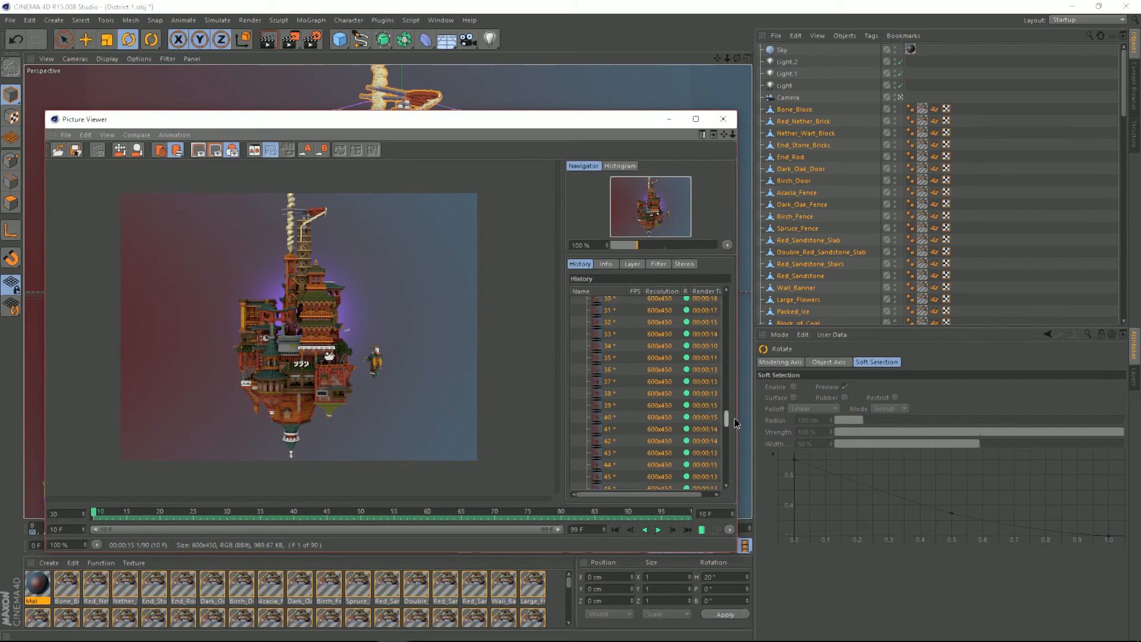
right_click(613, 368)
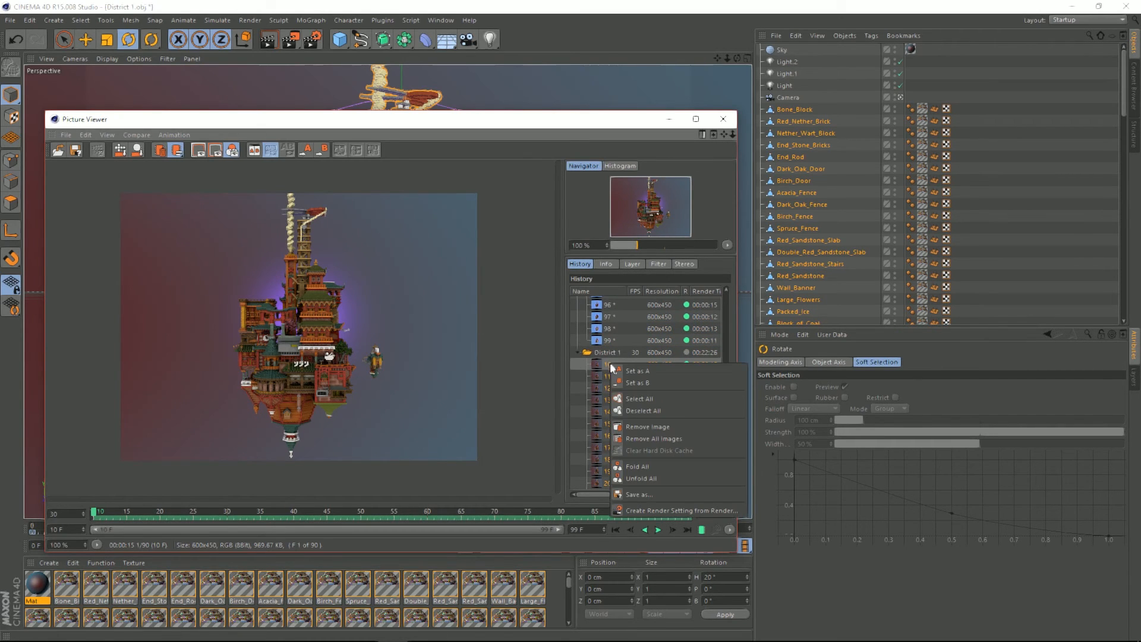
Save the selected frames as JPEG images named District in the Nieuwe map folder
click(639, 494)
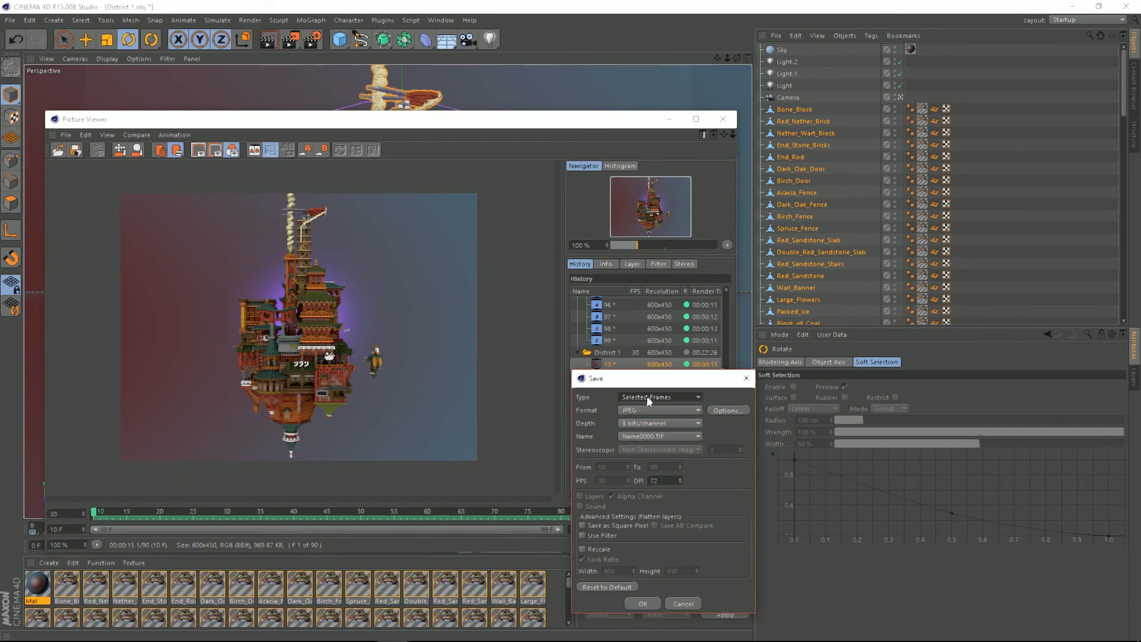
click(656, 409)
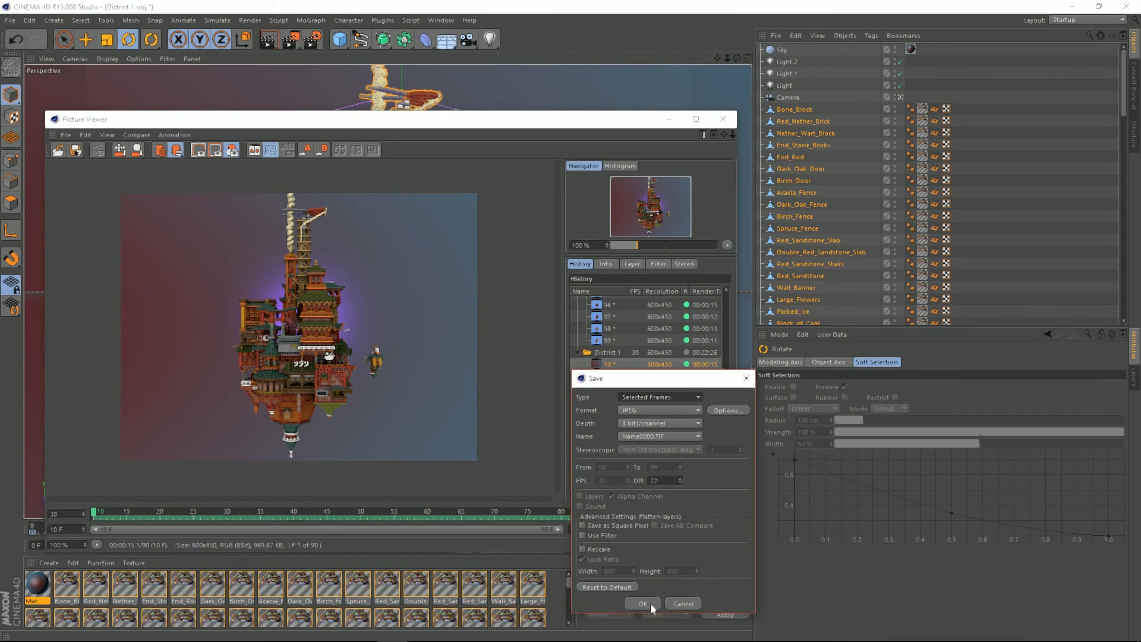
click(641, 604)
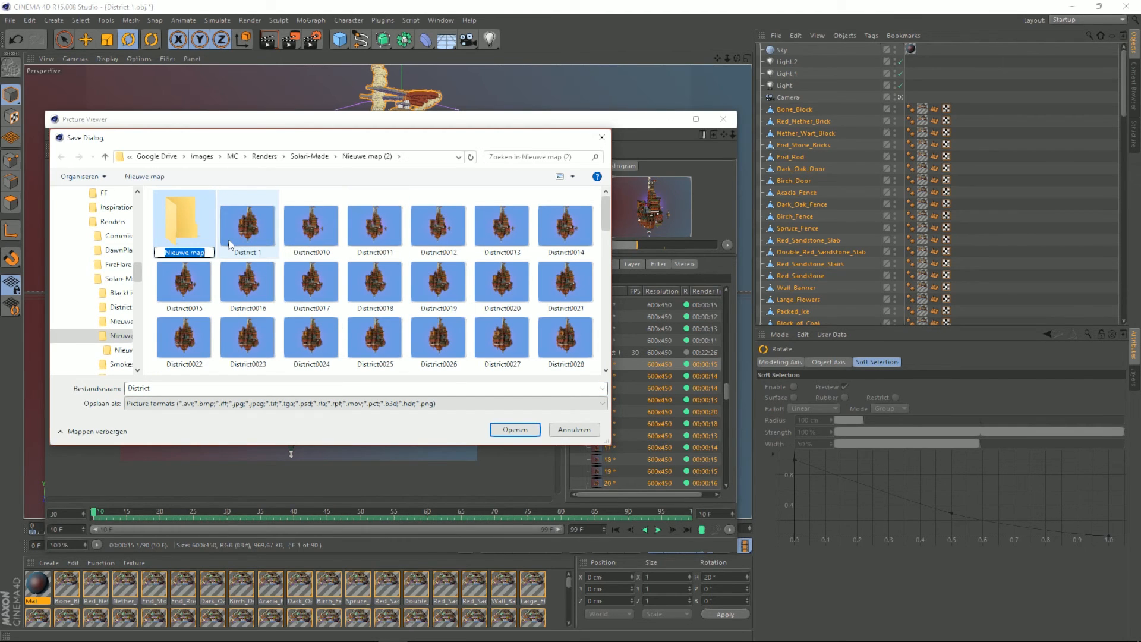
double_click(184, 214)
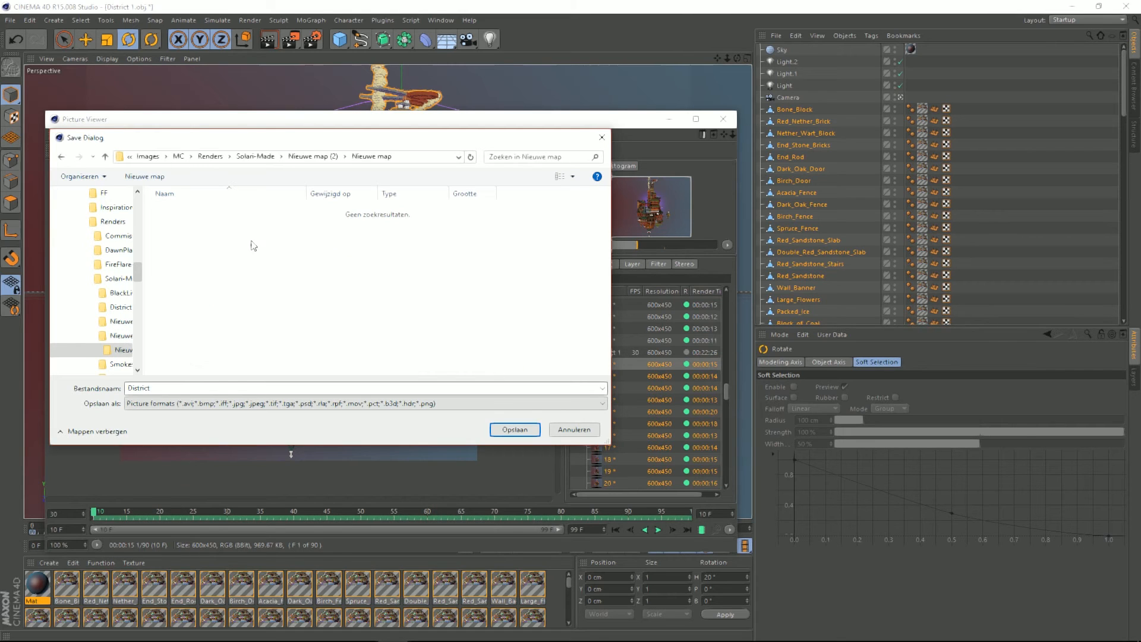
click(513, 429)
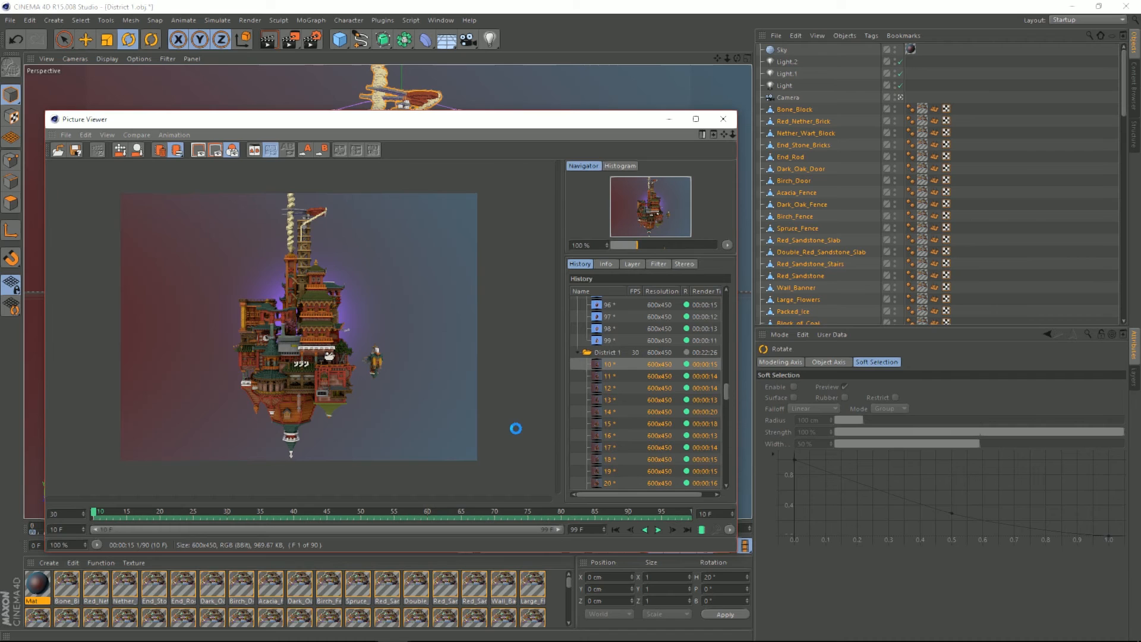
mouse_move(518, 432)
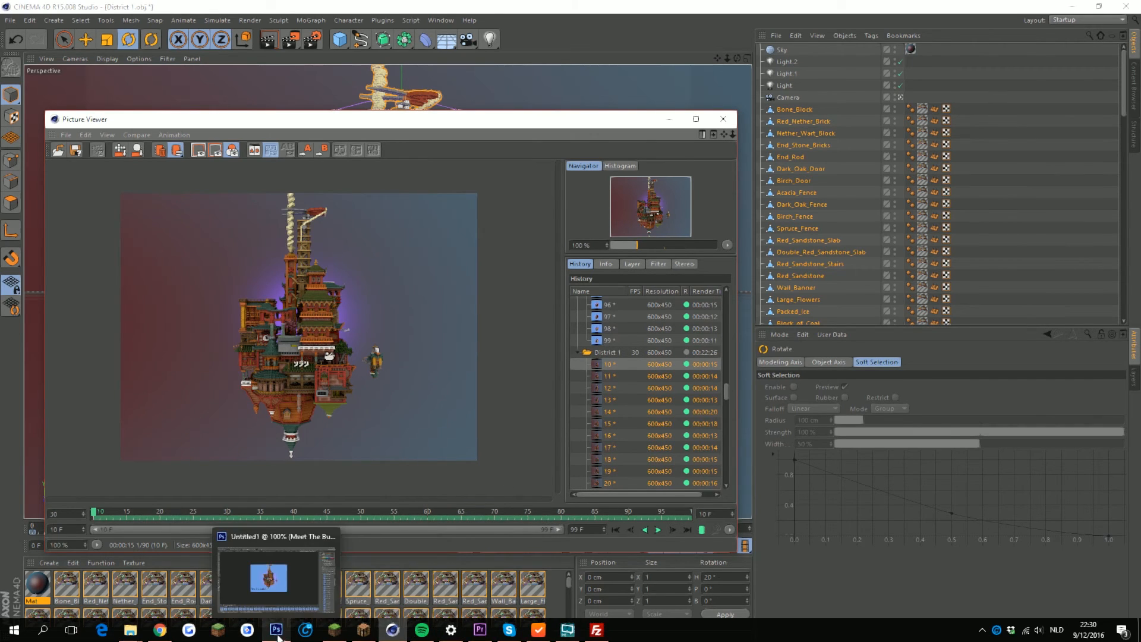
In Photoshop, load the District JPEGs from Nieuwe map using Load Files into Stack
click(276, 630)
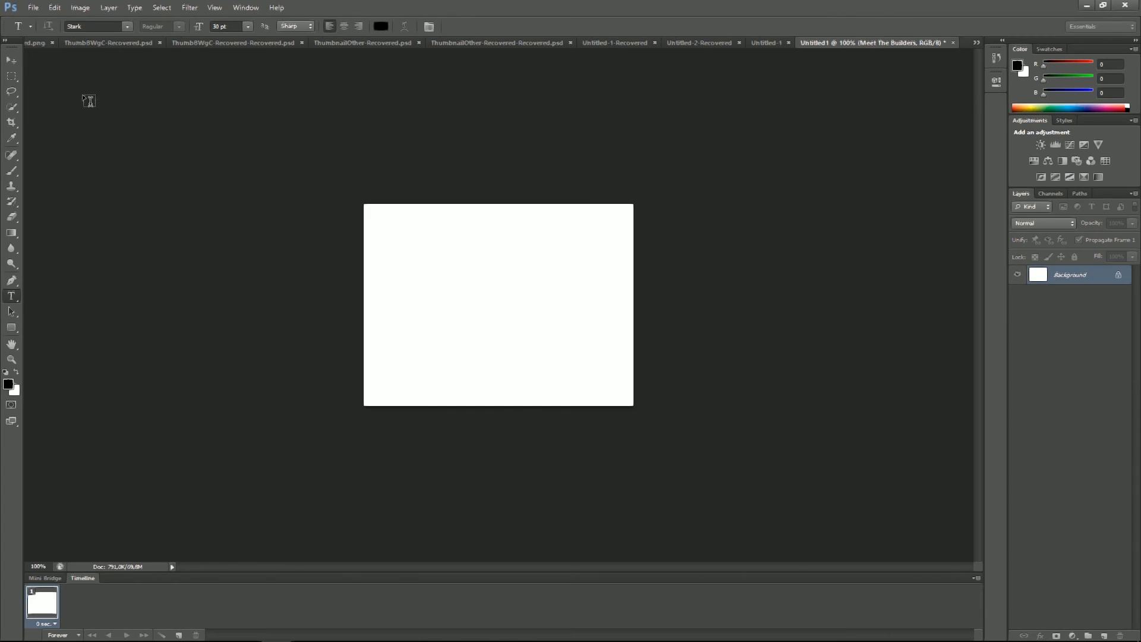
click(32, 7)
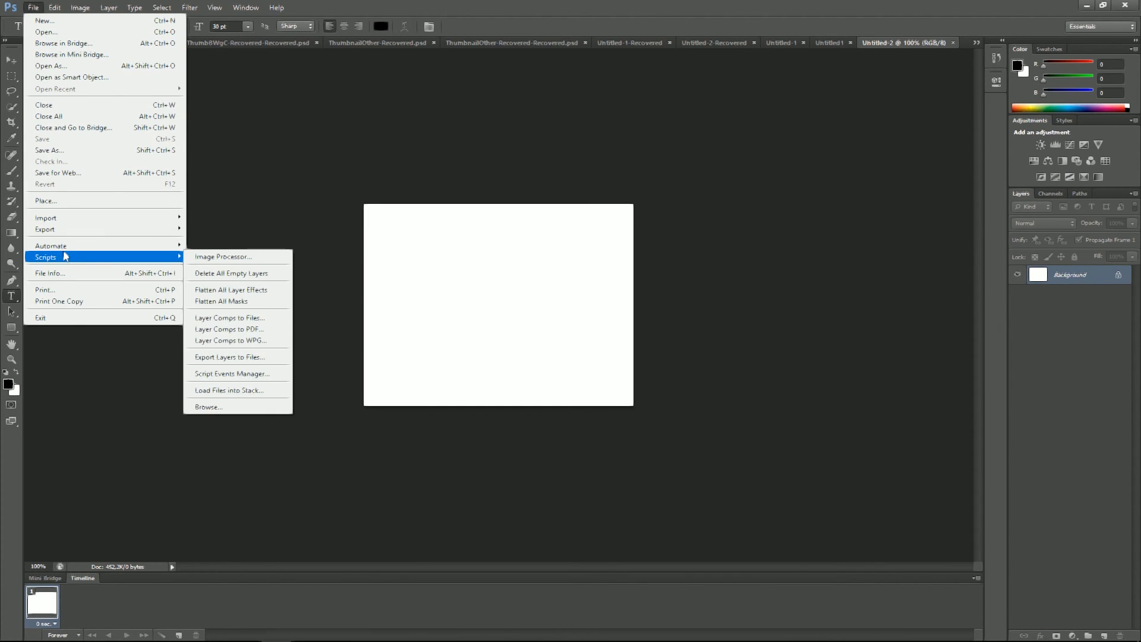
mouse_move(230, 357)
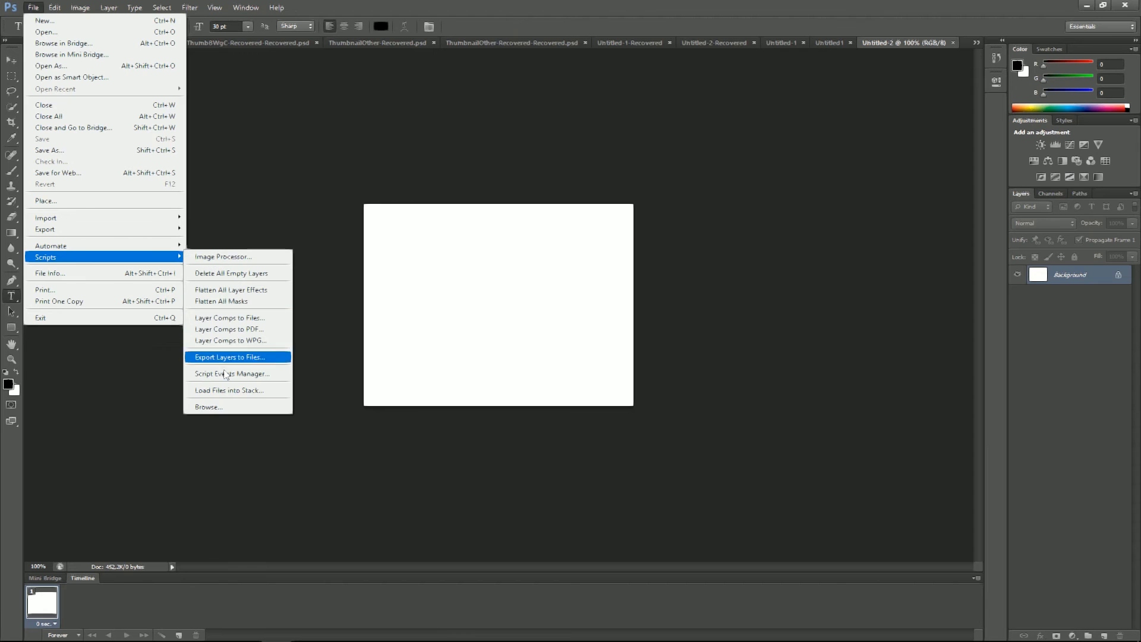
mouse_move(229, 390)
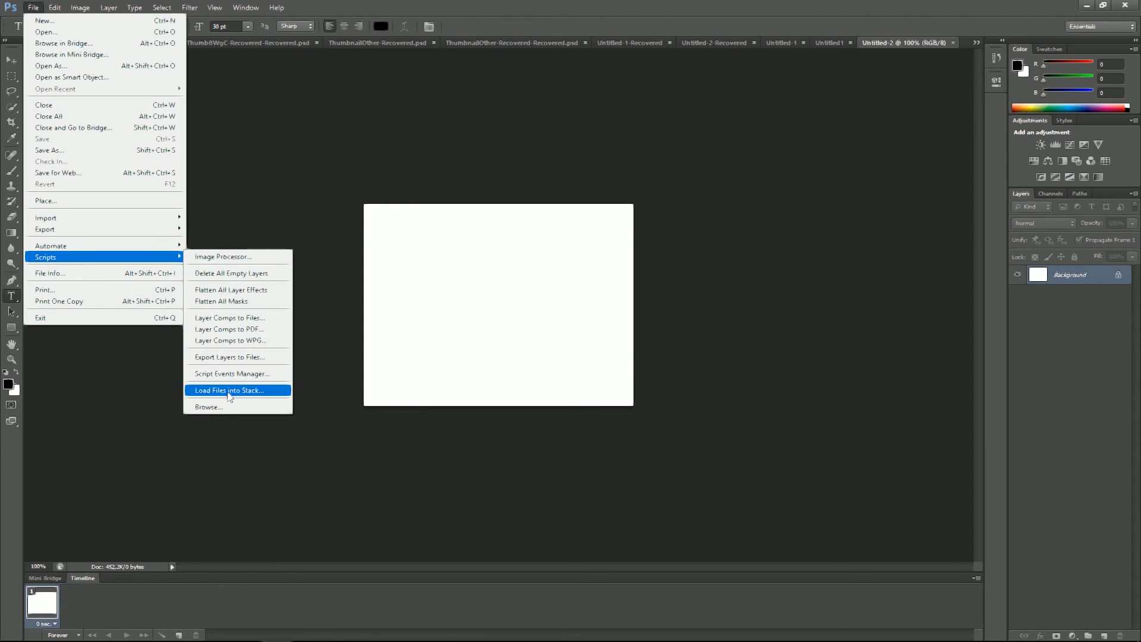
click(228, 389)
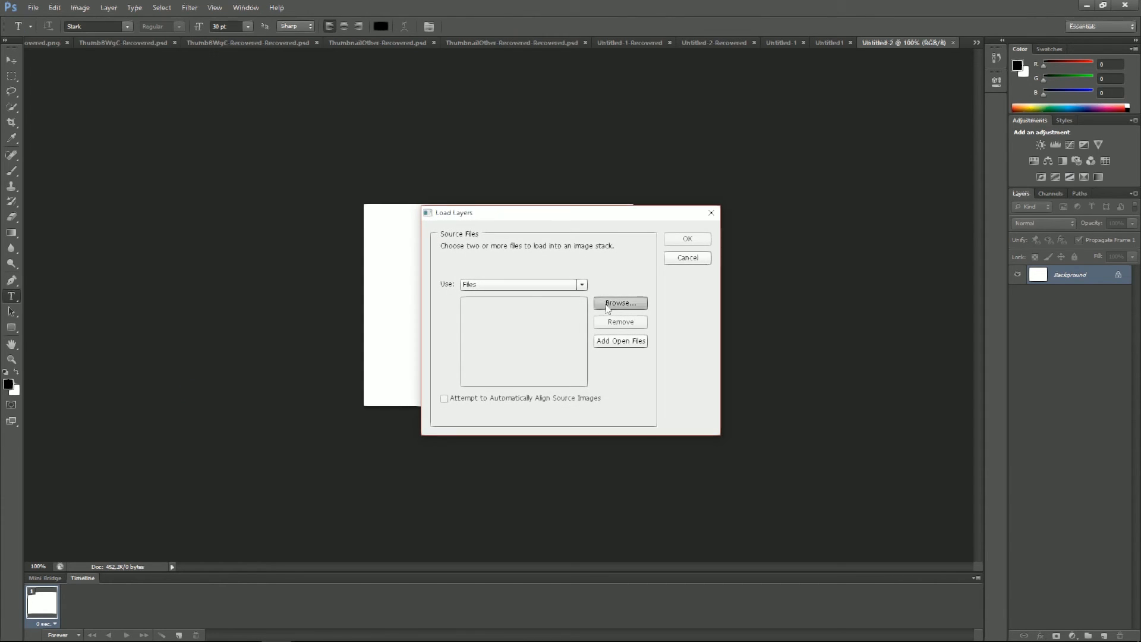
click(618, 303)
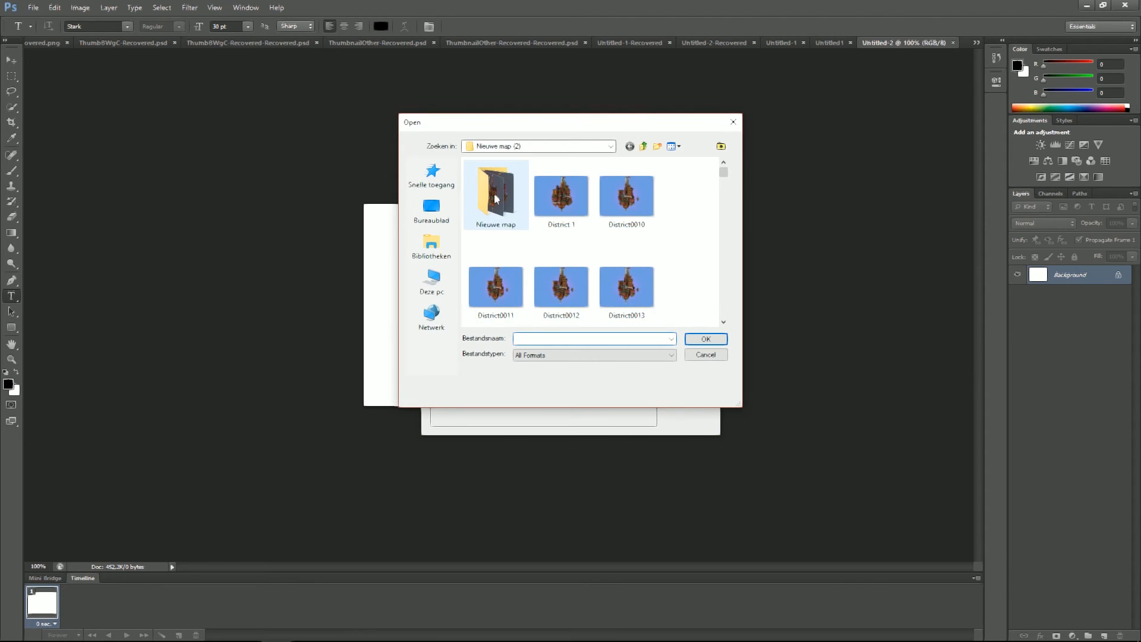
double_click(496, 189)
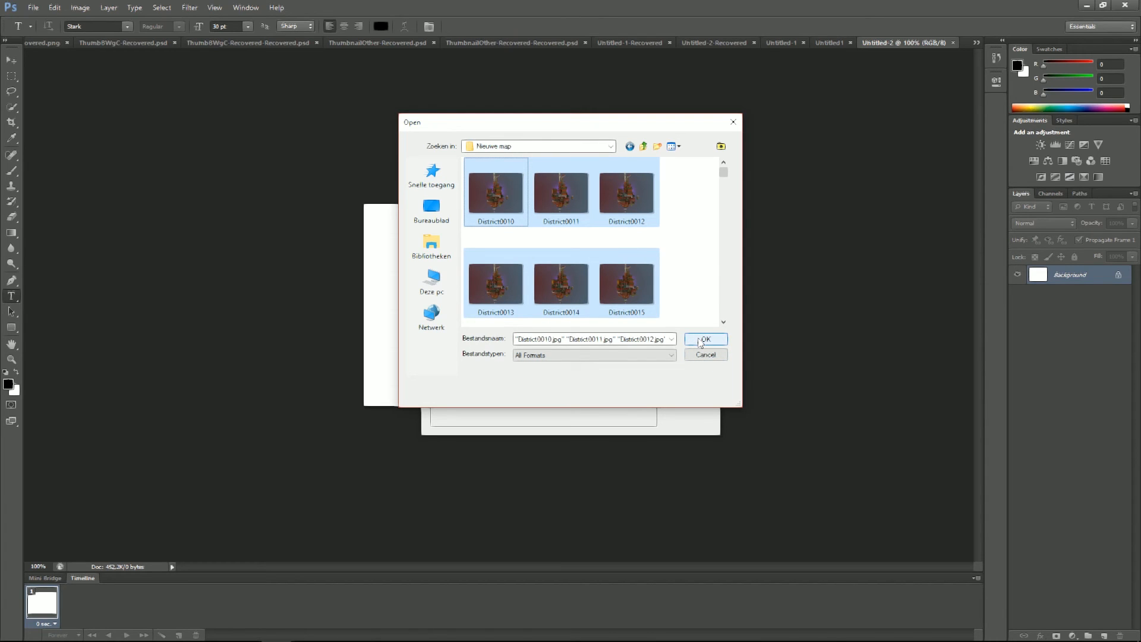
click(703, 340)
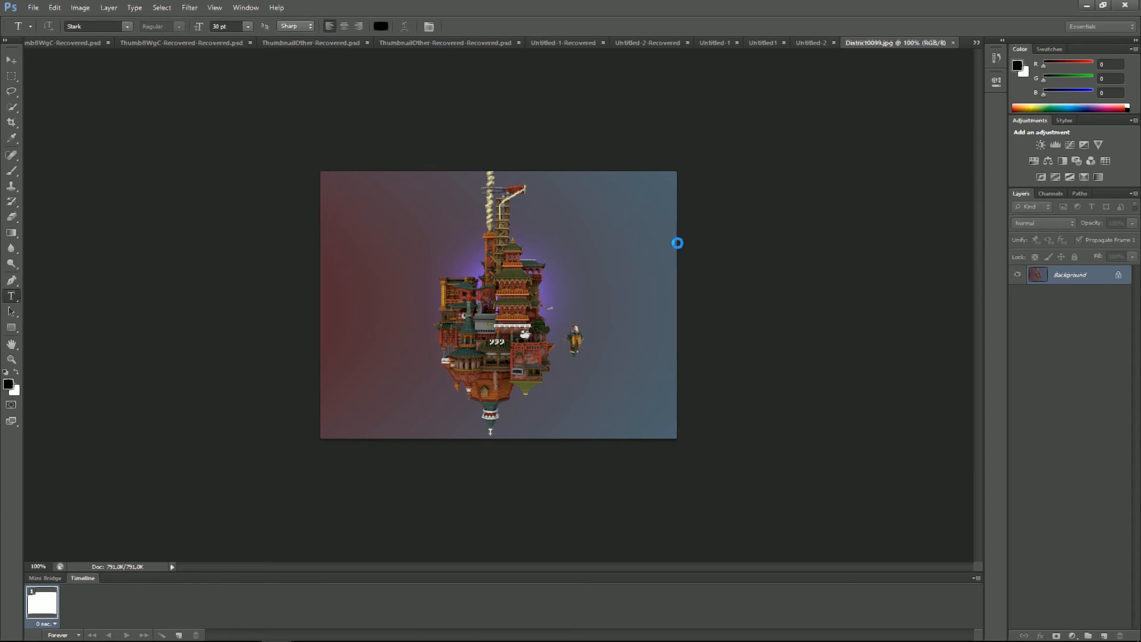
Select all frame layers from District0010 through District0099
double_click(1069, 274)
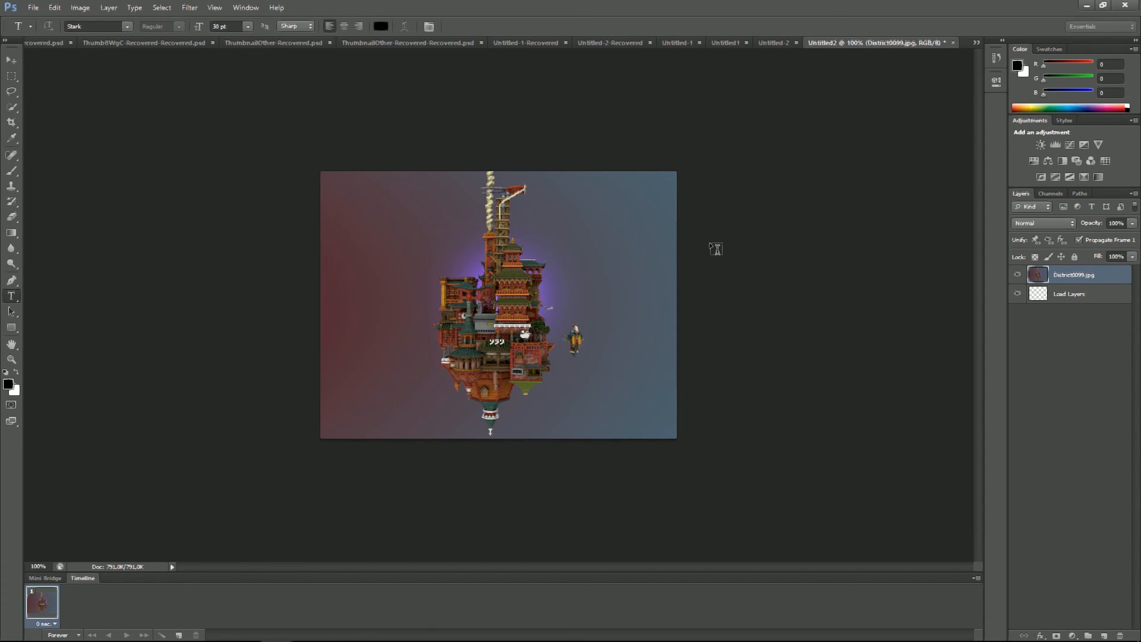
mouse_move(712, 248)
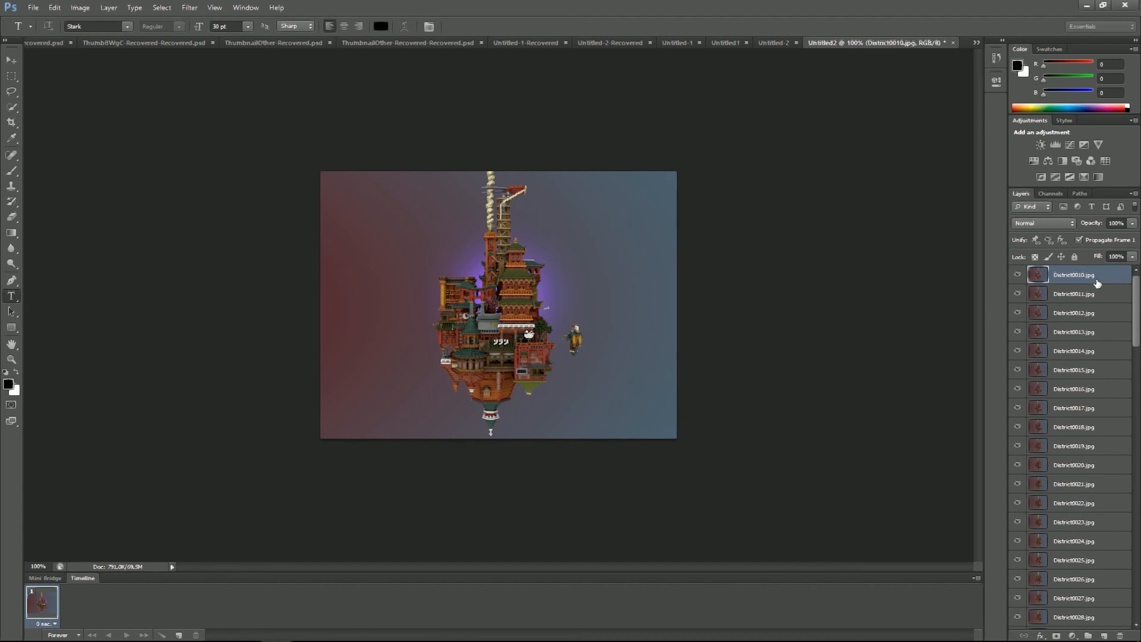
scroll(down, 3)
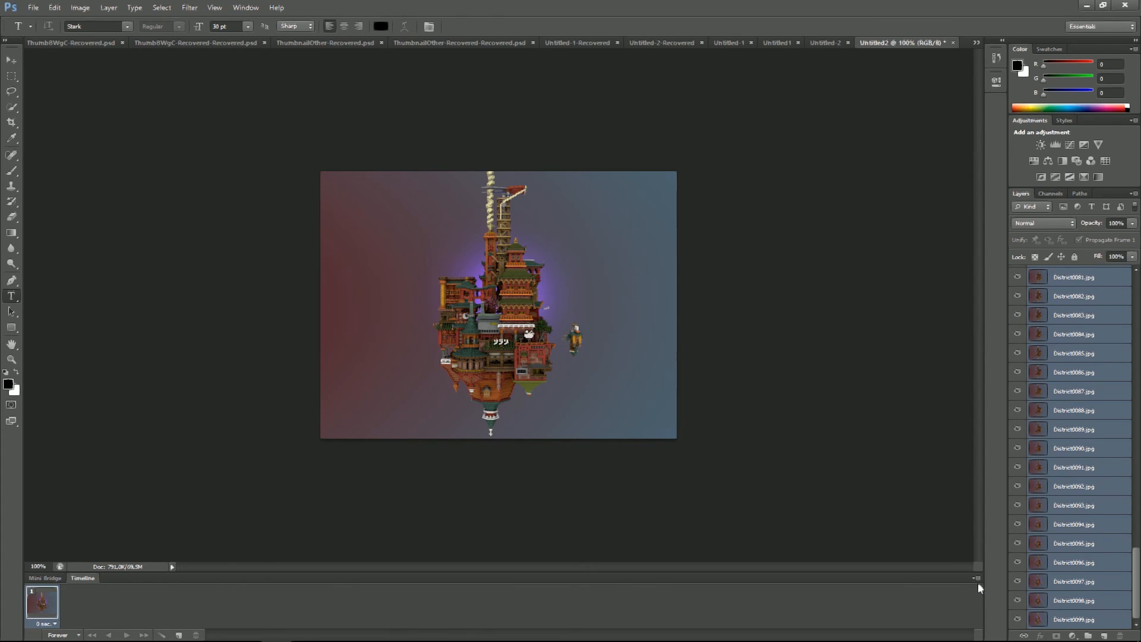
click(975, 578)
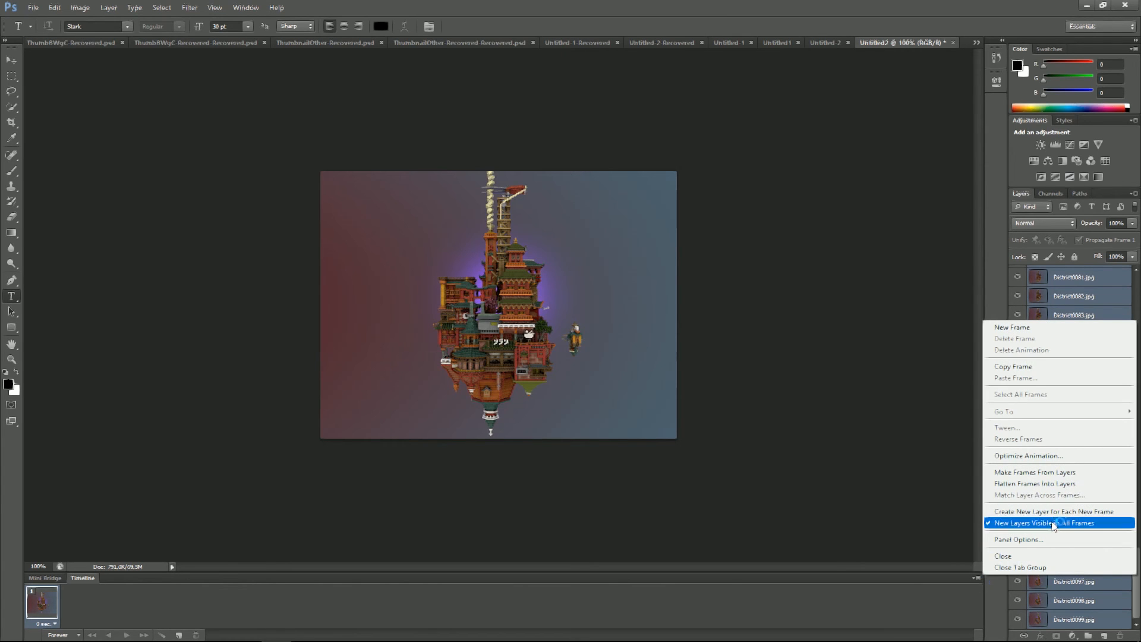
mouse_move(1059, 522)
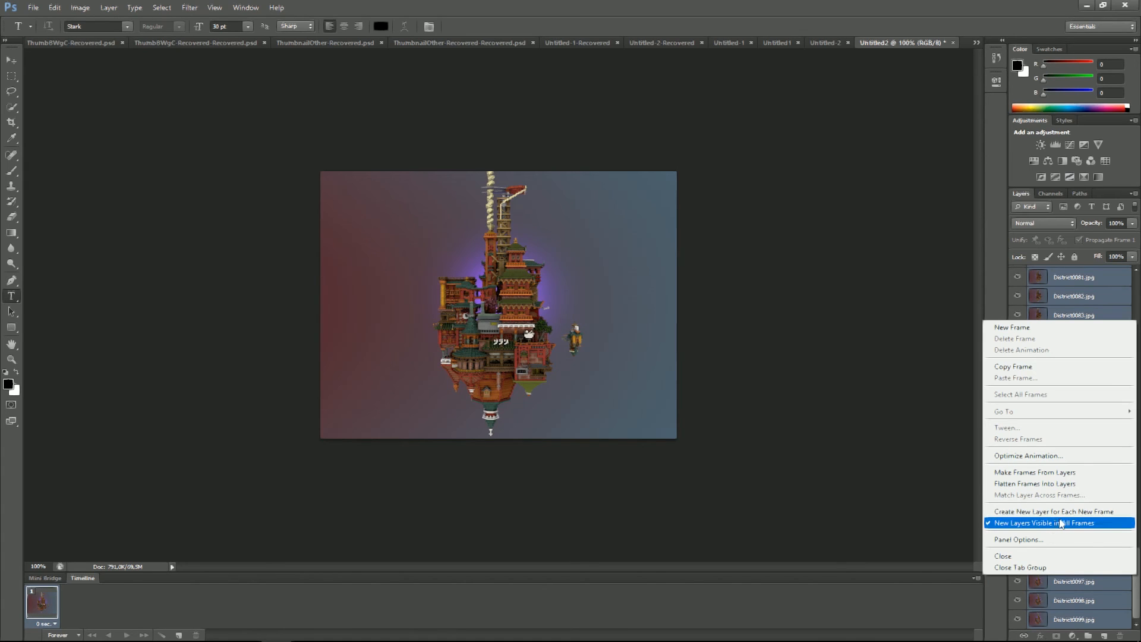
mouse_move(1052, 511)
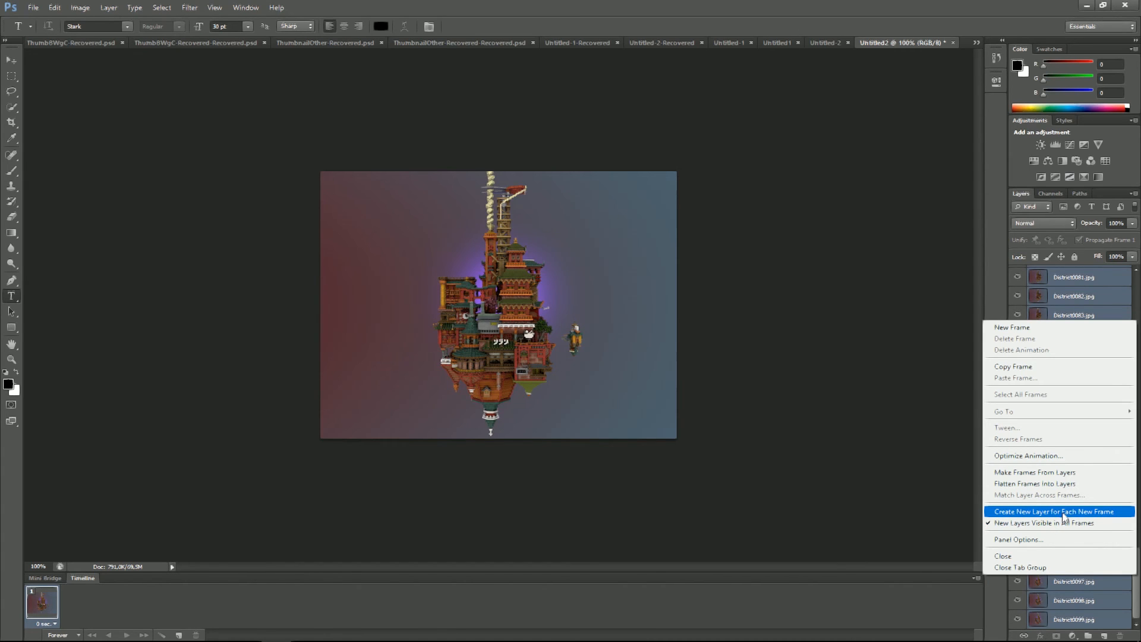
mouse_move(1034, 471)
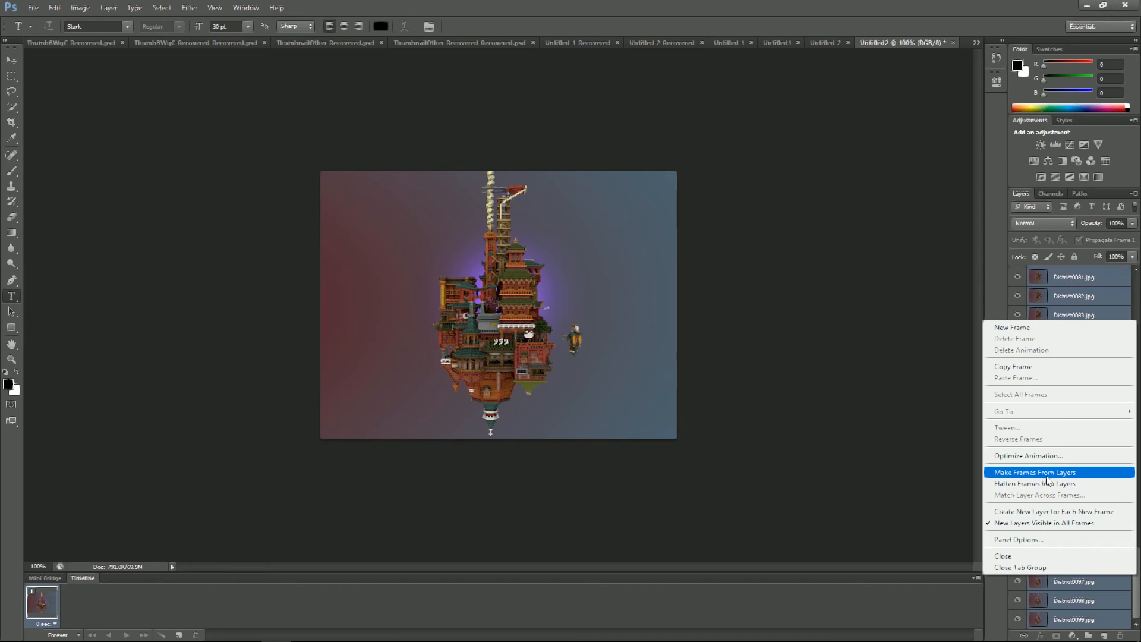
Make frames from the layers and give every frame a custom 0,05-second delay
click(1033, 471)
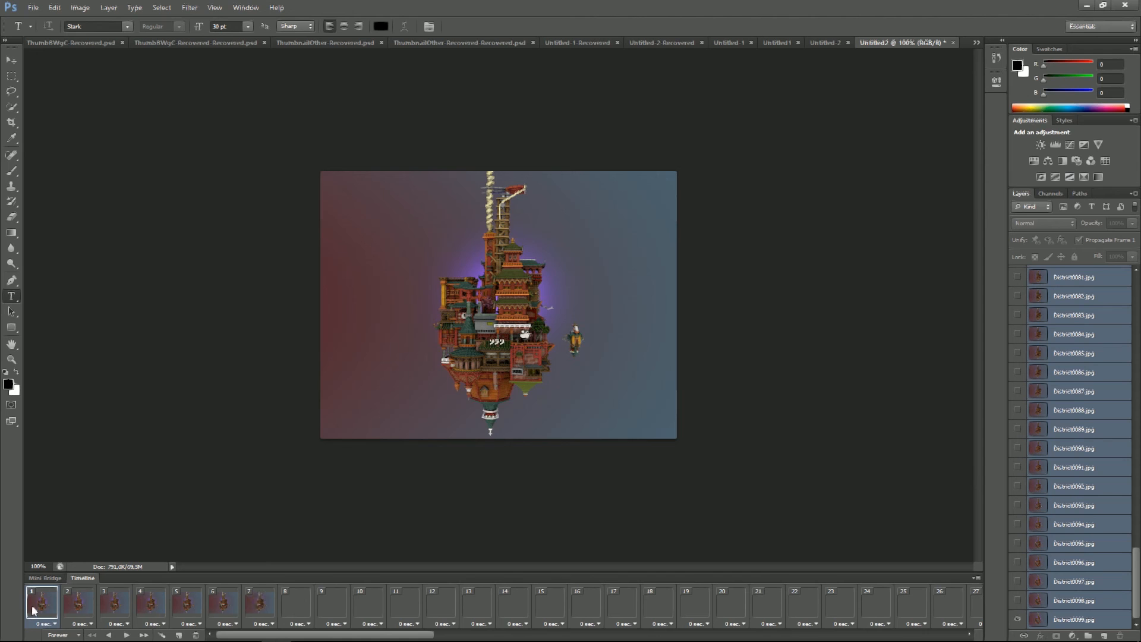
mouse_move(175, 634)
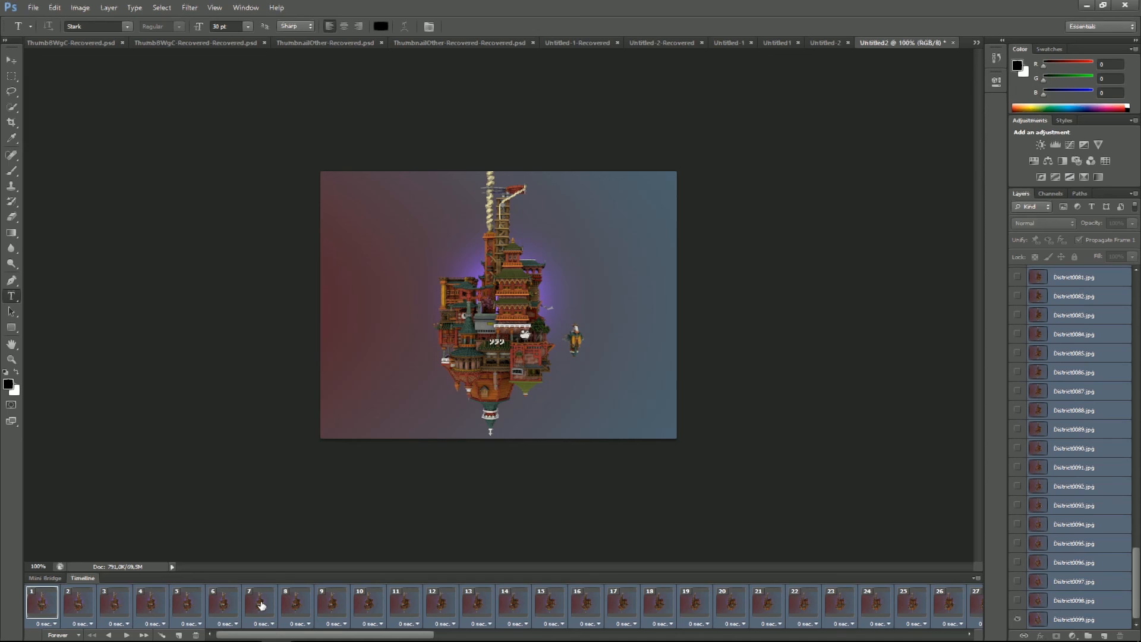
mouse_move(28, 609)
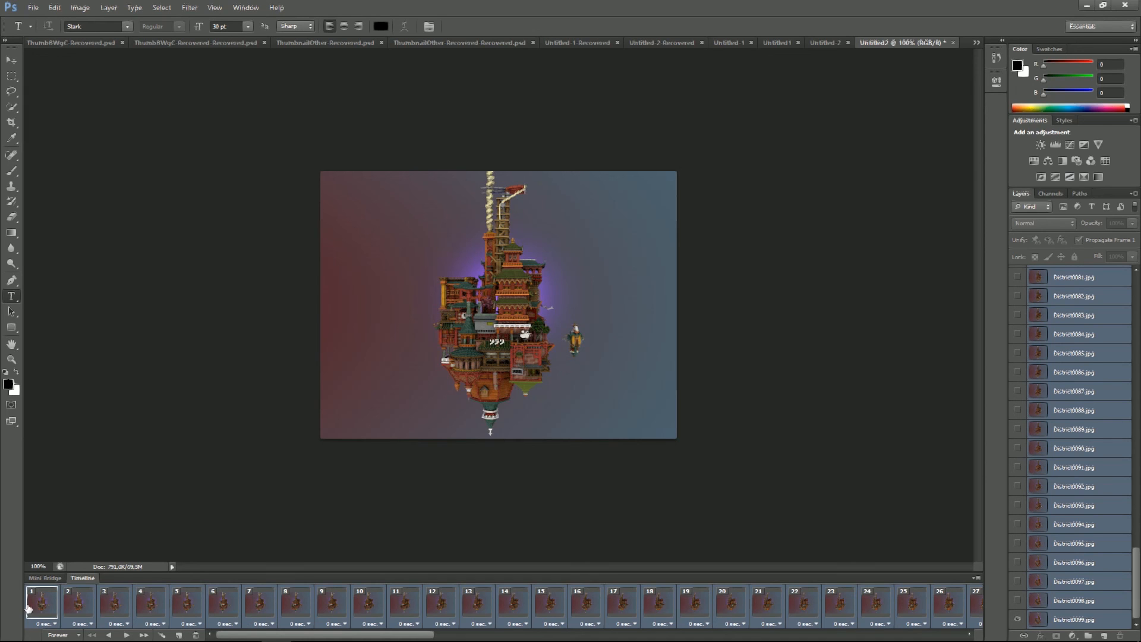
click(55, 623)
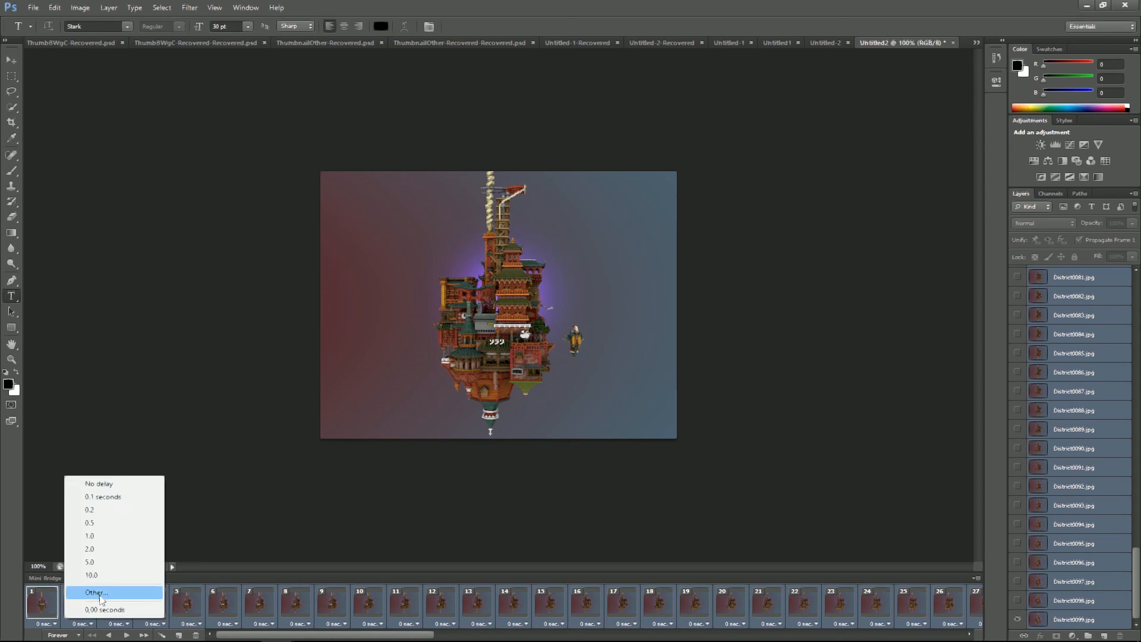
click(96, 592)
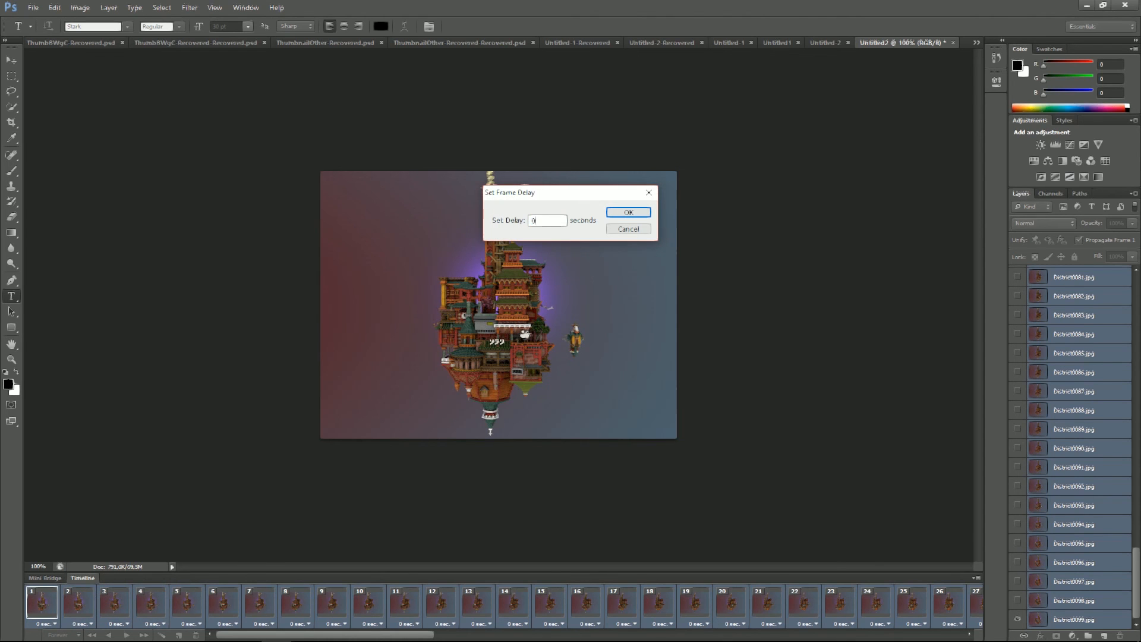
text(0,05)
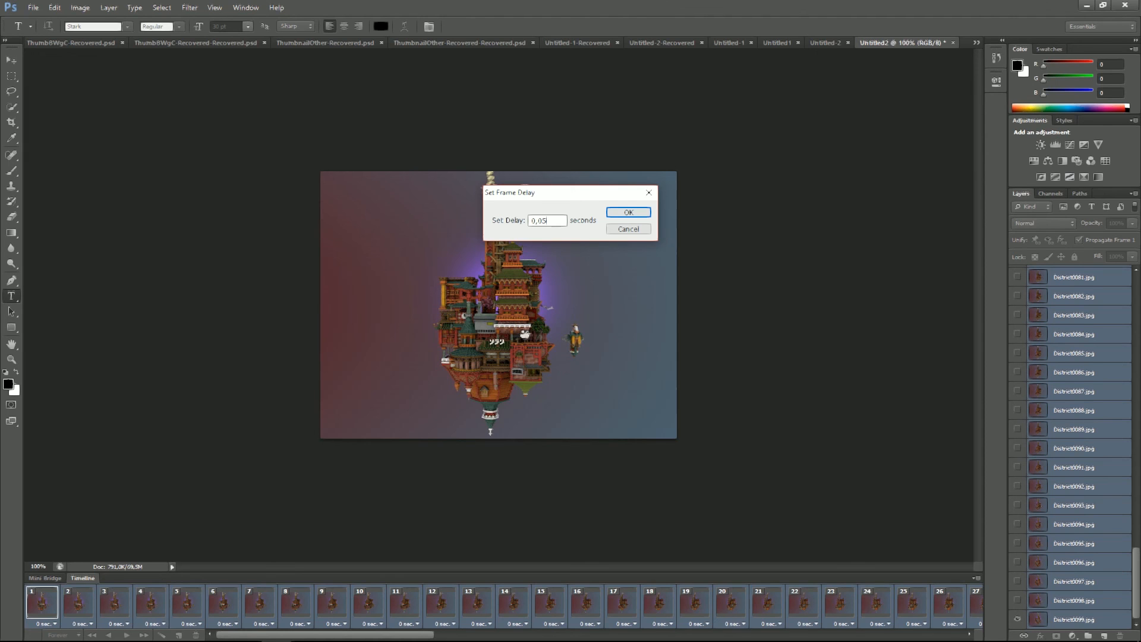
click(628, 211)
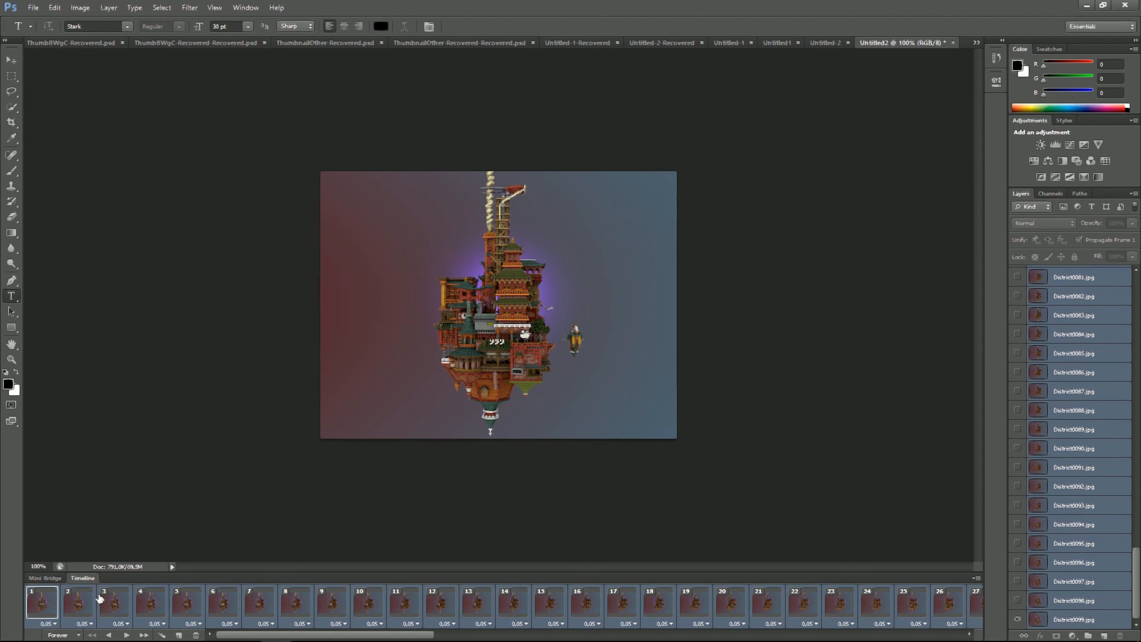
mouse_move(535, 303)
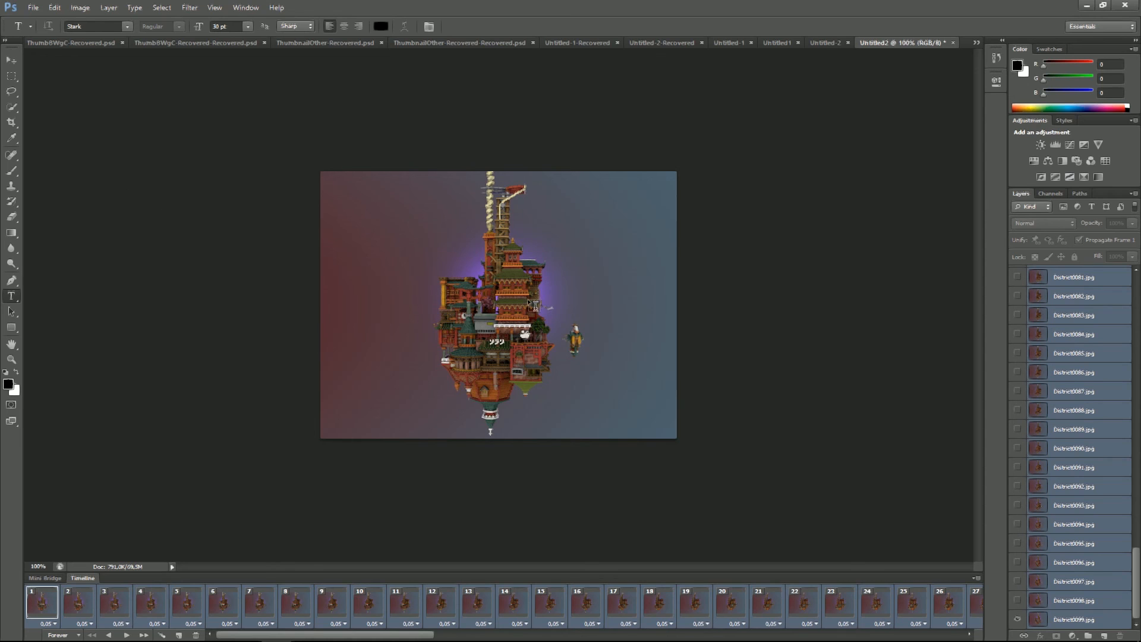
mouse_move(37, 16)
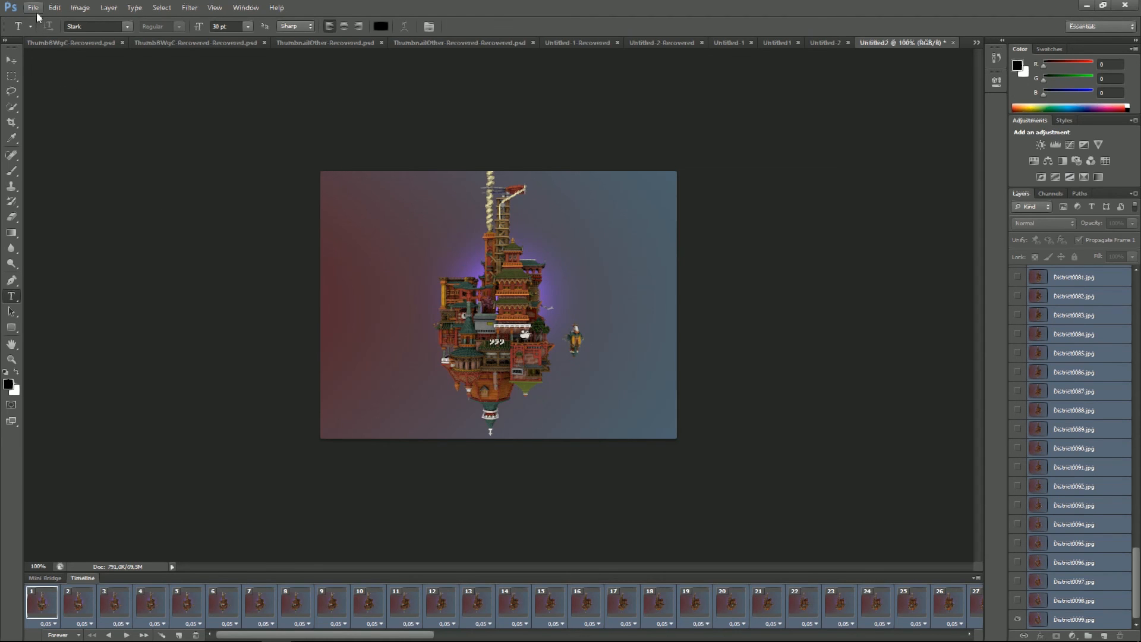
Open Save for Web and play the town rotation preview
click(32, 8)
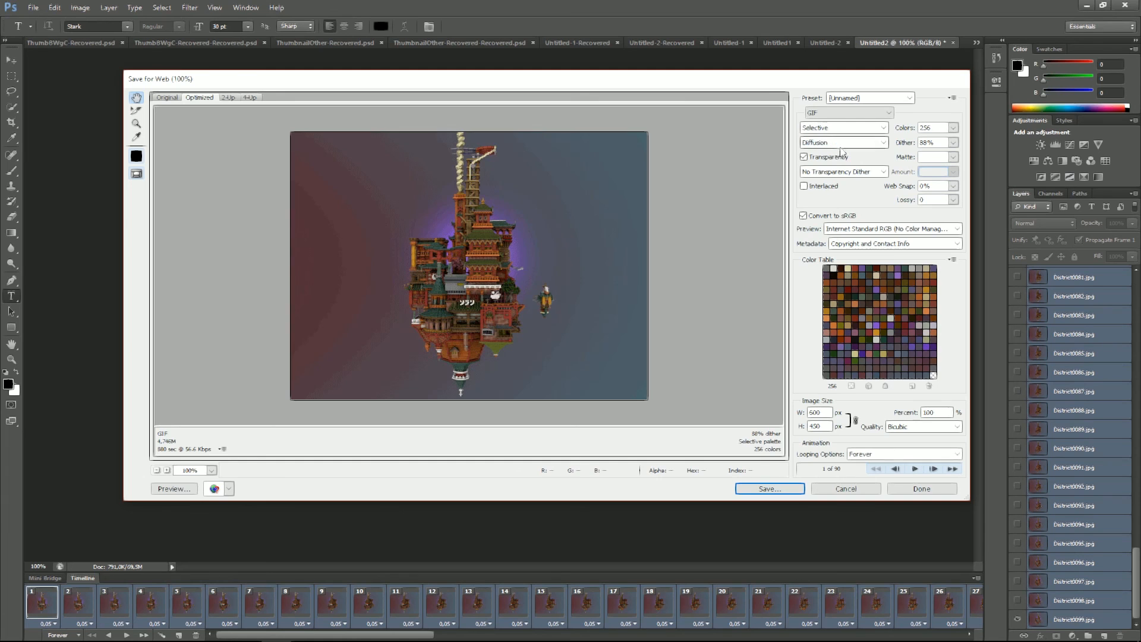
mouse_move(914, 468)
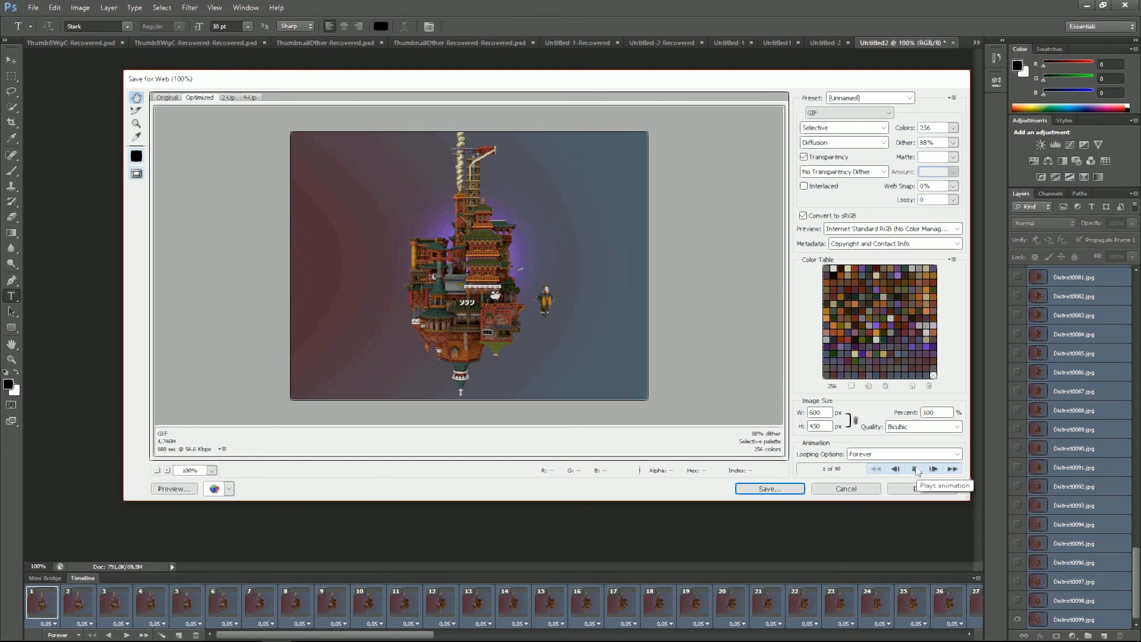
click(915, 467)
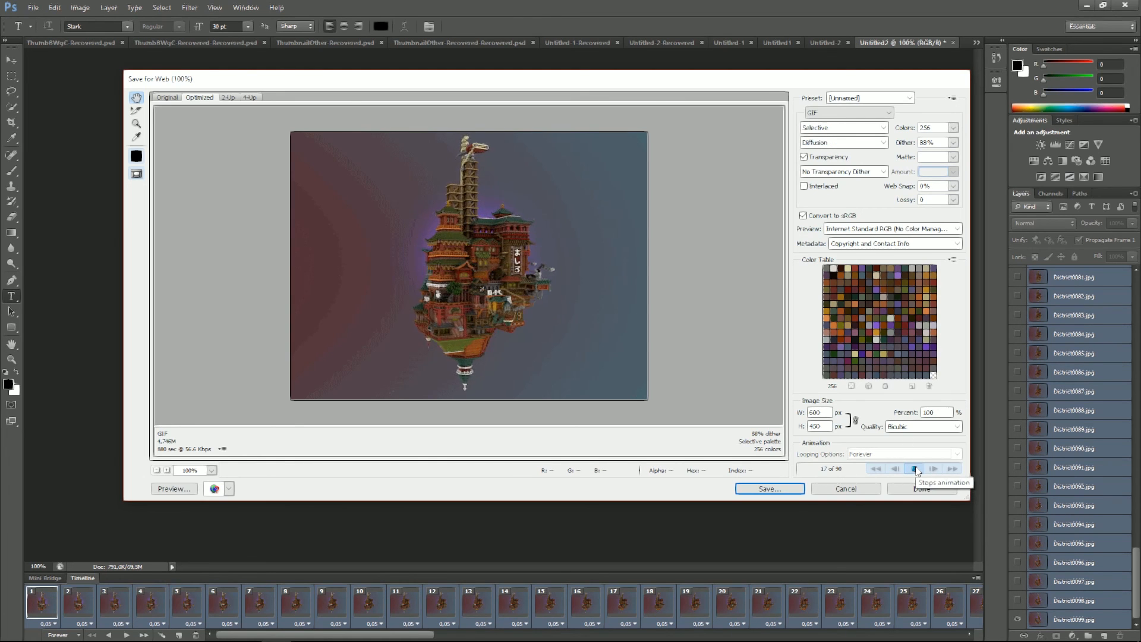
click(933, 468)
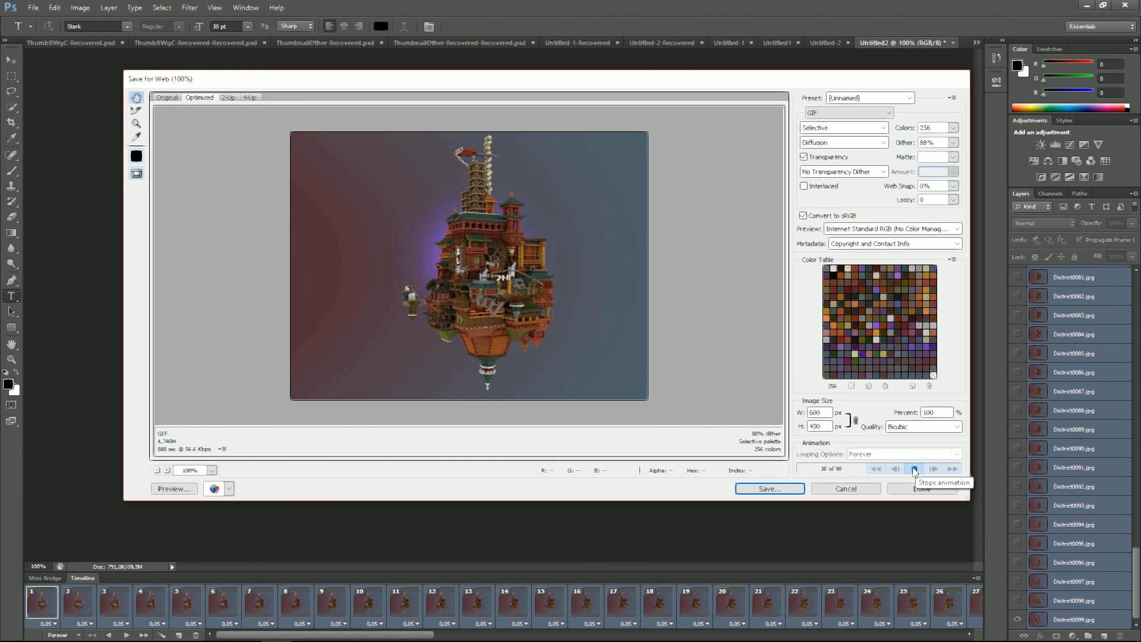
click(914, 469)
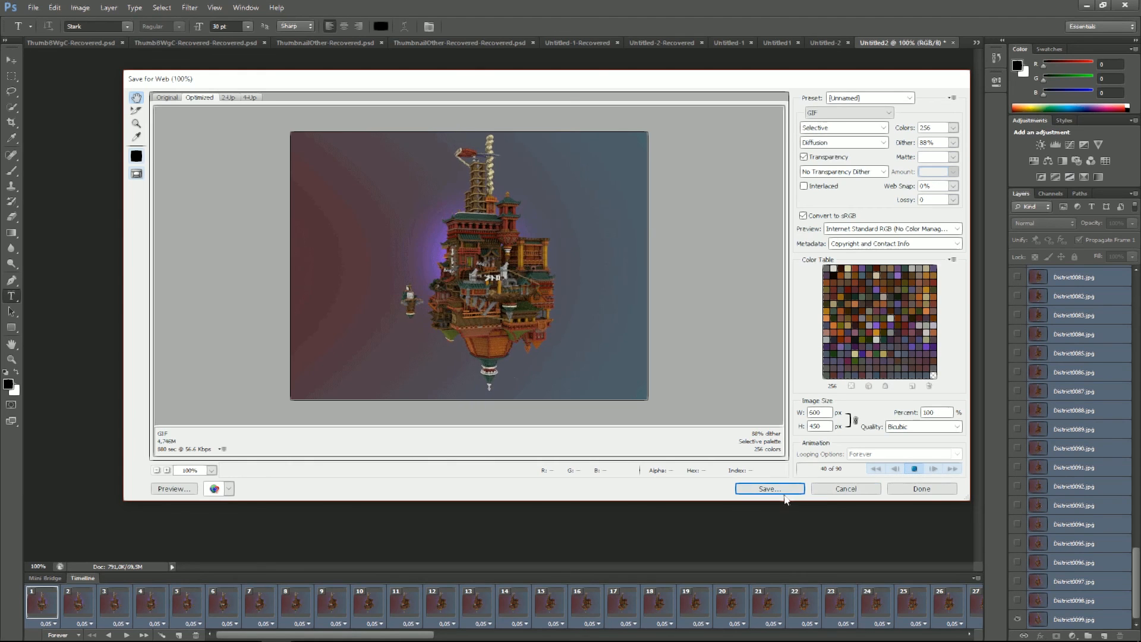
Save the animation as a GIF named District and close Save for Web
click(768, 489)
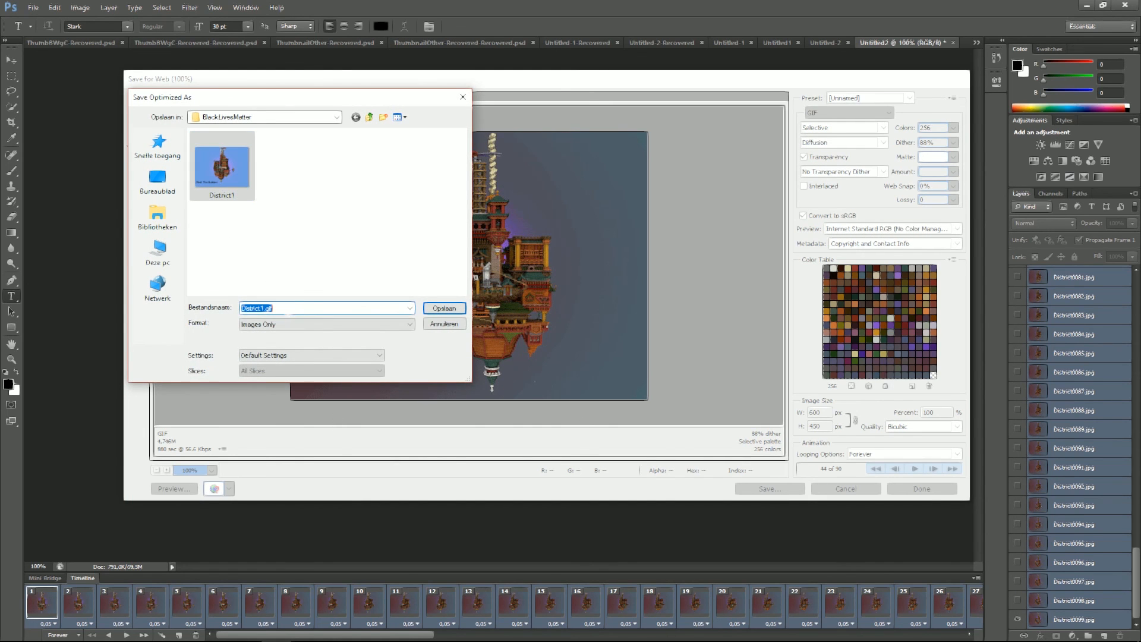
text(Disq)
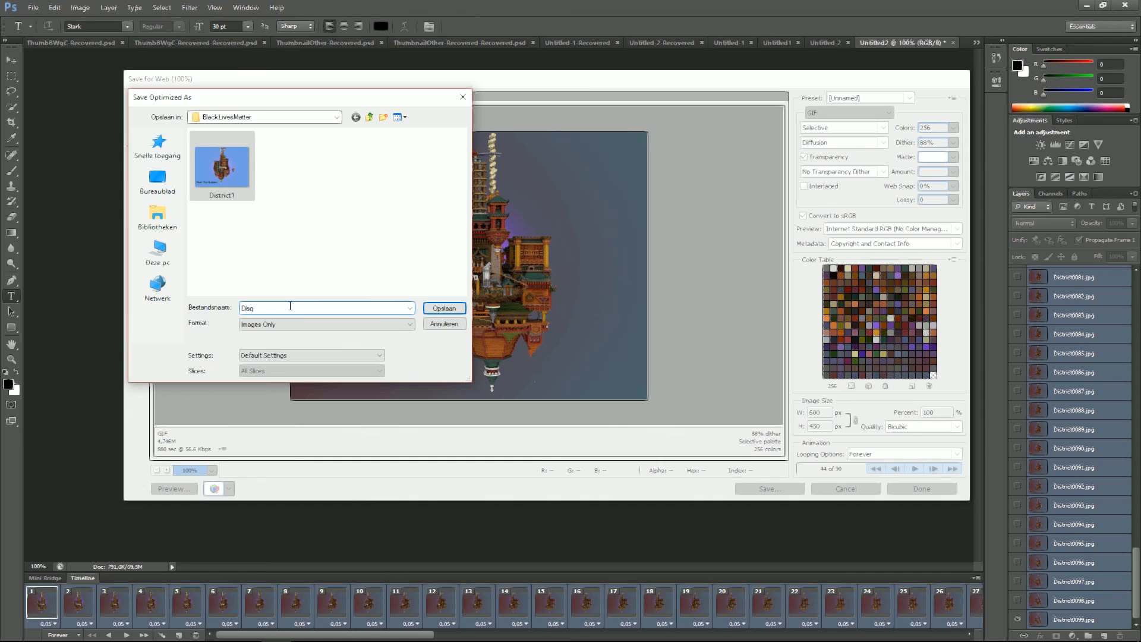
text(District)
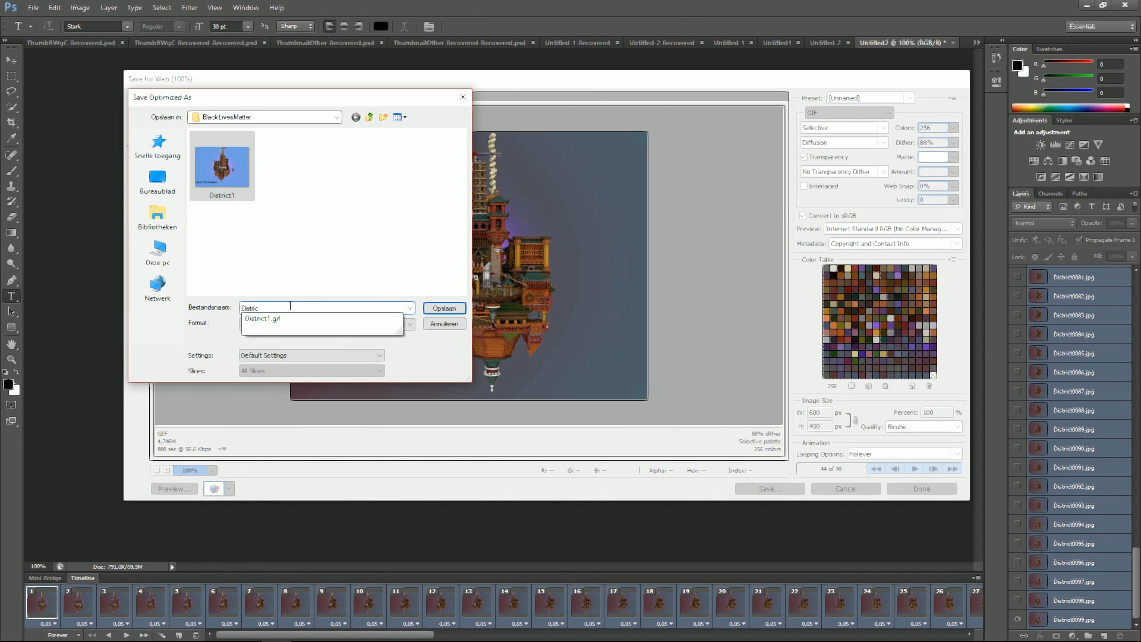
click(444, 308)
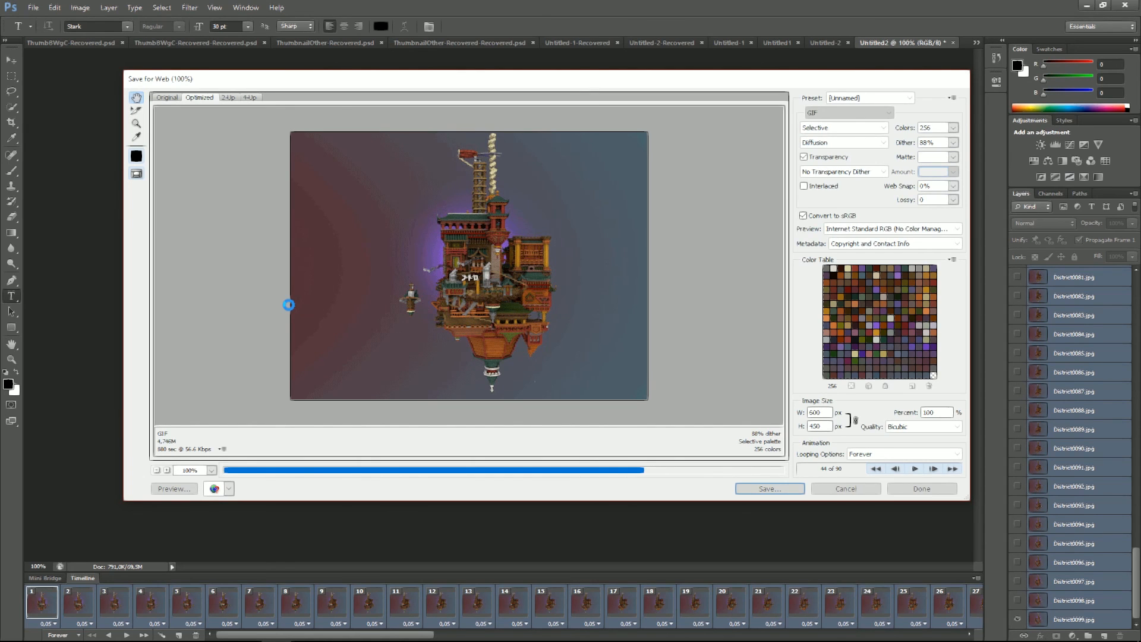
click(921, 489)
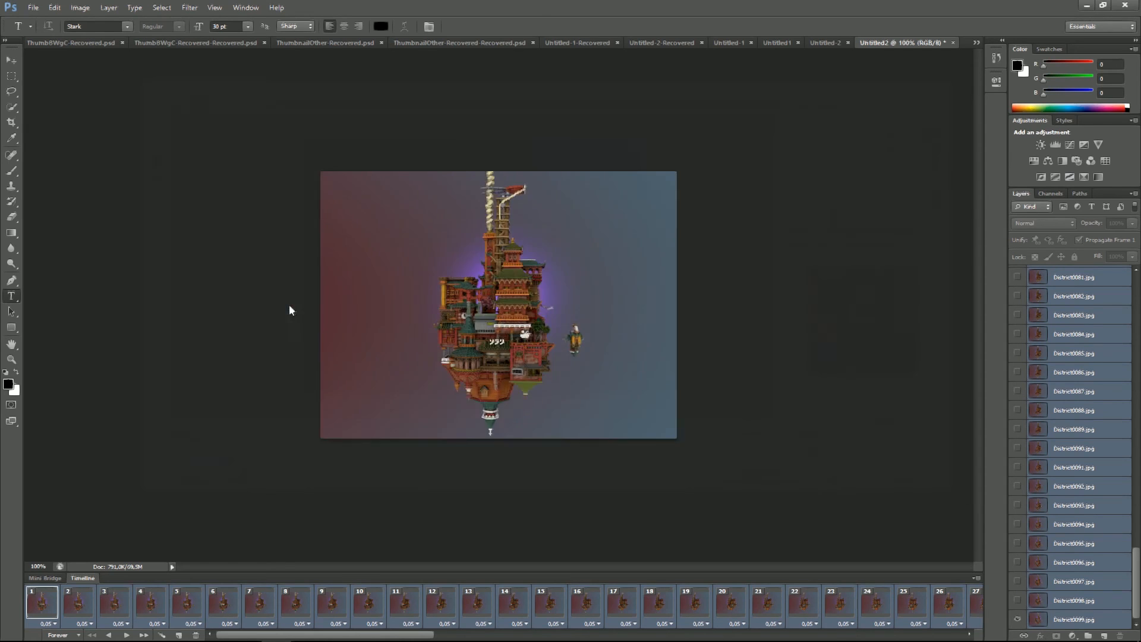